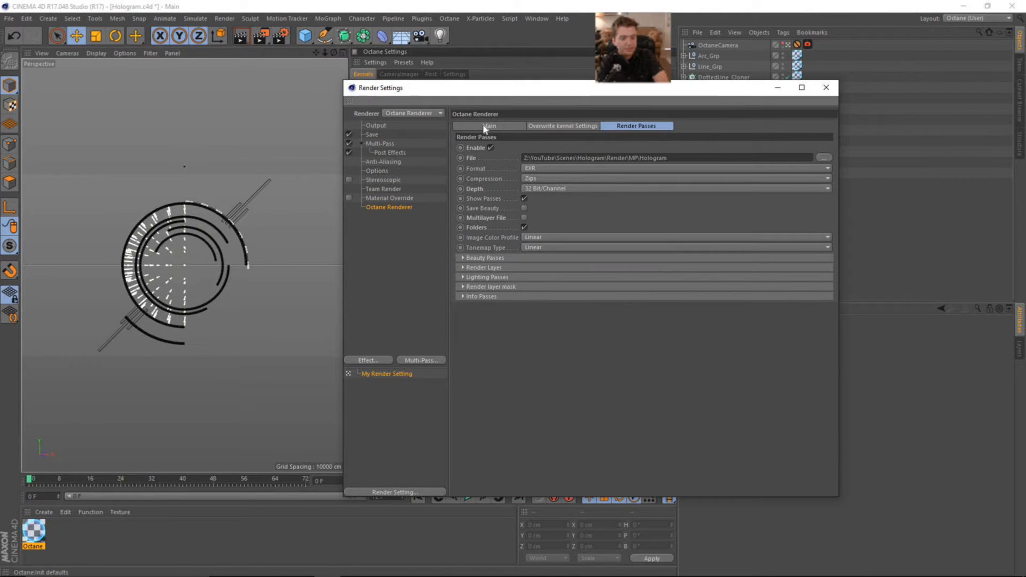
- Enable Use All GPUs in Octane's Main settings, review save and render passes, then close
left_click(489, 125)
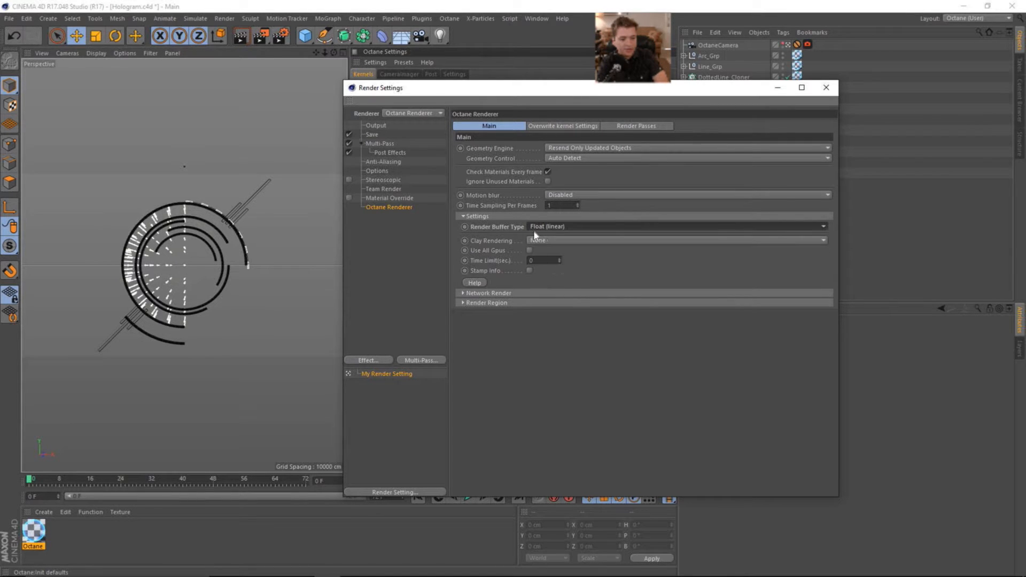
mouse_move(564, 234)
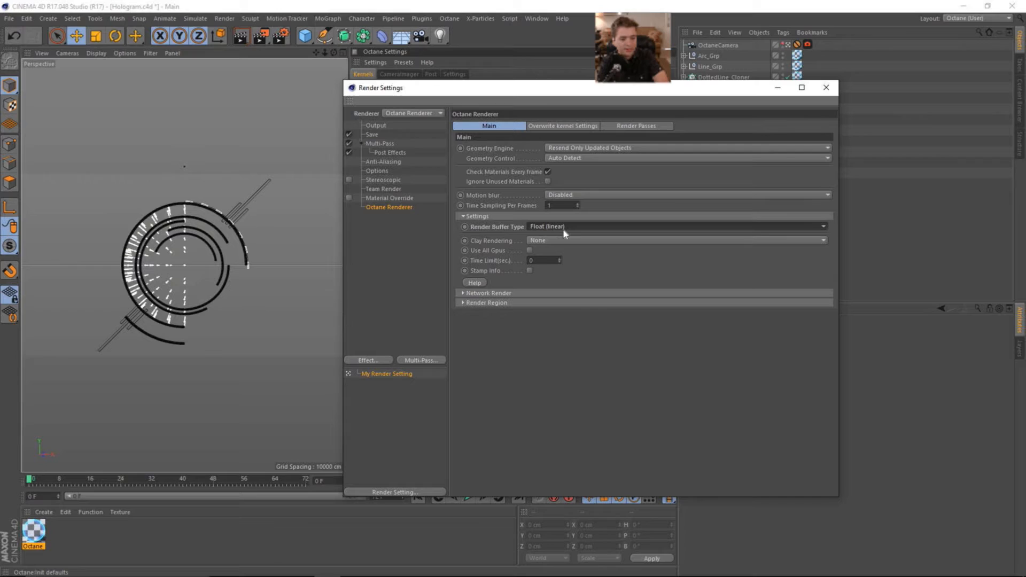
mouse_move(499, 297)
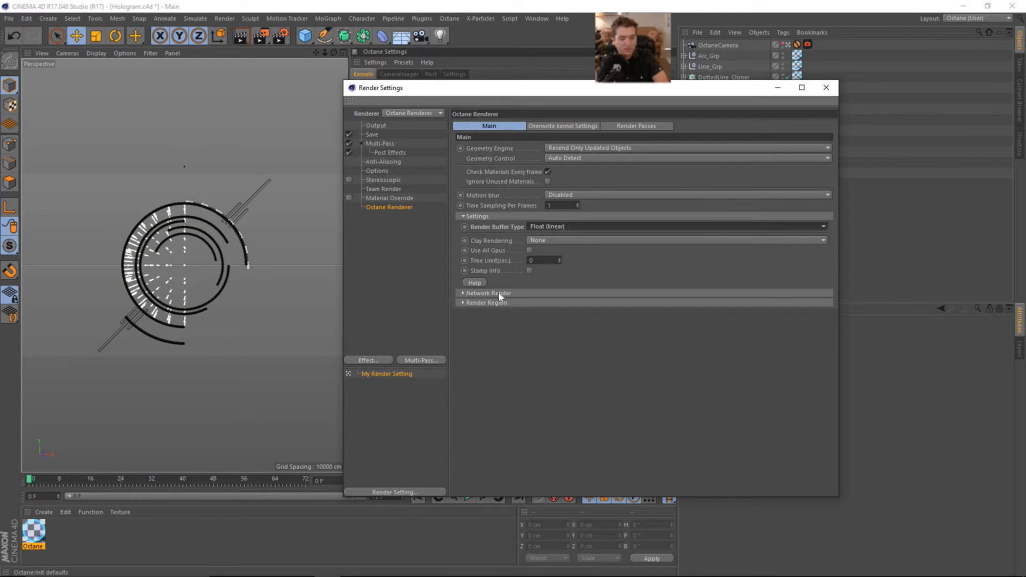
mouse_move(561, 268)
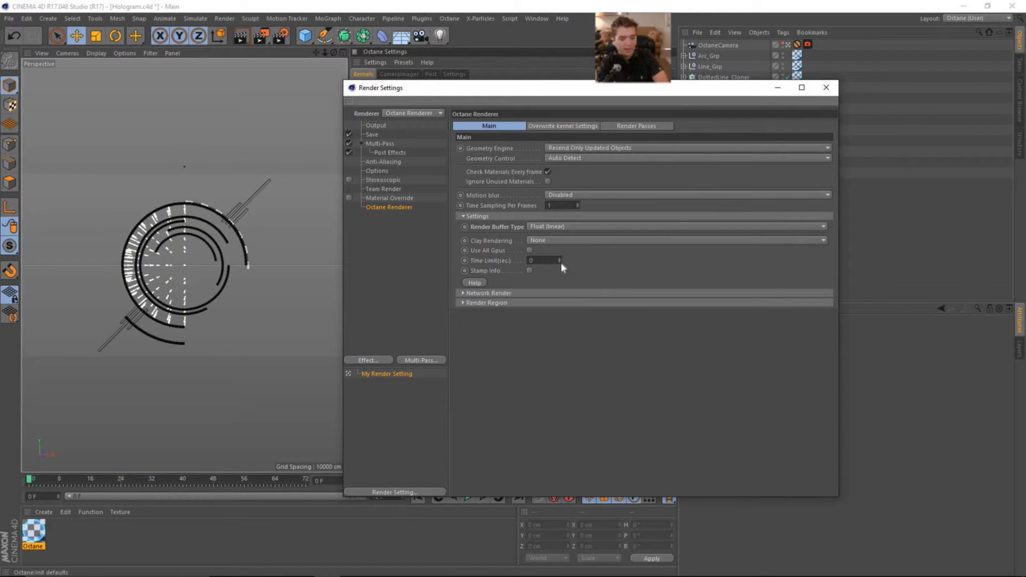
left_click(530, 250)
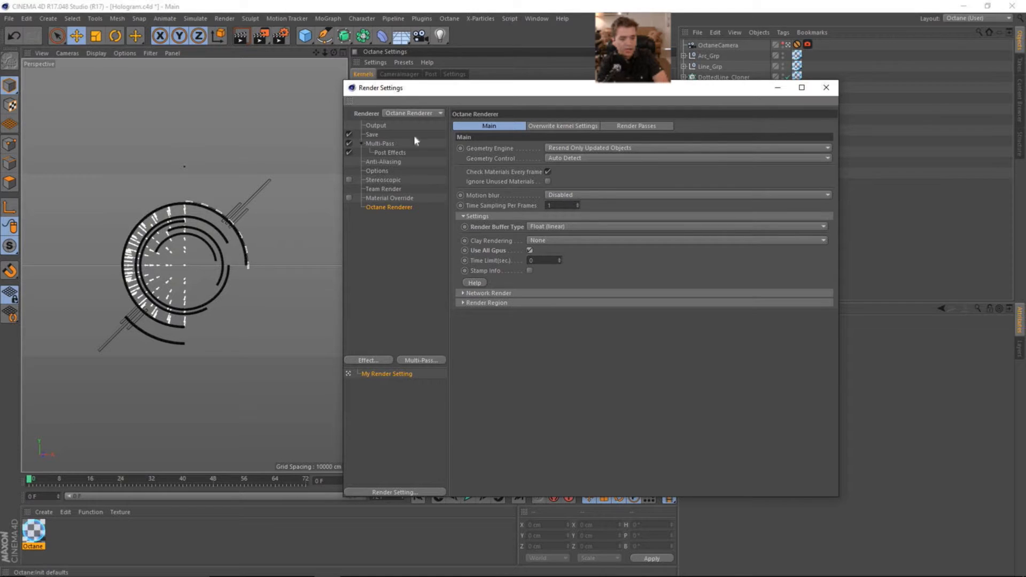
left_click(372, 135)
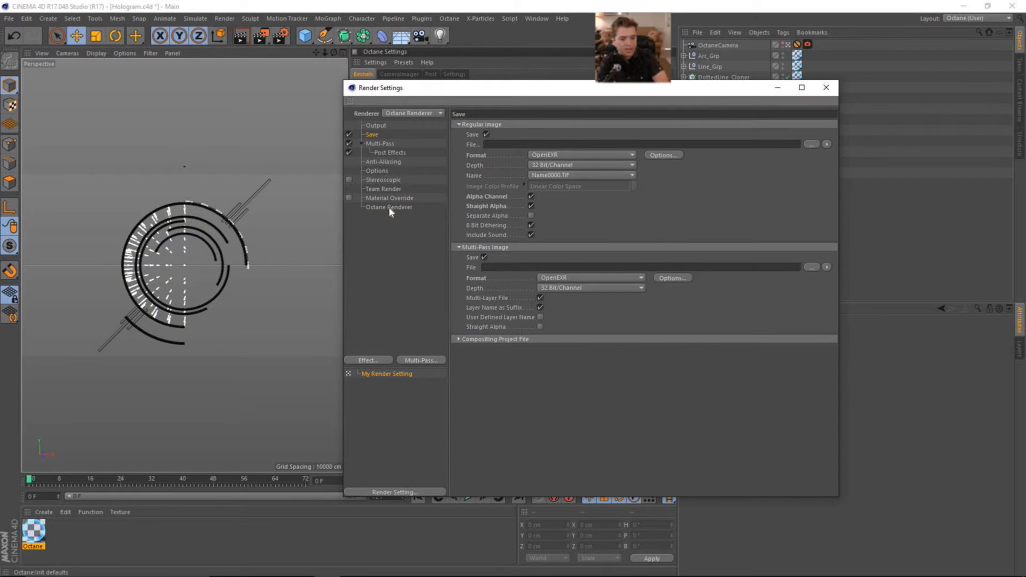
left_click(388, 207)
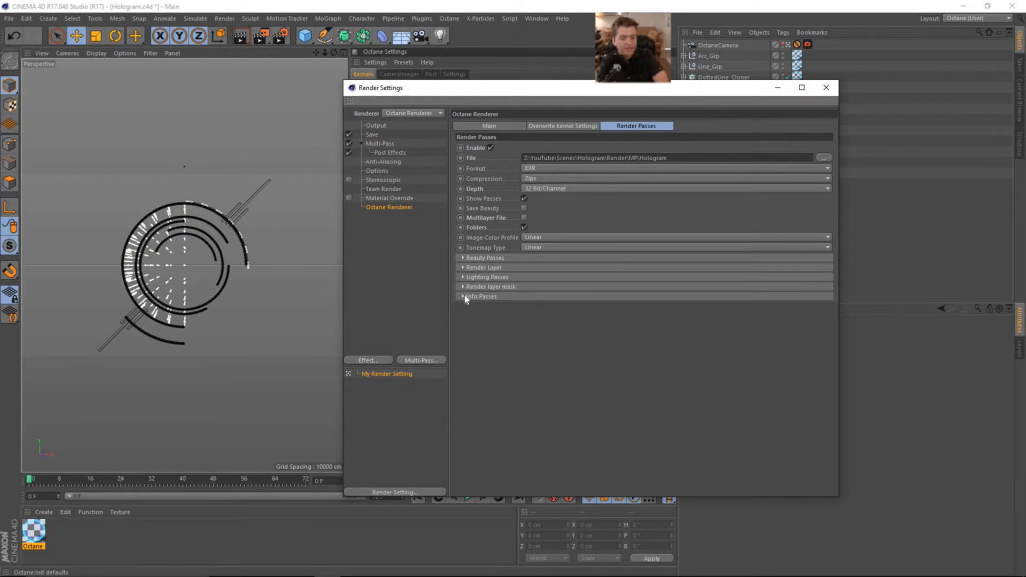
left_click(464, 297)
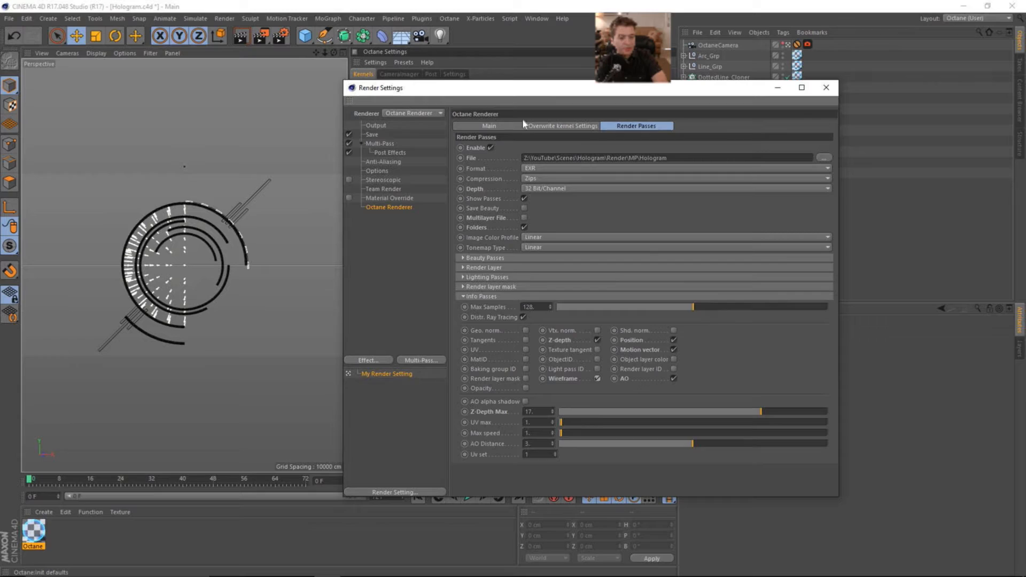
left_click(488, 125)
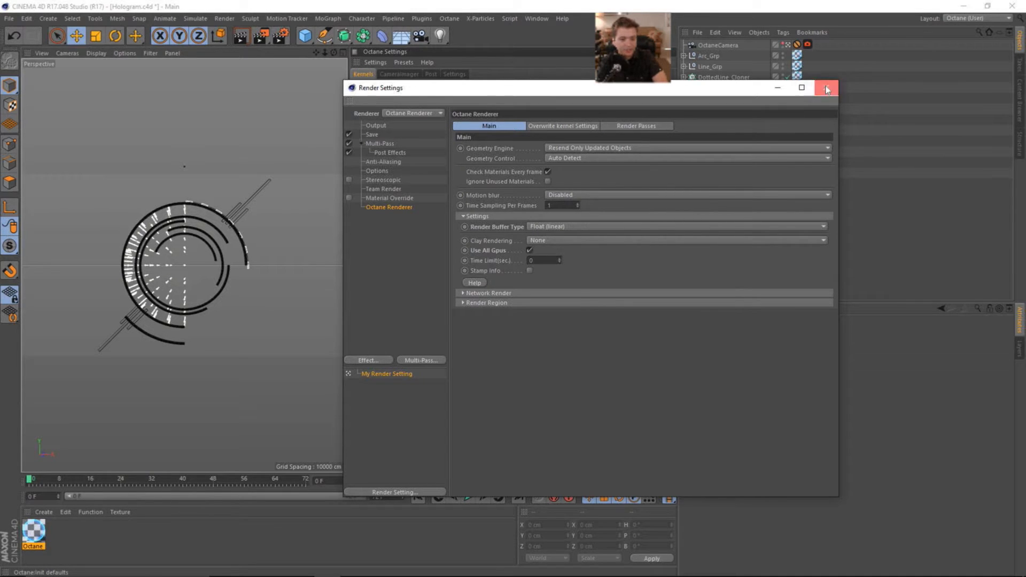
left_click(827, 87)
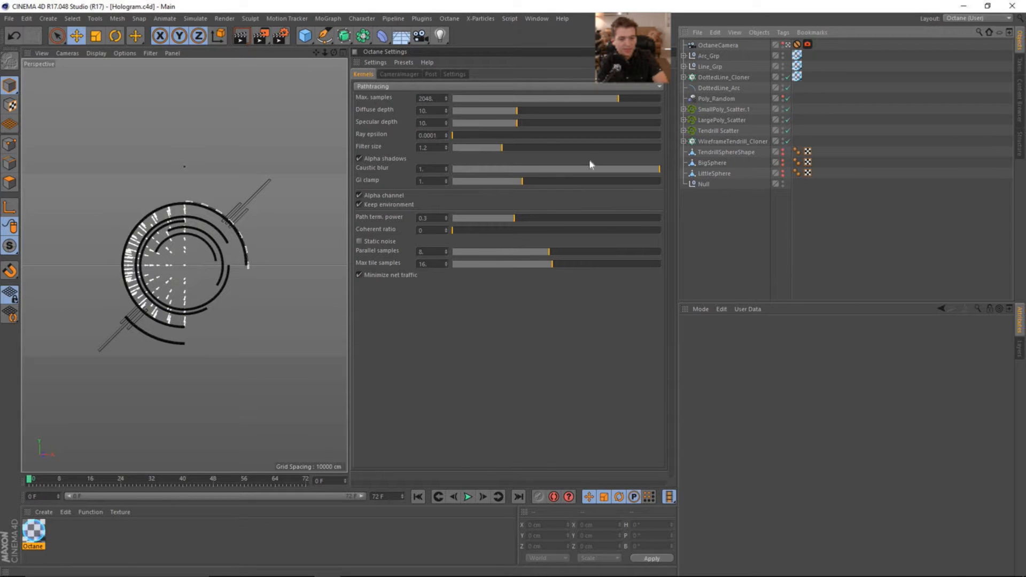
- Switch to the Startup layout, select Line_Grp, and expand Arc_Grp to show Plain and Fracture
left_click(1008, 18)
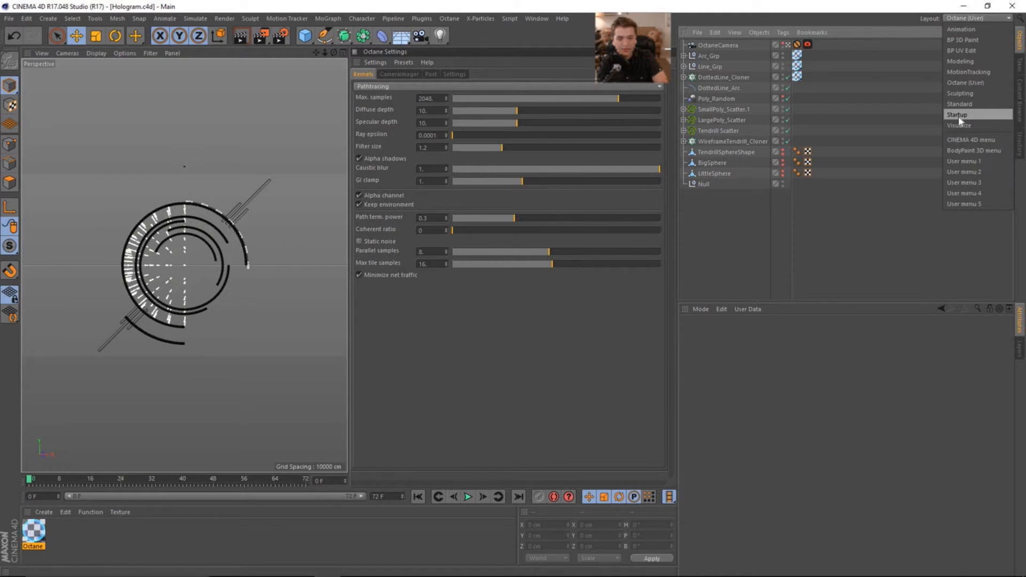
left_click(959, 114)
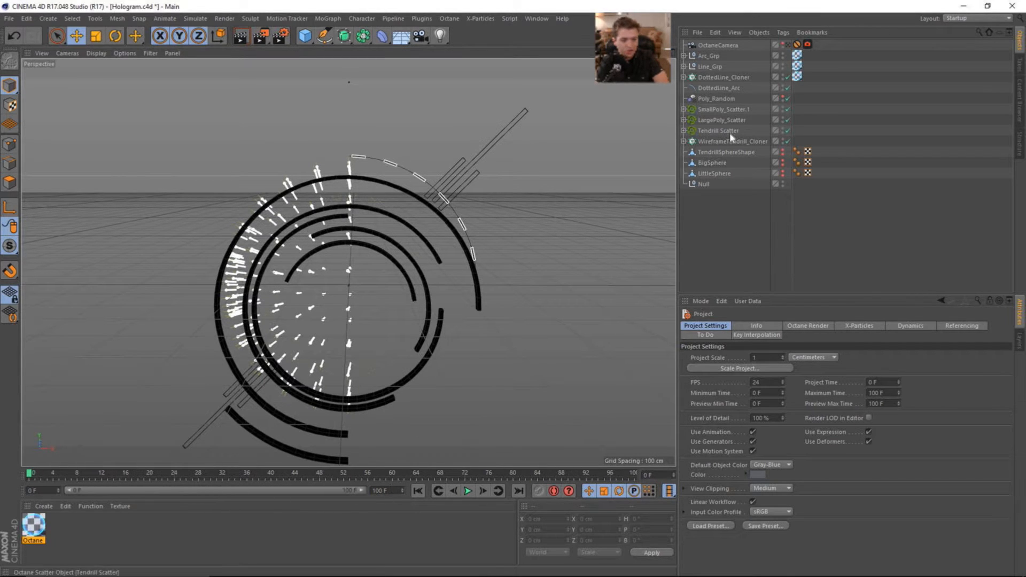
left_click(709, 66)
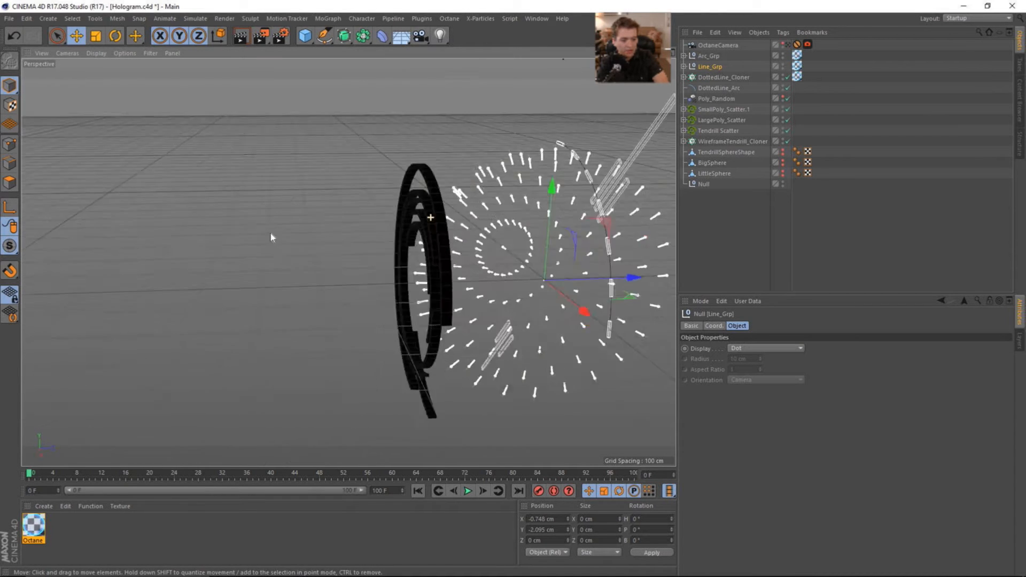
left_click(684, 66)
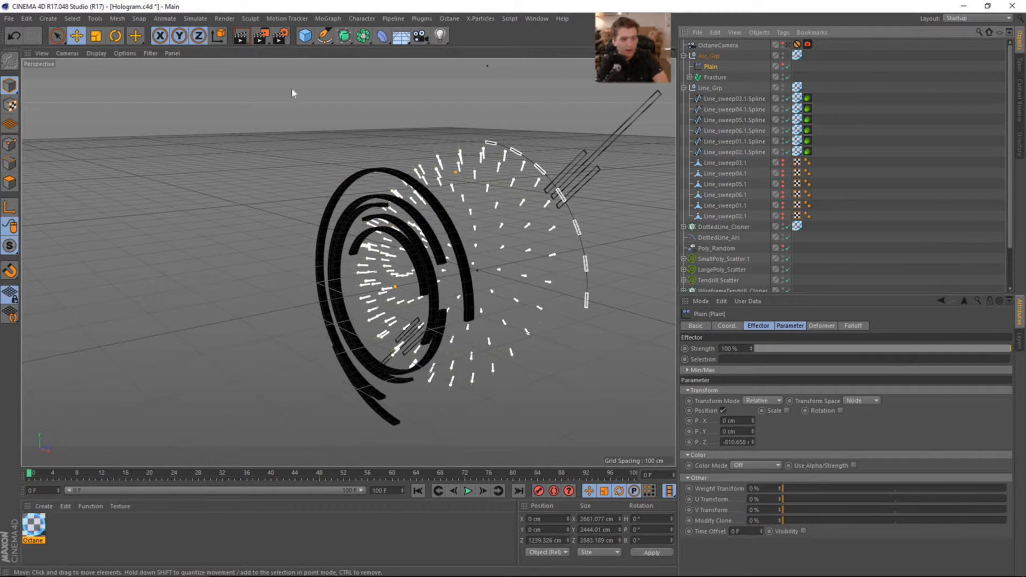
- Add a MoGraph Random effector to the arc Fracture alongside Plain, and select it for editing
left_click(715, 76)
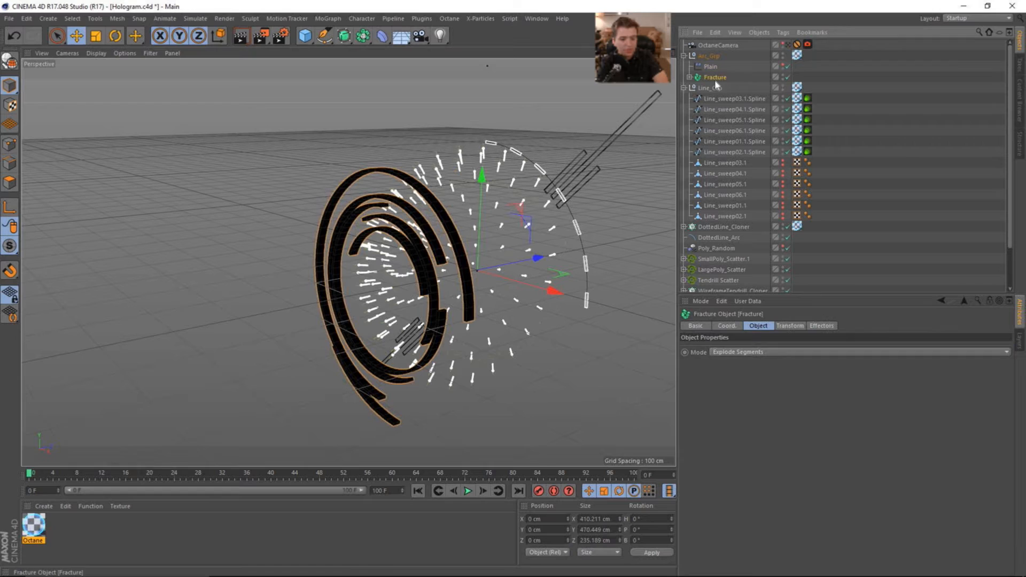
left_click(821, 326)
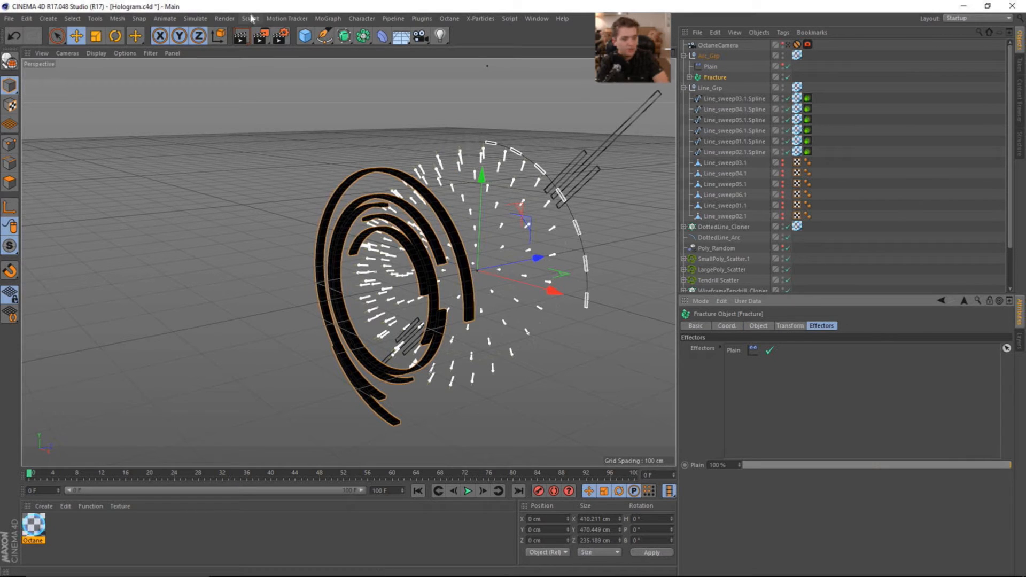
left_click(328, 18)
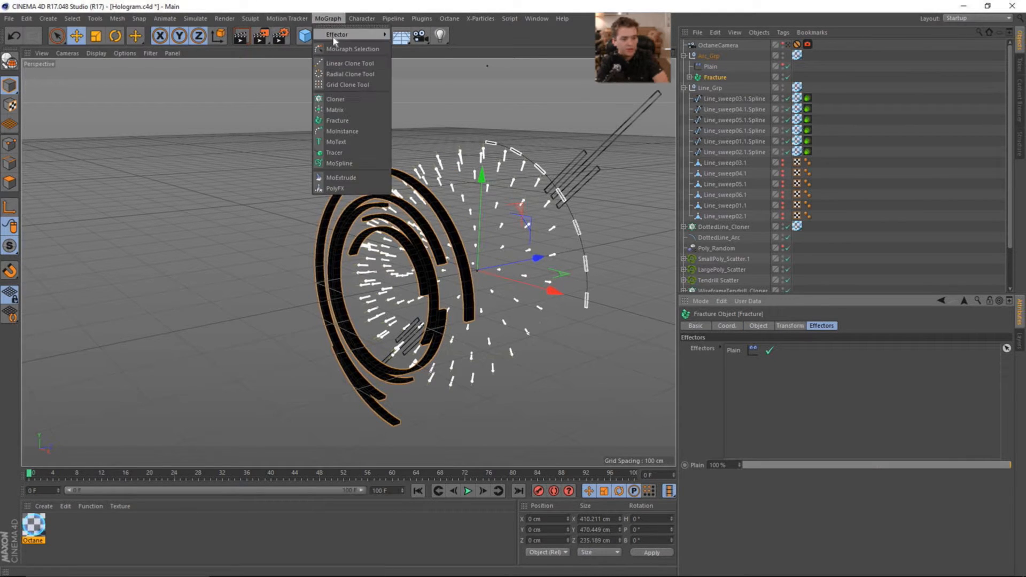
left_click(338, 34)
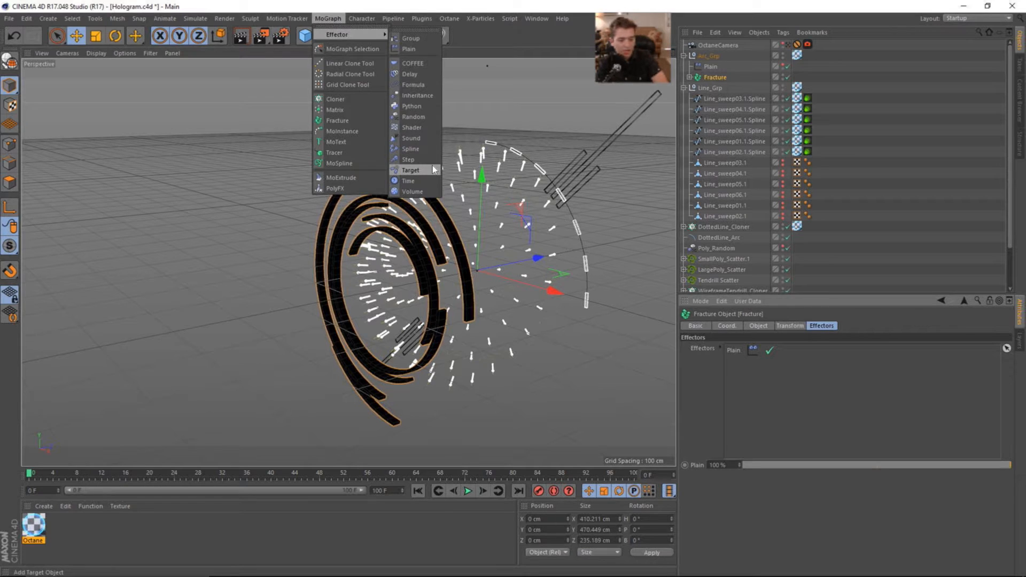
left_click(414, 116)
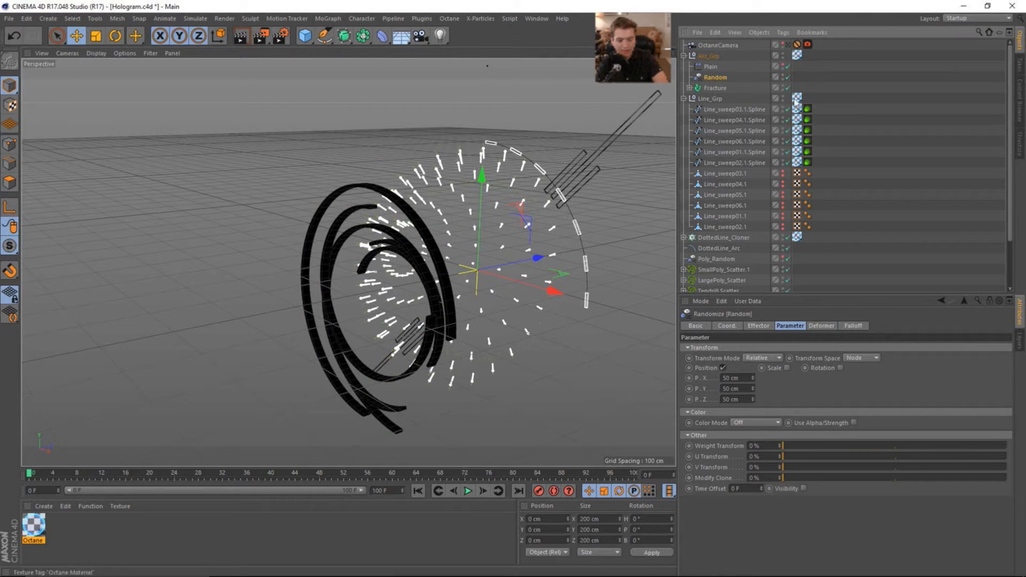
left_click(714, 87)
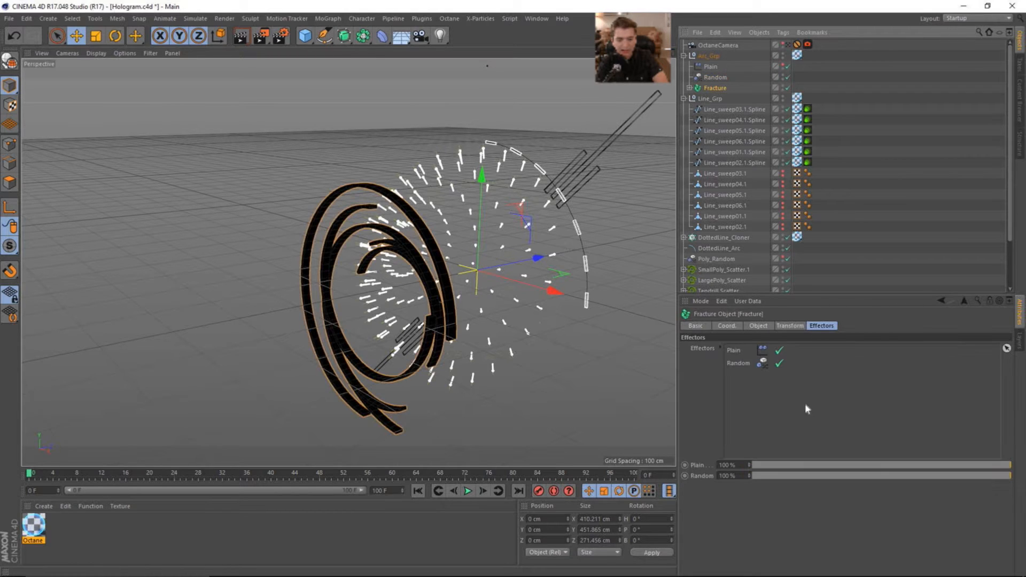
left_click(715, 77)
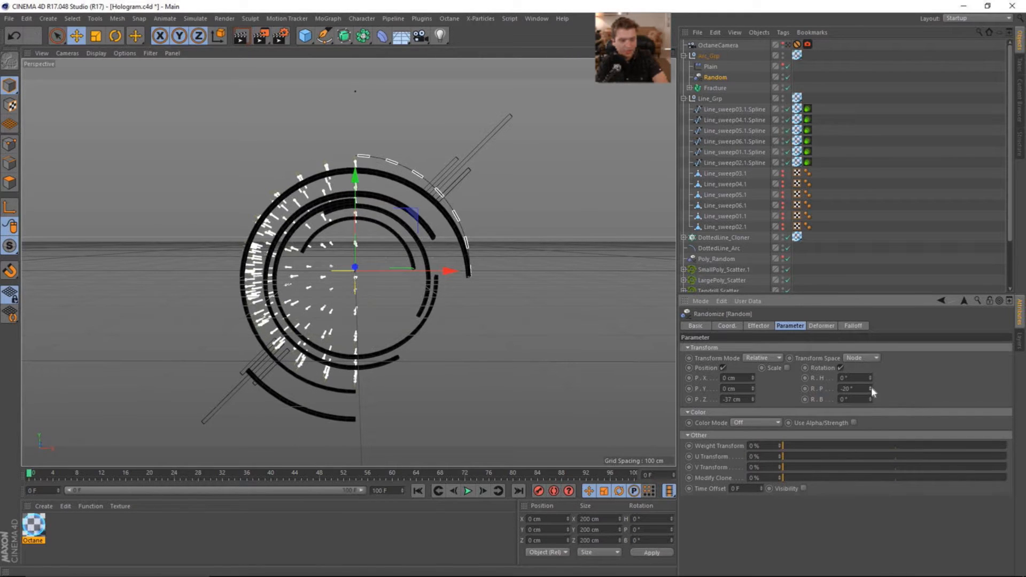
- Try Object and Effector transform space on the Random effector, then set it back to Node
left_click(860, 358)
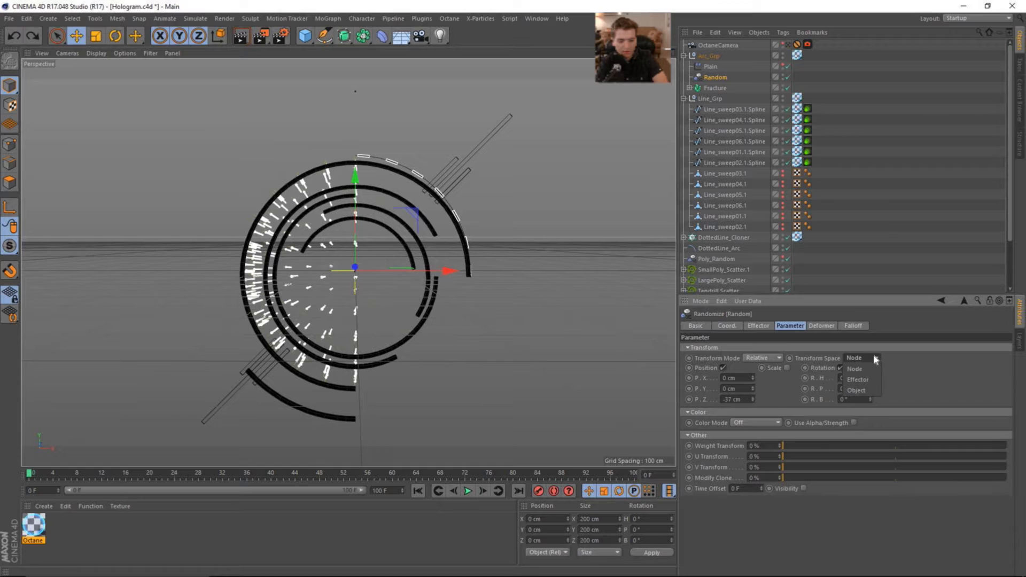
left_click(855, 390)
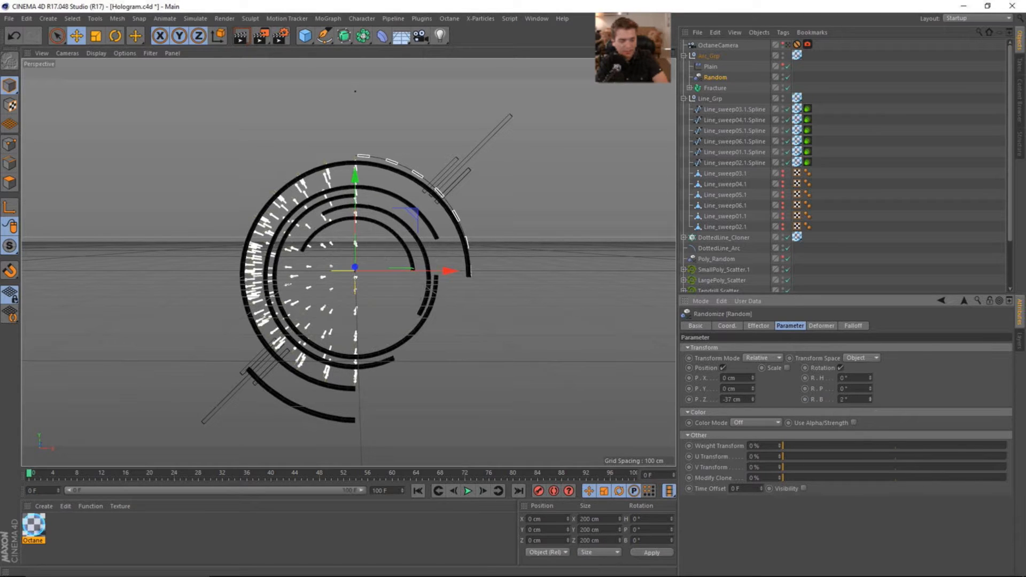
left_click(861, 358)
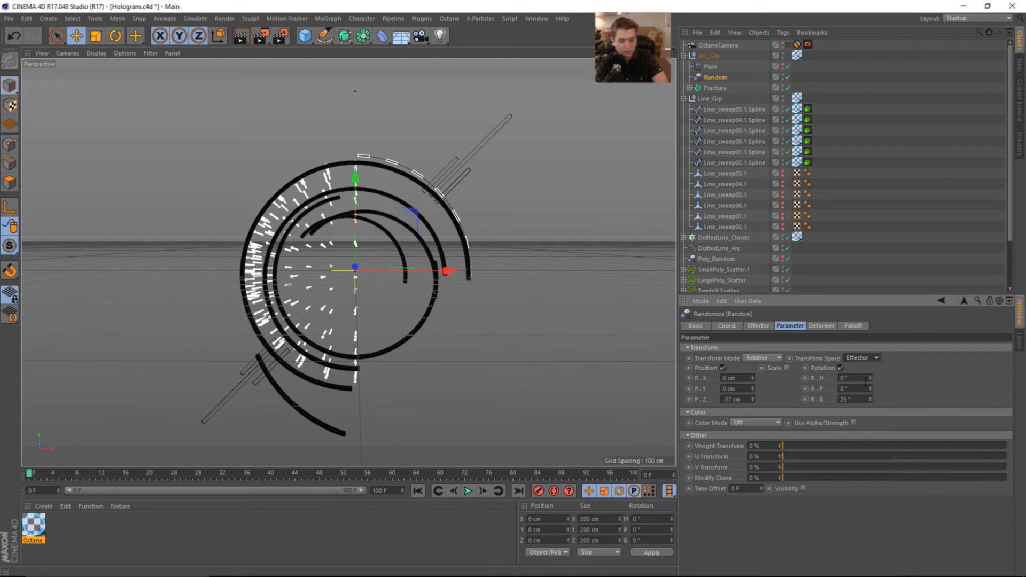
left_click(862, 357)
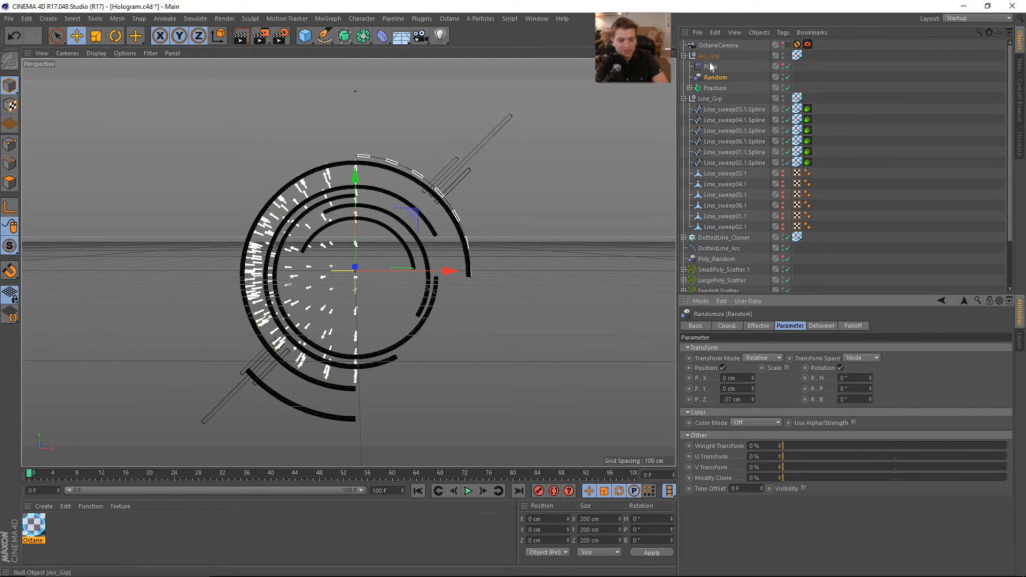
- Expand Fracture, select the first Sweep ring, and rotate it to a new angle
left_click(683, 88)
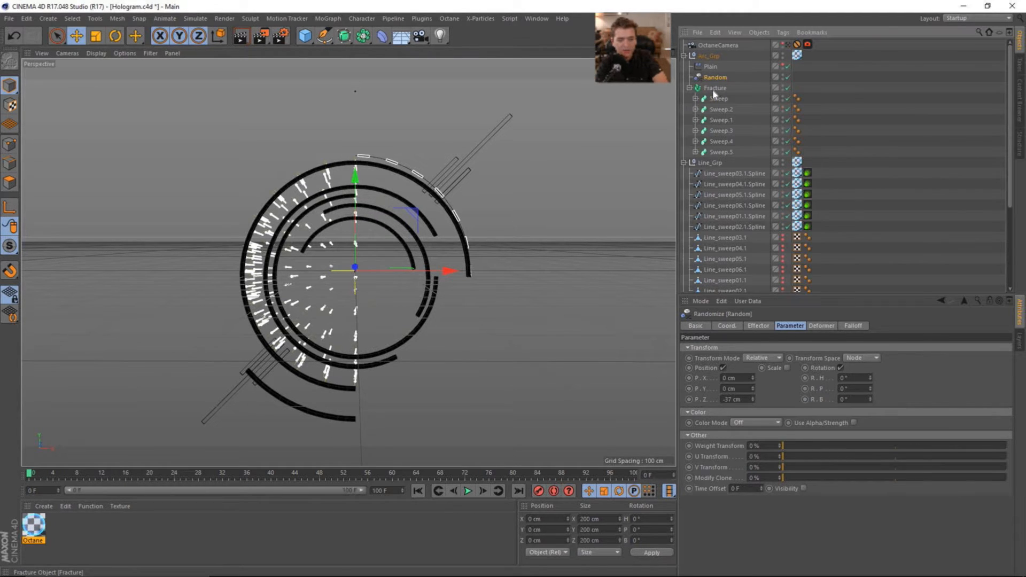
left_click(114, 35)
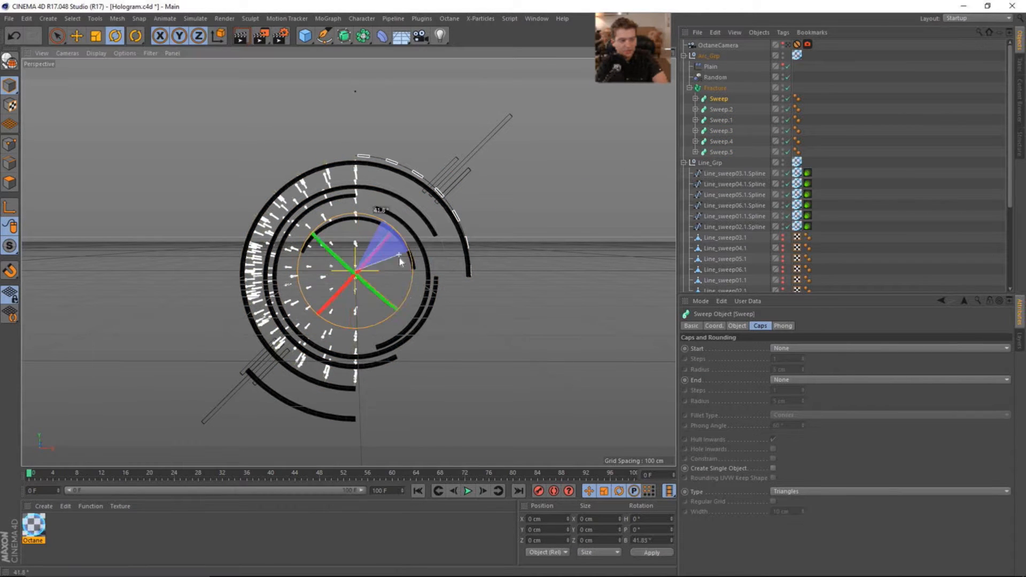
left_click_drag(397, 256, 397, 235)
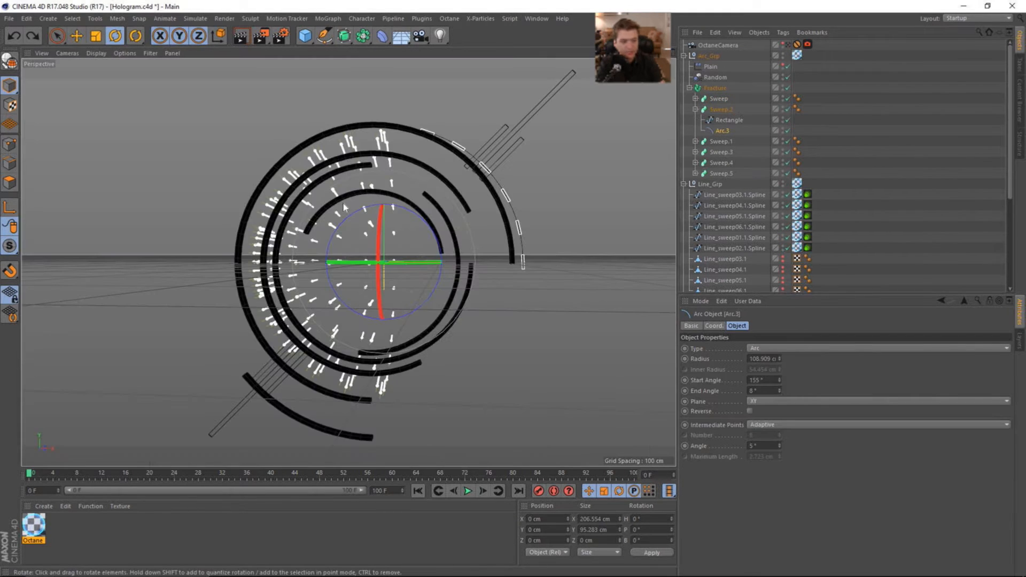
mouse_move(517, 214)
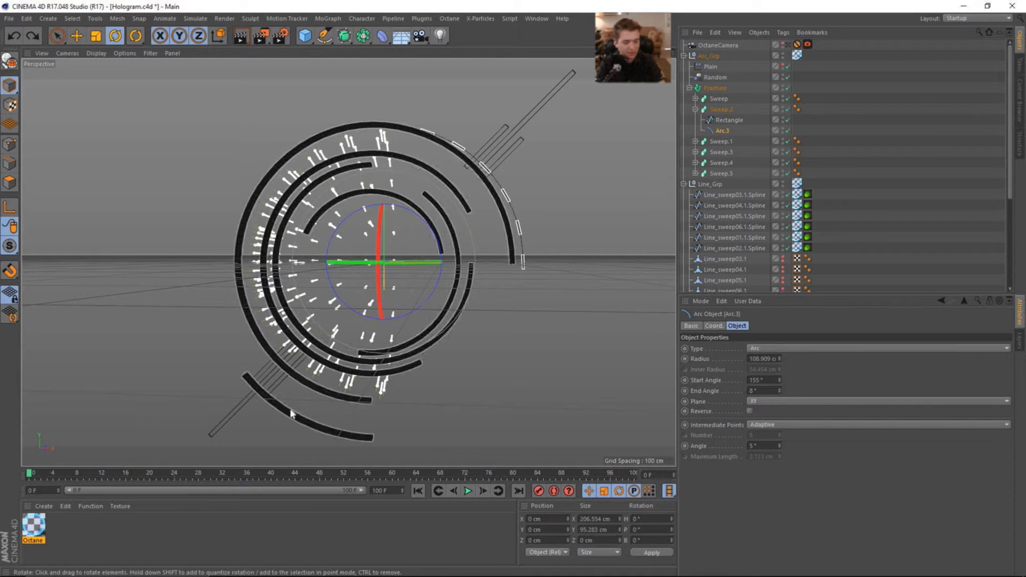
- Keyframe each Sweep arc's bank rotation at the start and end frames, entering -21°
left_click(714, 326)
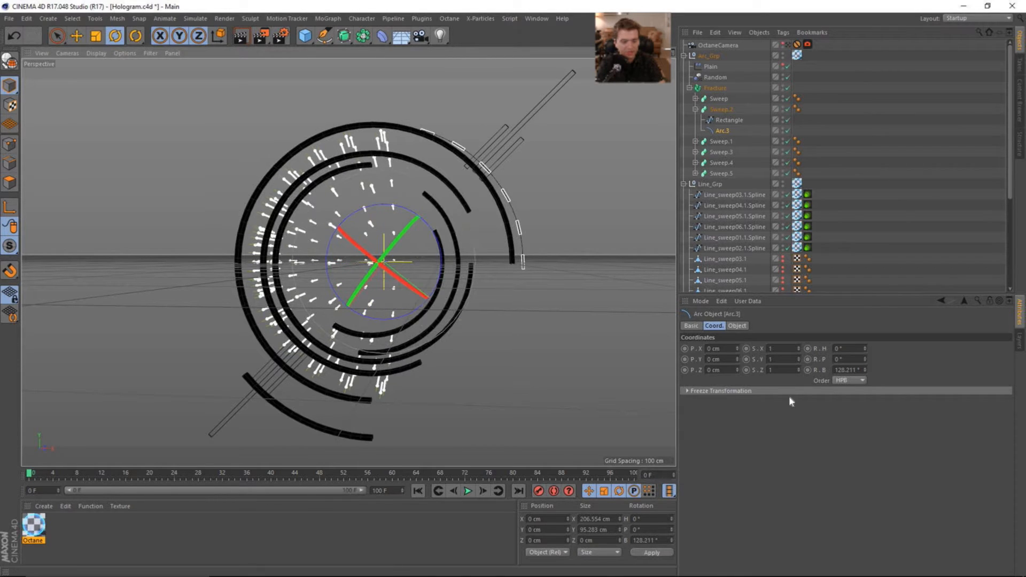
left_click(807, 370)
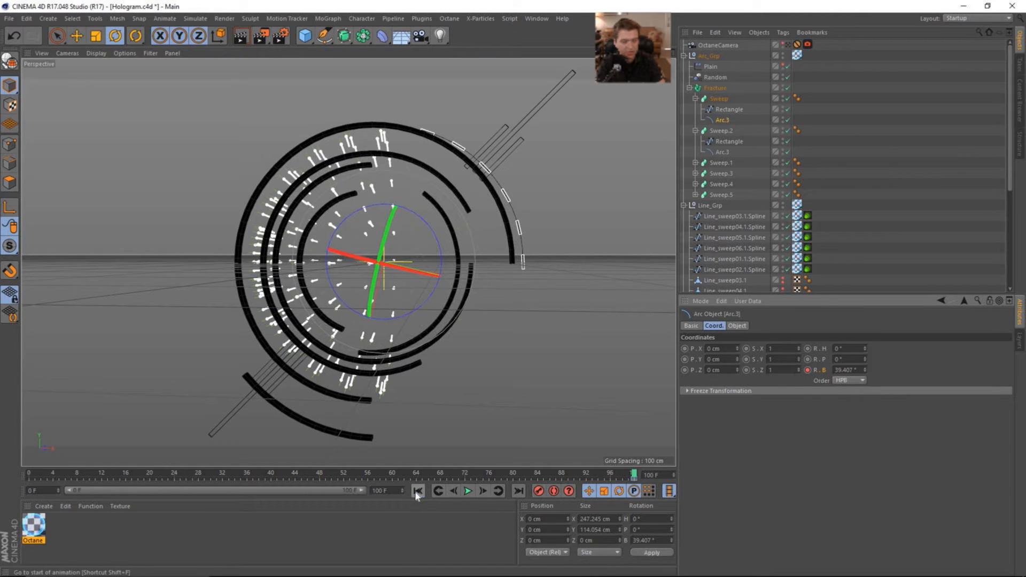
left_click(417, 490)
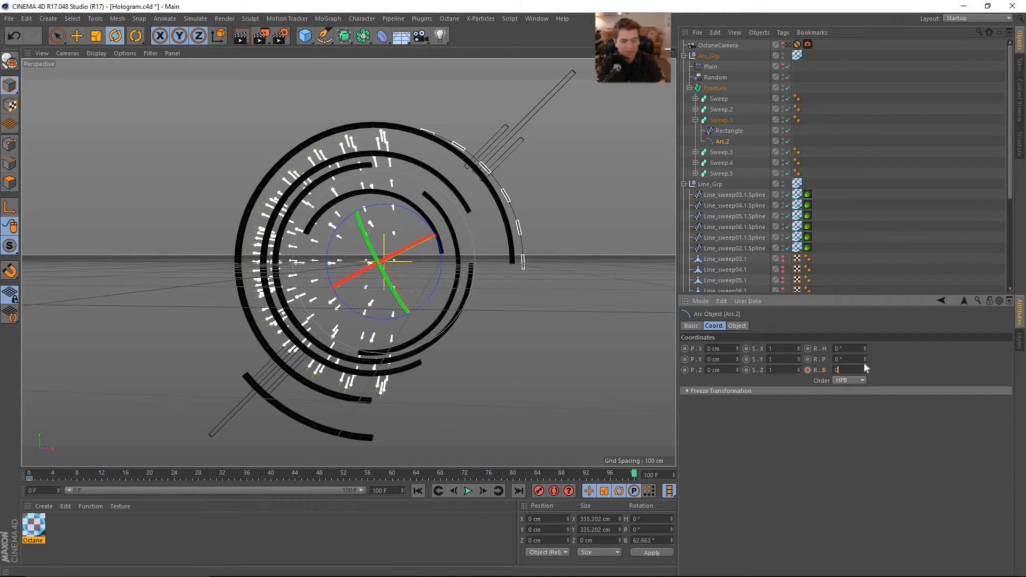
type("-21")
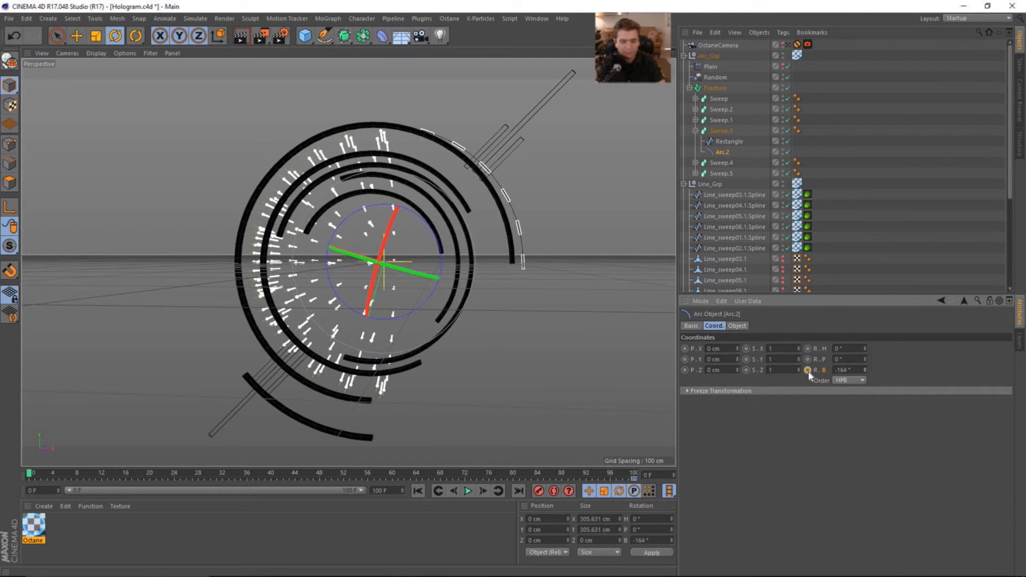
left_click(720, 141)
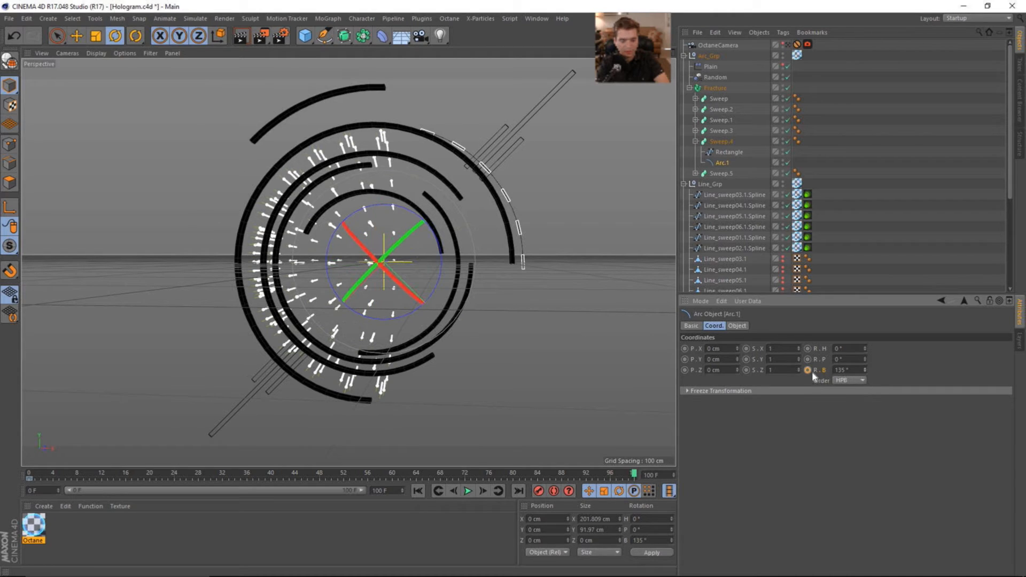
left_click(697, 141)
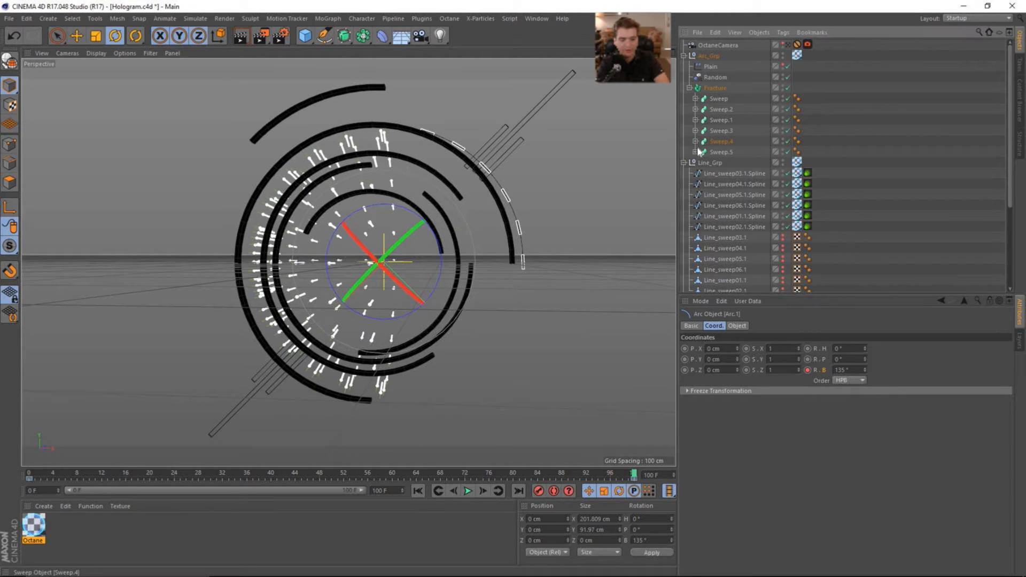
left_click(696, 152)
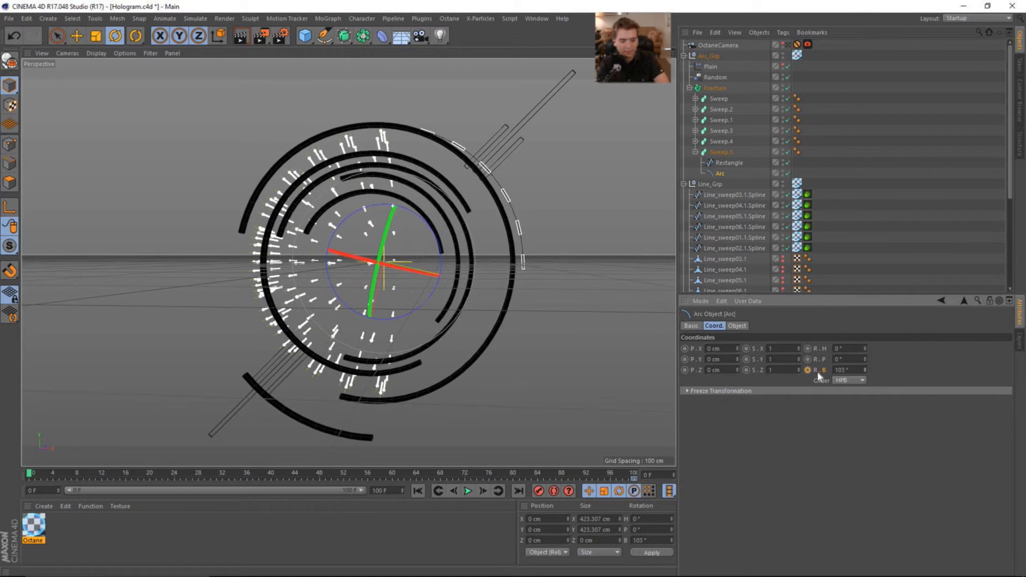
left_click(417, 490)
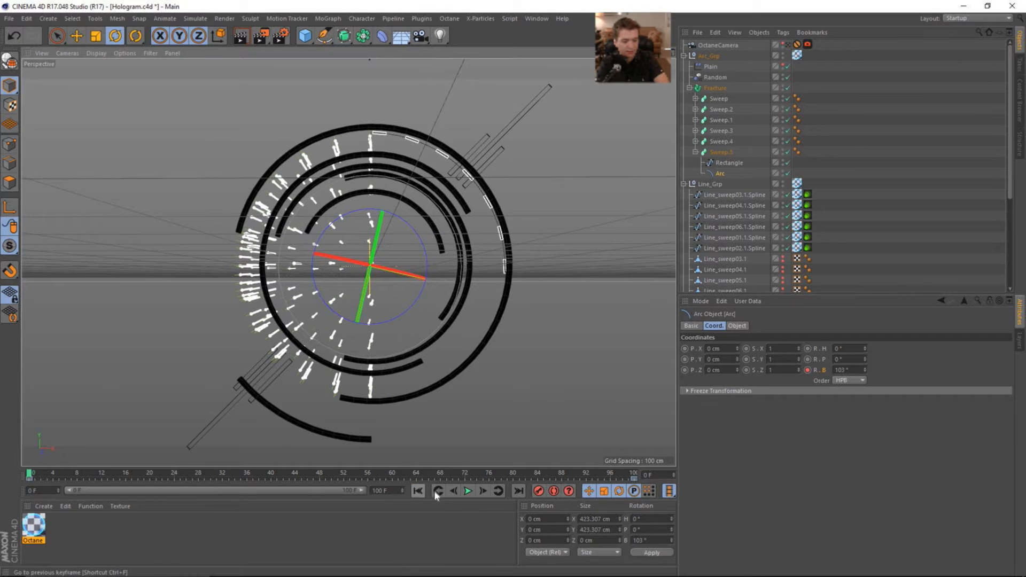
- Play and stop the ring spin preview, then select Line_sweep splines in Line_Grp
left_click(467, 490)
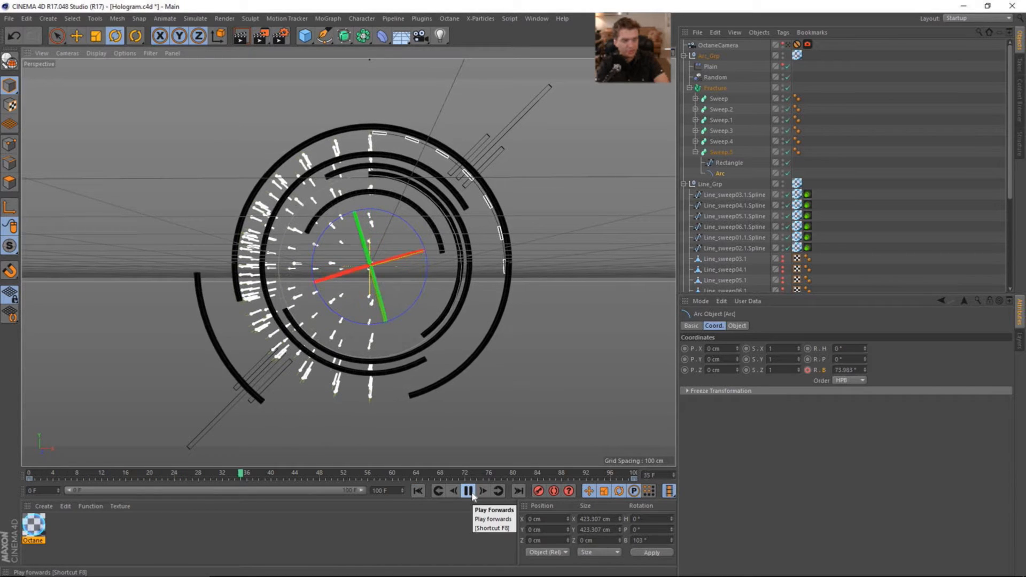
left_click(469, 490)
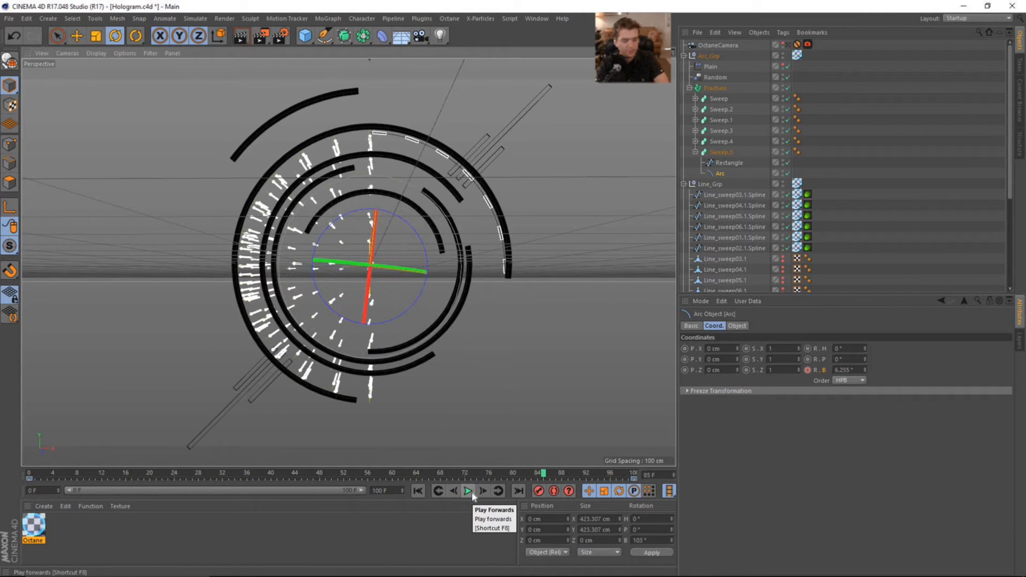
left_click(467, 491)
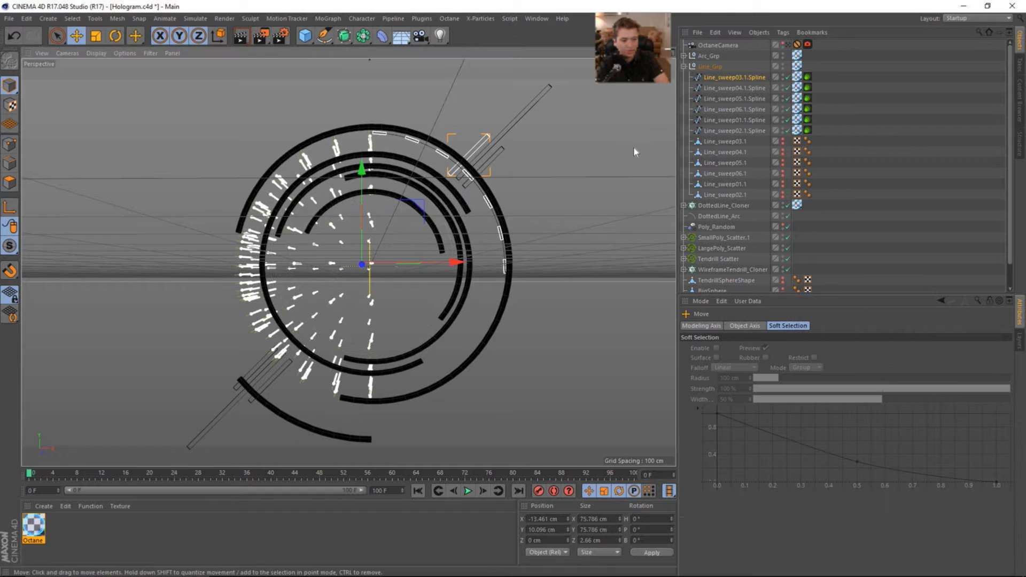
left_click(734, 98)
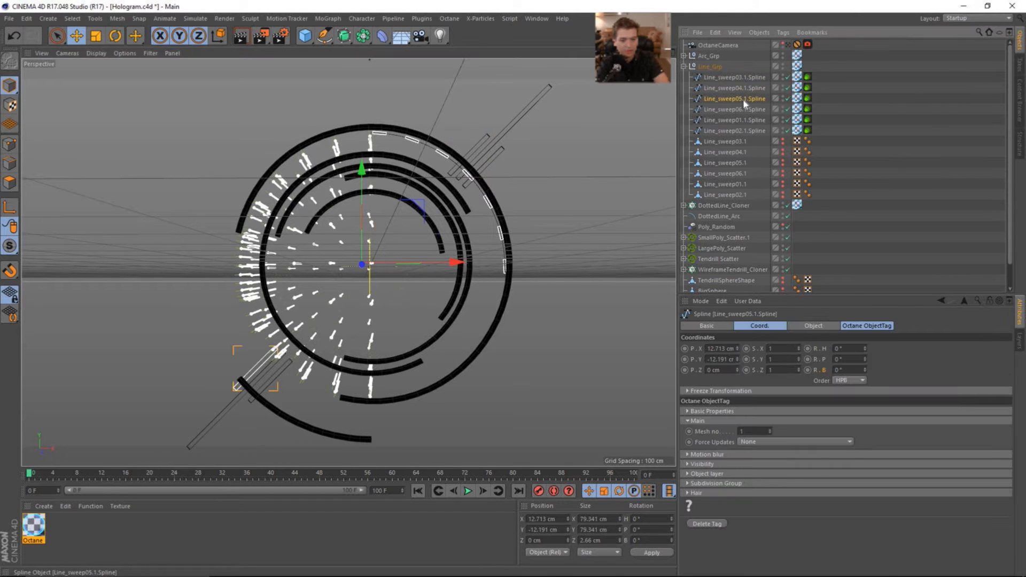
left_click(734, 120)
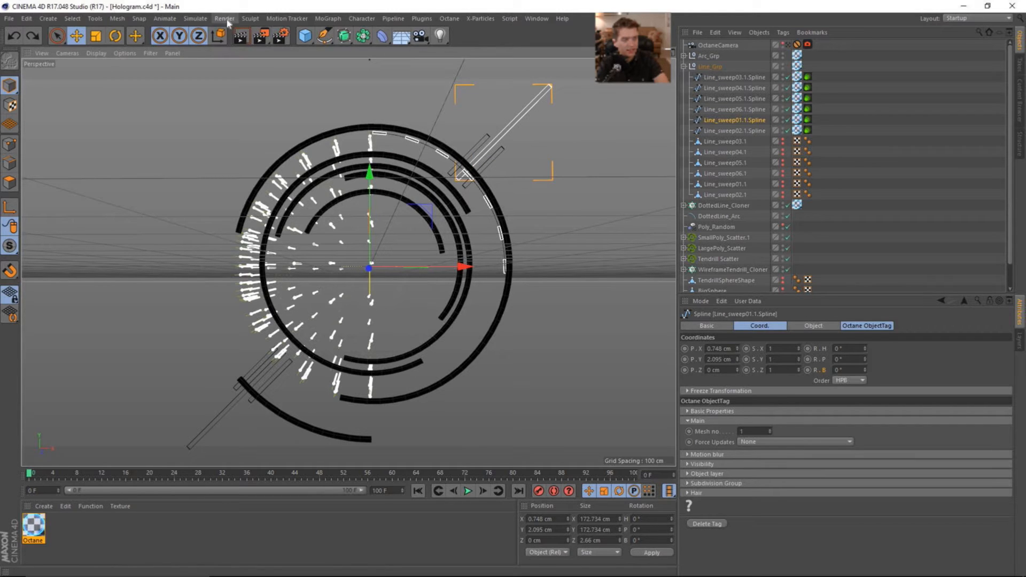
- Add a Plain effector under Line_Grp and start selecting the six Line_sweep splines
left_click(329, 18)
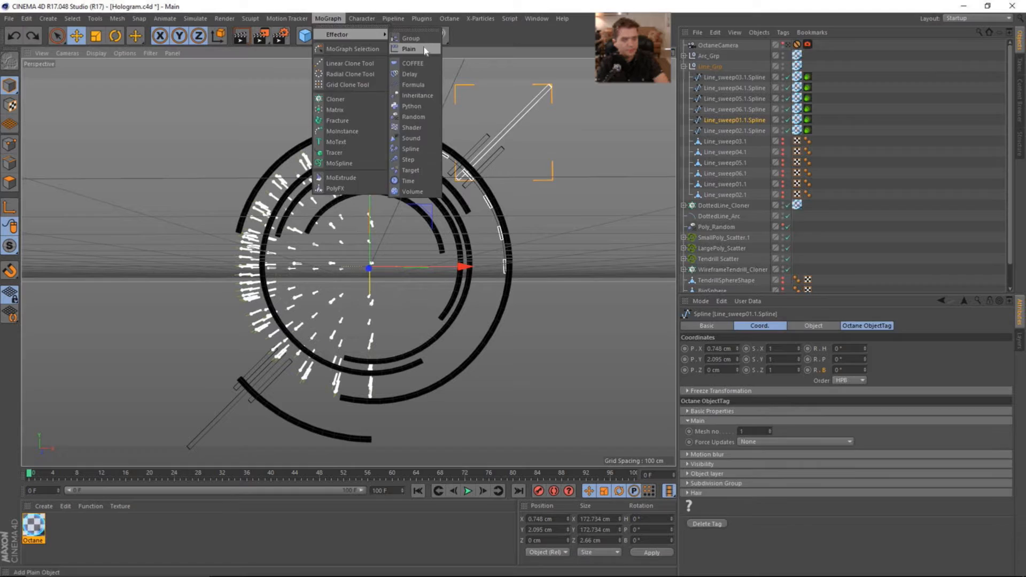
left_click(409, 48)
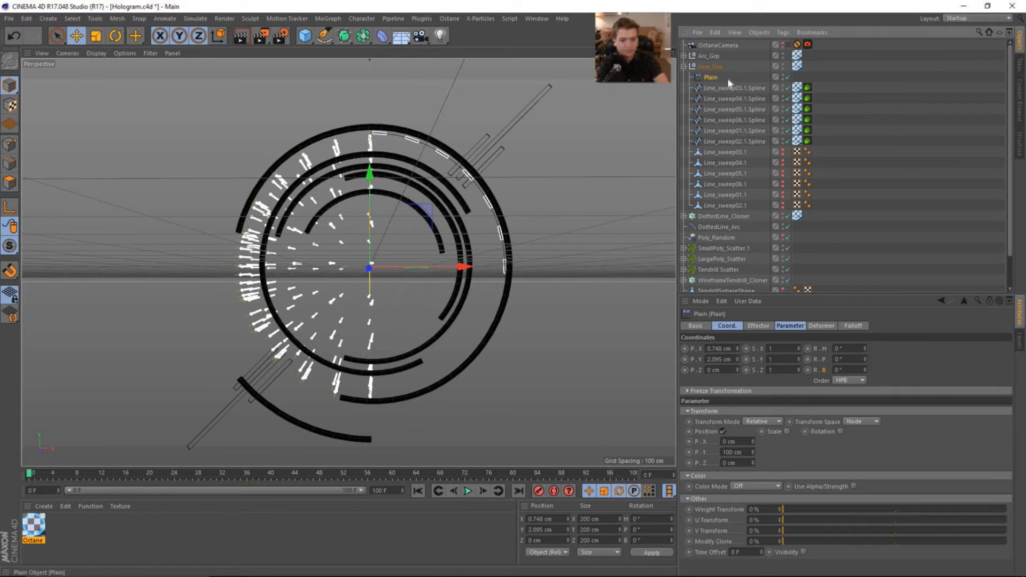
left_click(735, 141)
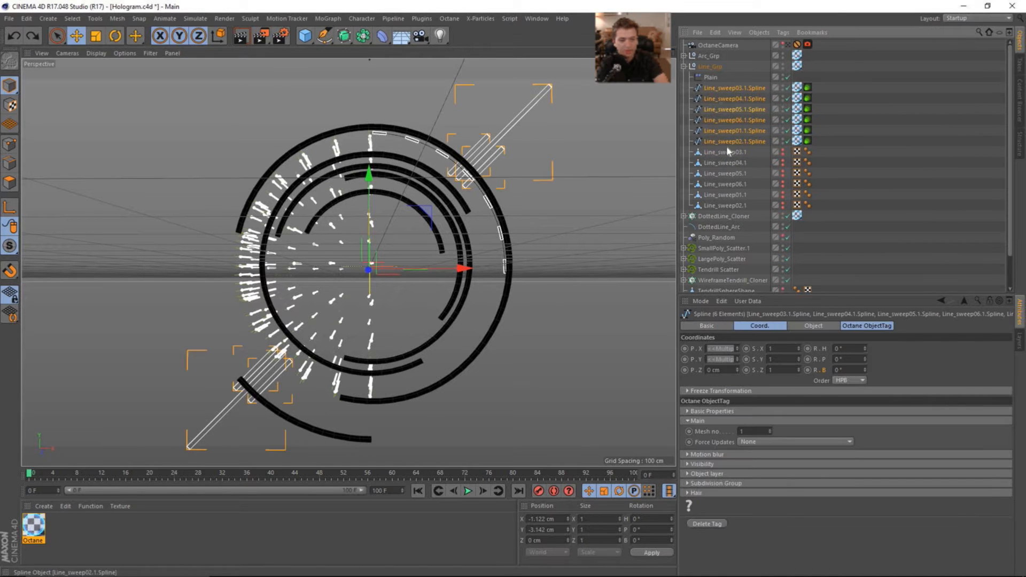
- Select the Plain effector, check its Deformer tab, and return to Parameter for the 15 cm offsets
left_click(711, 76)
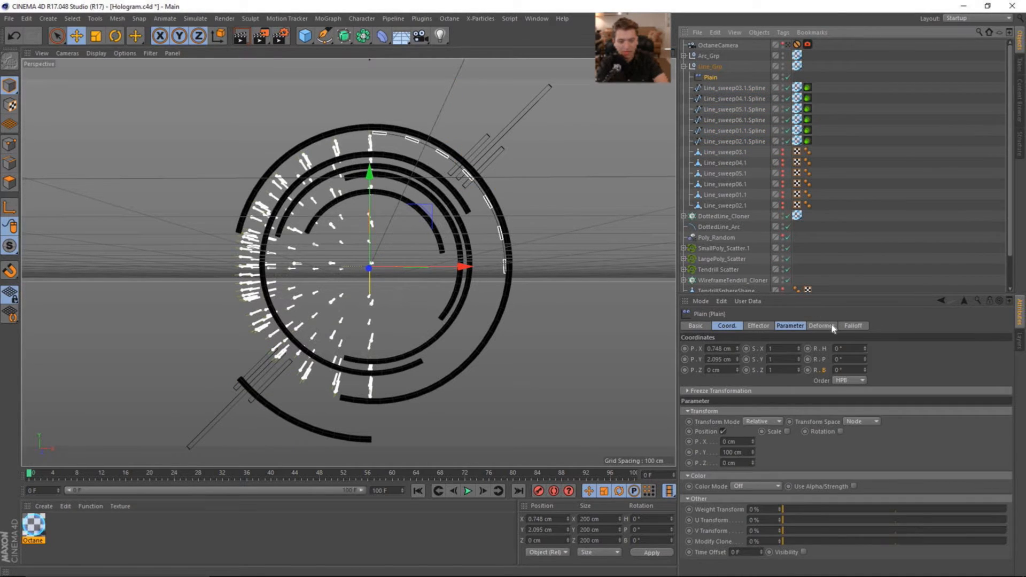
left_click(820, 326)
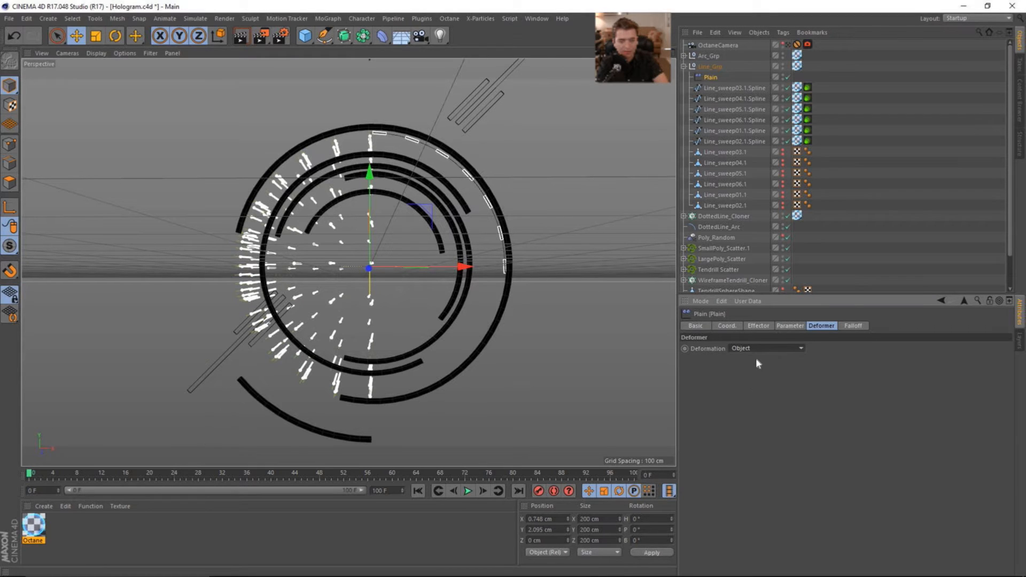
mouse_move(782, 332)
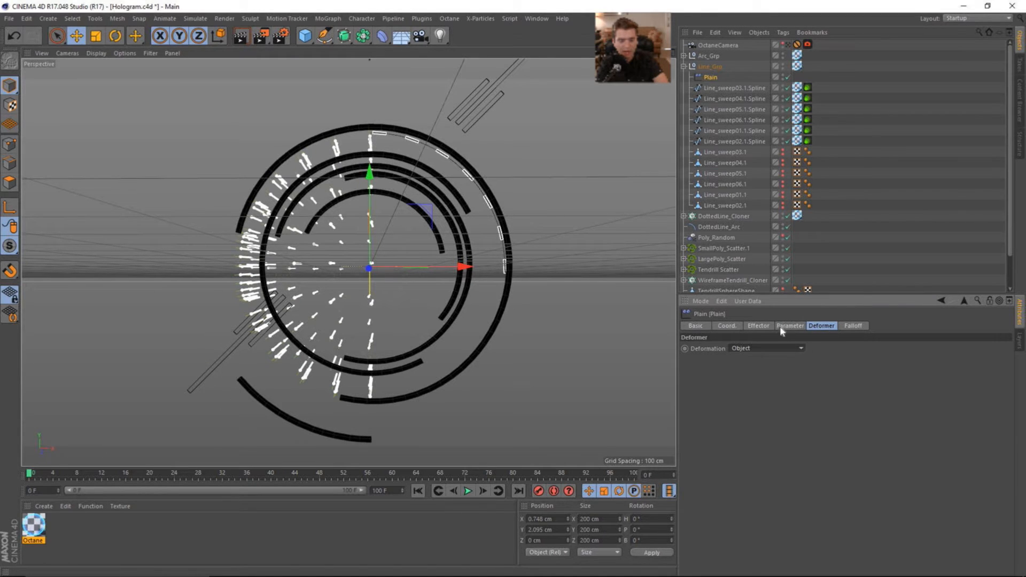
left_click(790, 326)
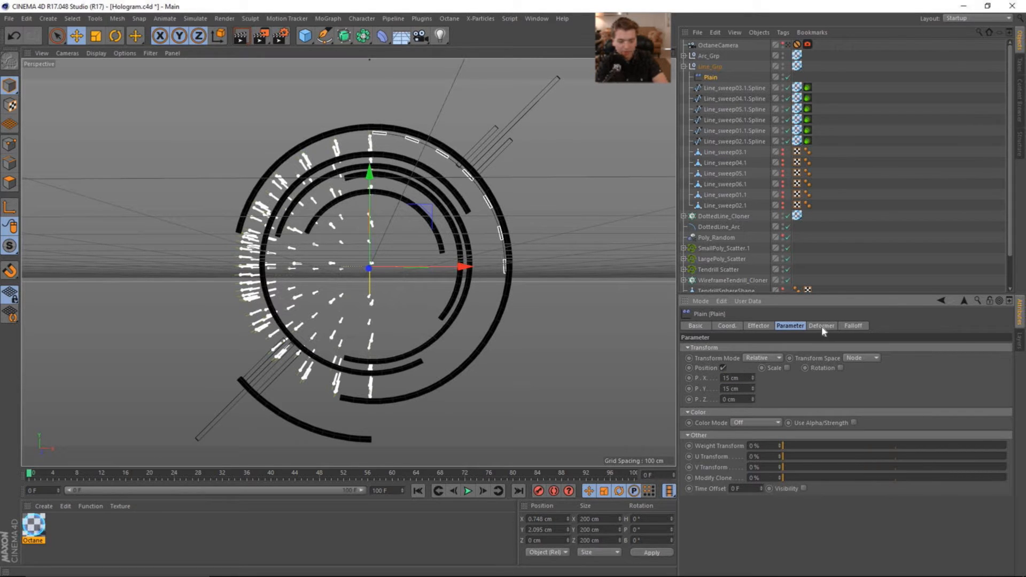
mouse_move(816, 335)
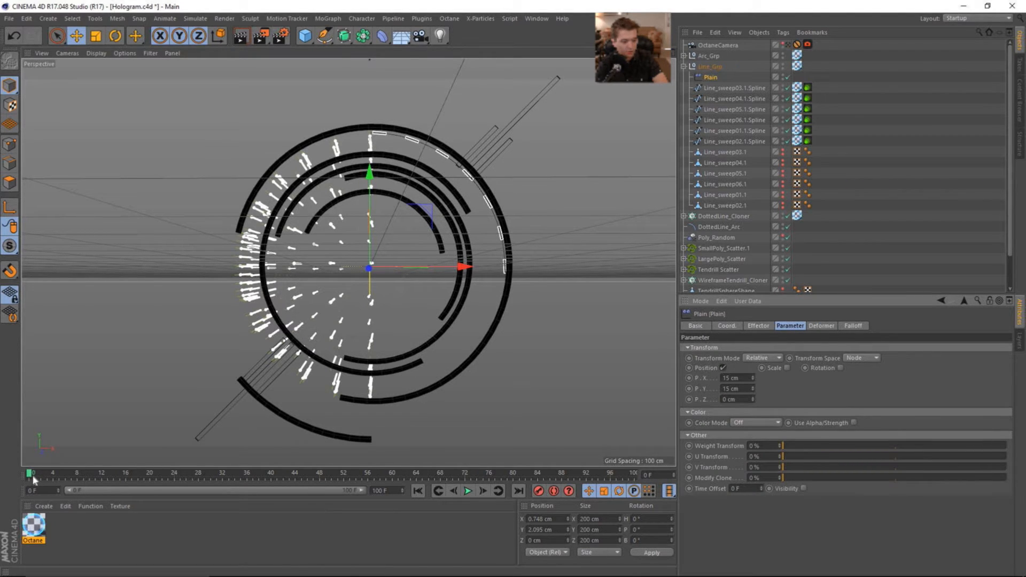
mouse_move(651, 399)
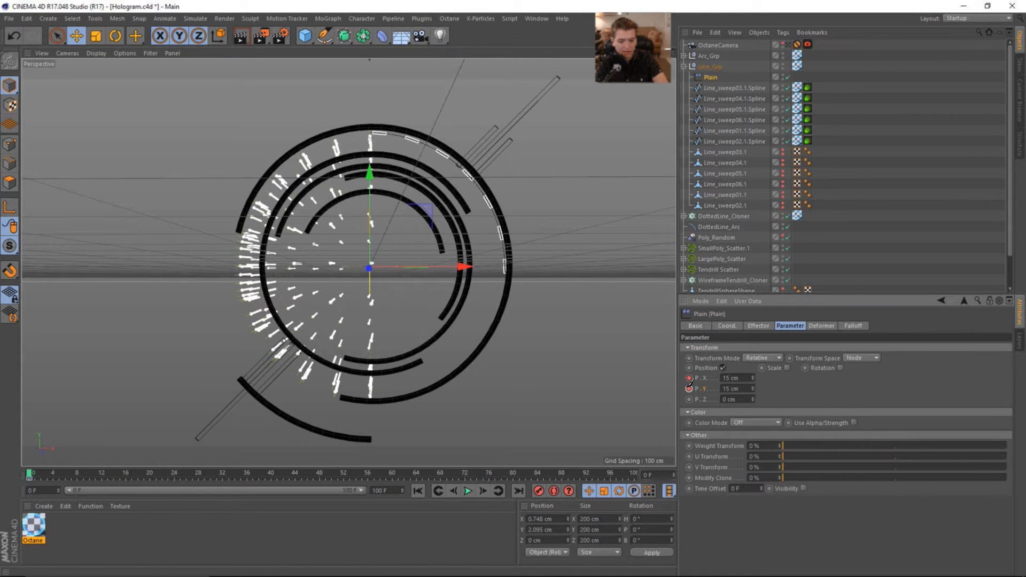
- Key the Plain effector's Strength at 100% on frame 100
left_click(758, 326)
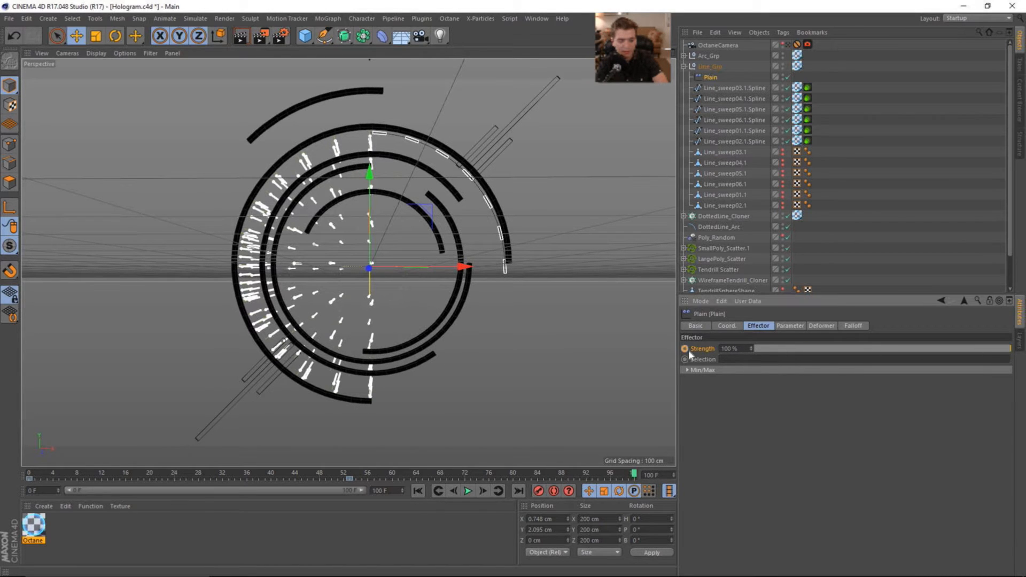
left_click(224, 17)
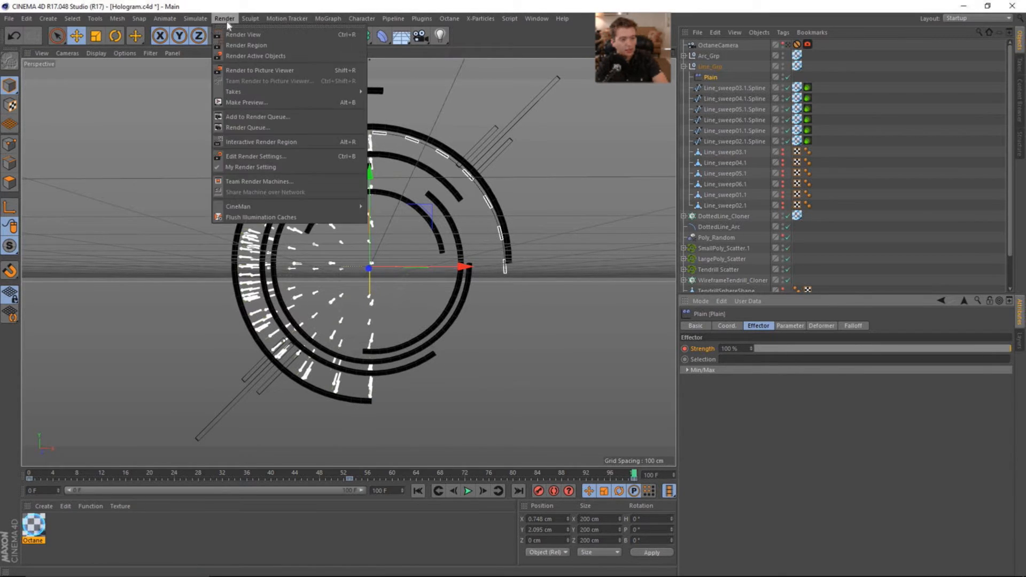
- Add a Delay effector set to Spring mode and preview the spring motion
left_click(327, 18)
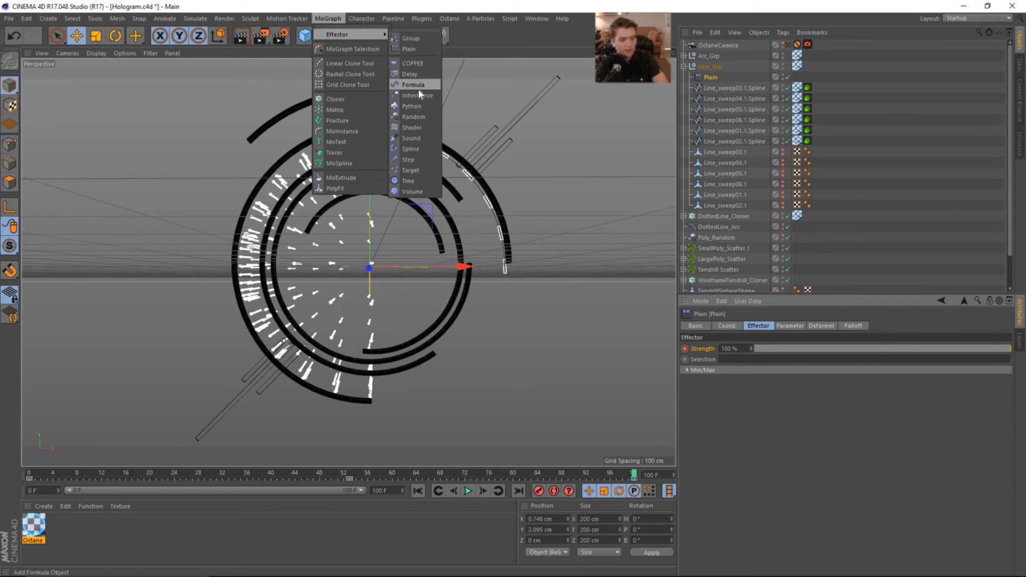
left_click(409, 74)
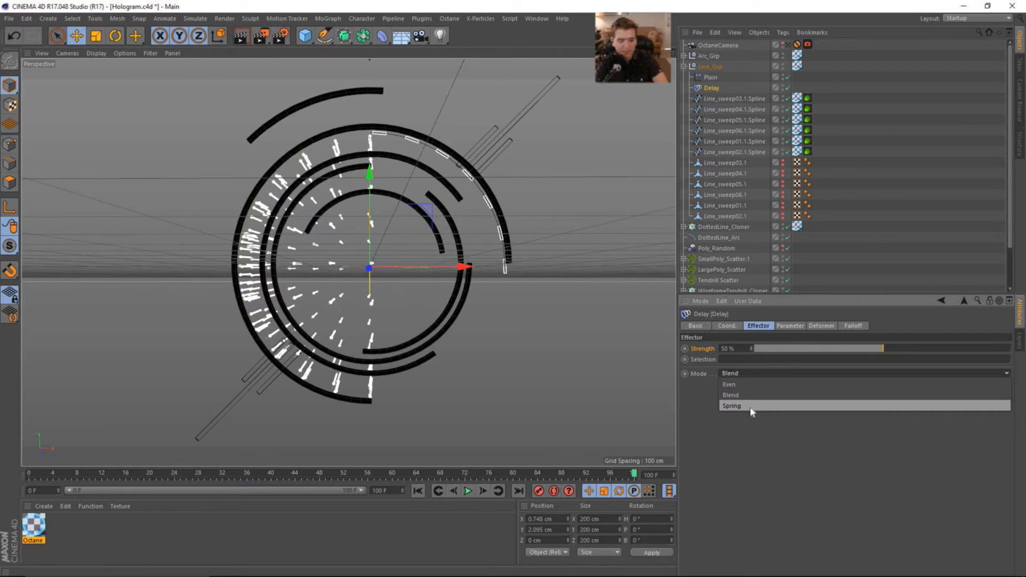
left_click(732, 405)
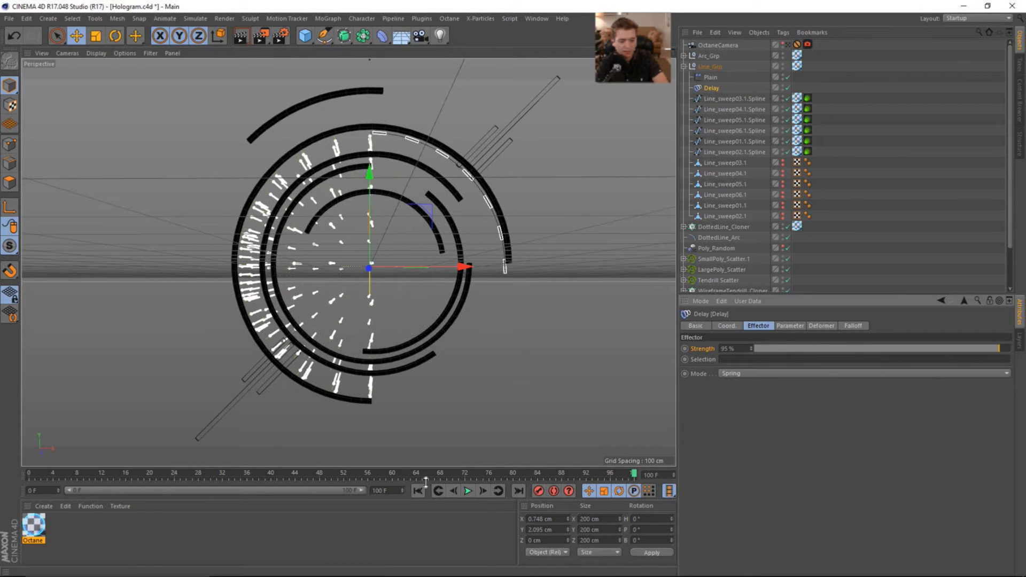
left_click(467, 491)
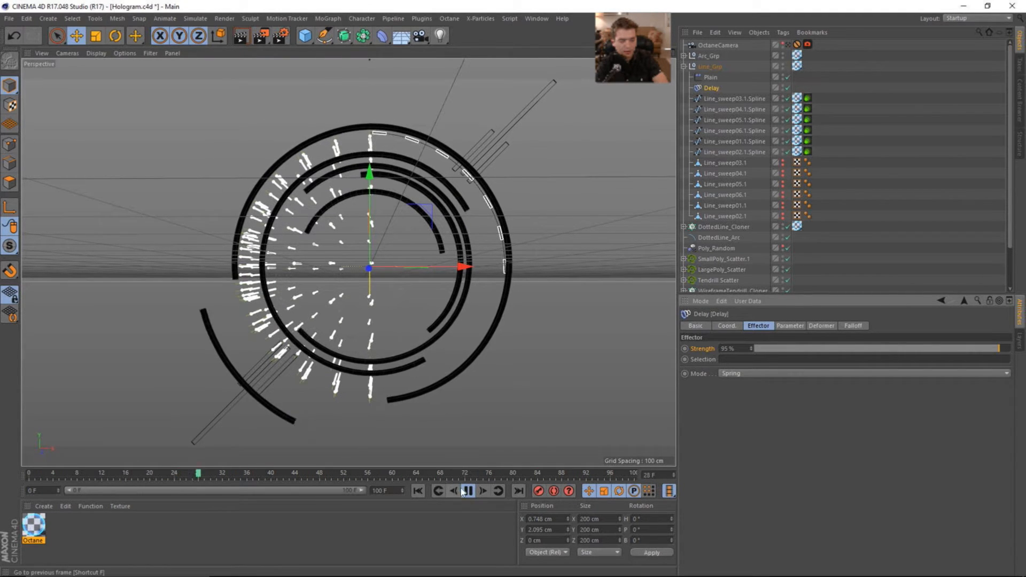
- Play back the delay animation, inspect an effector keyframe, then select the Delay effector
left_click(711, 76)
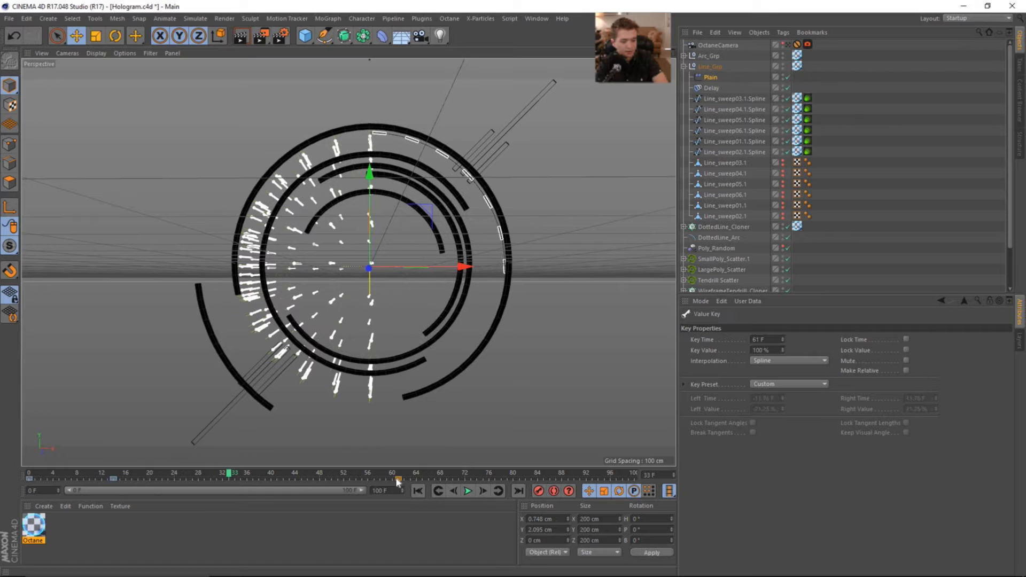
left_click(467, 491)
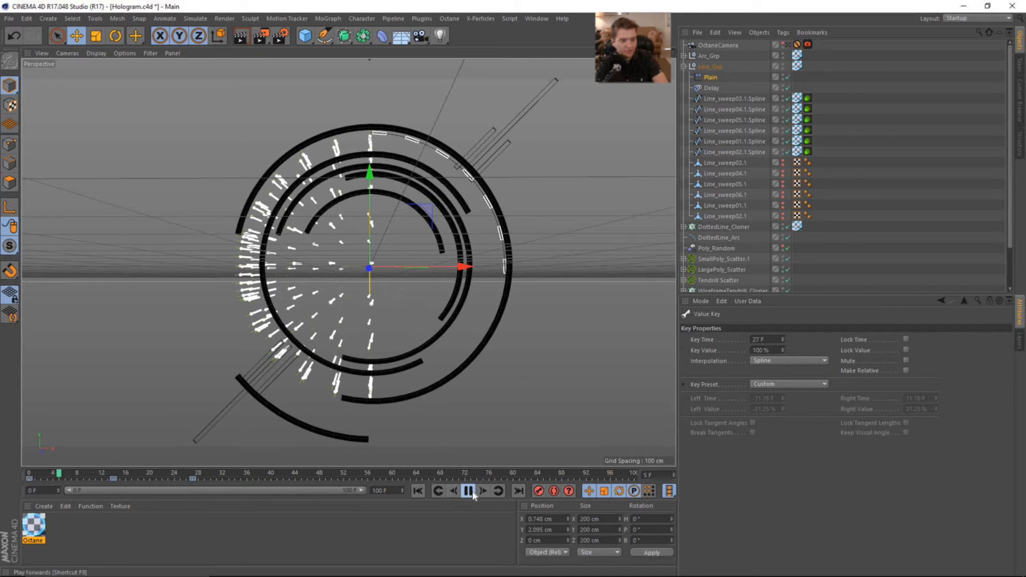
left_click(468, 490)
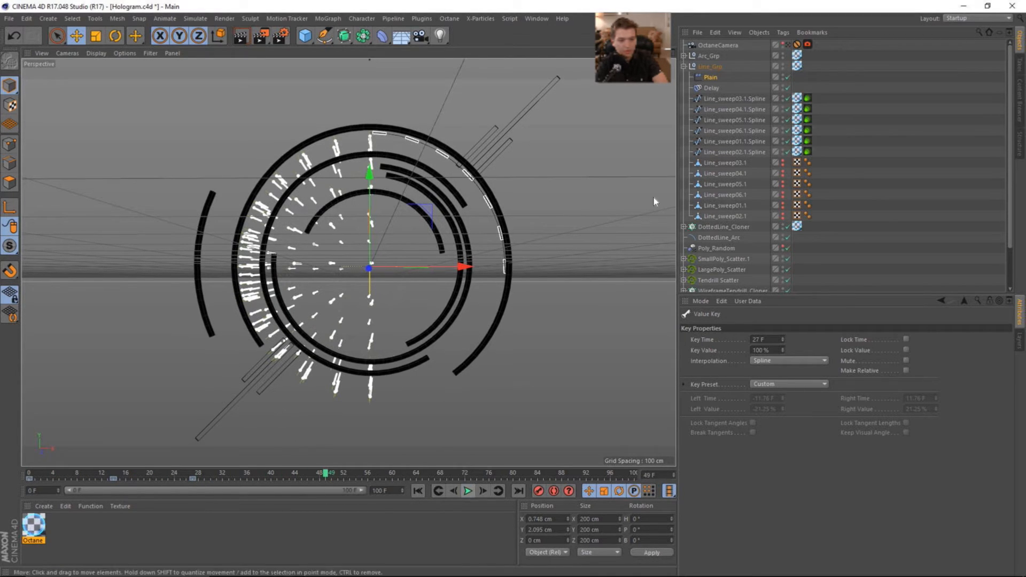
left_click(711, 88)
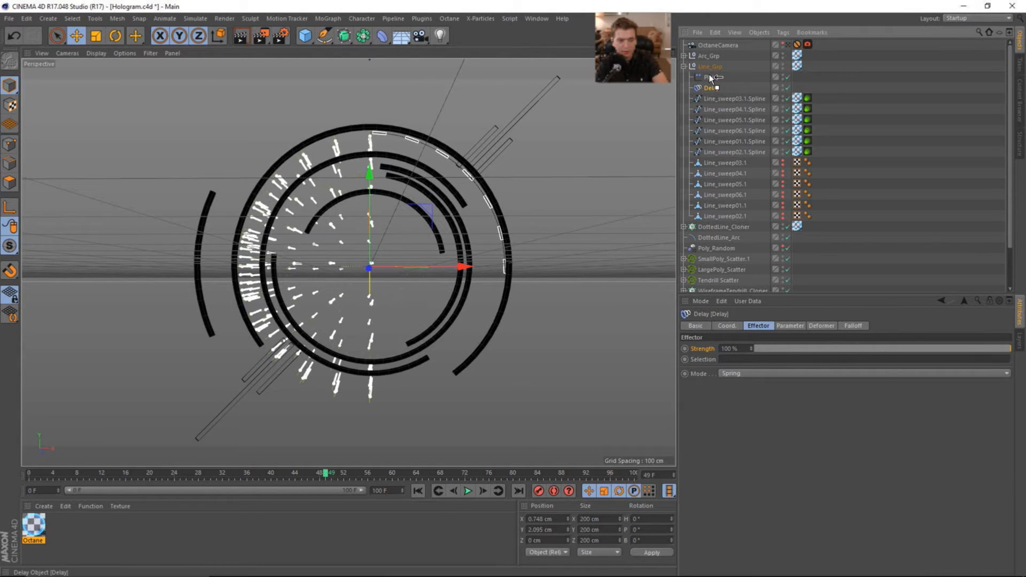
- Preview the rings and set the Delay effector's Deformation mode to Object
left_click(711, 77)
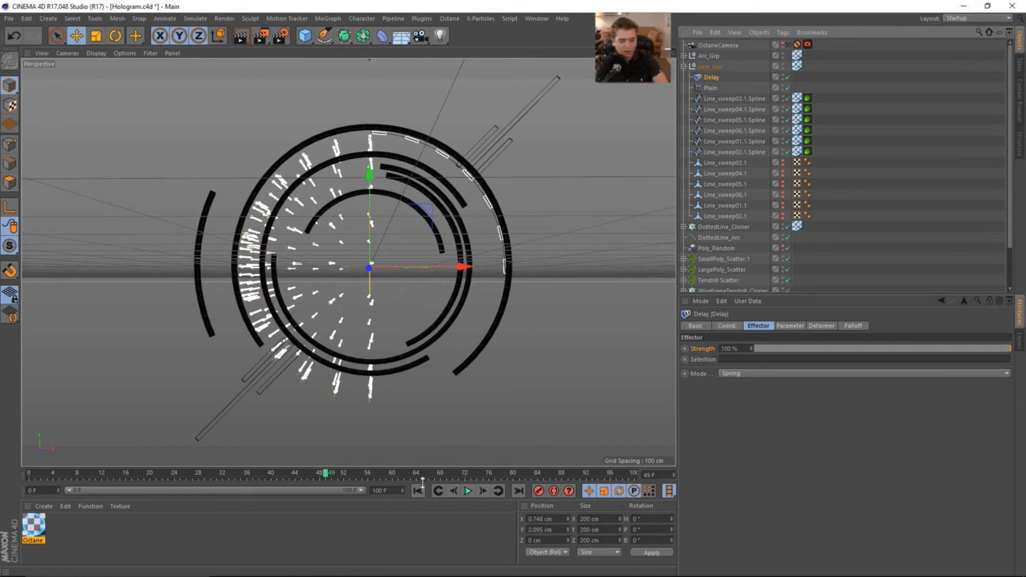
left_click(467, 491)
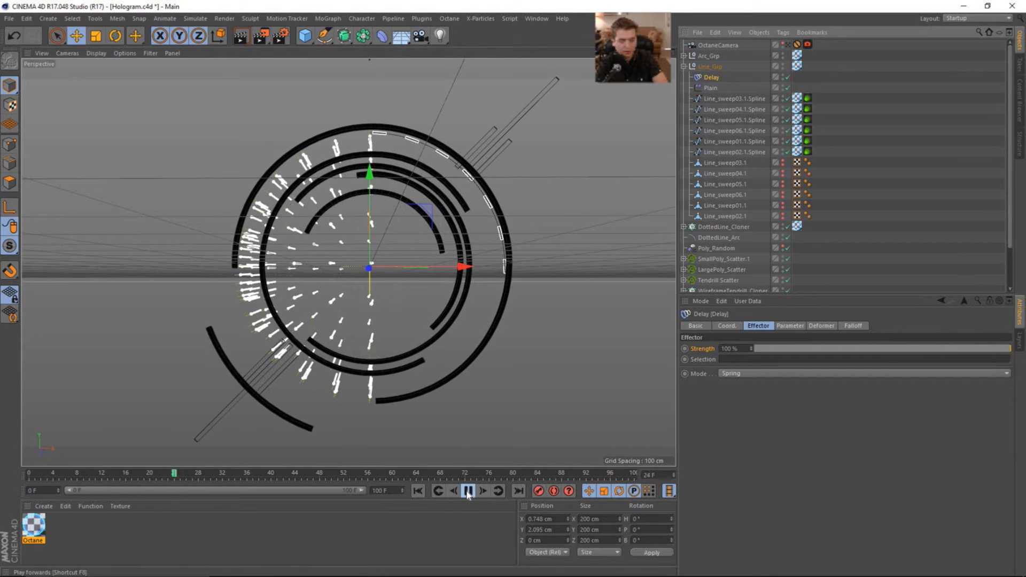
left_click(468, 490)
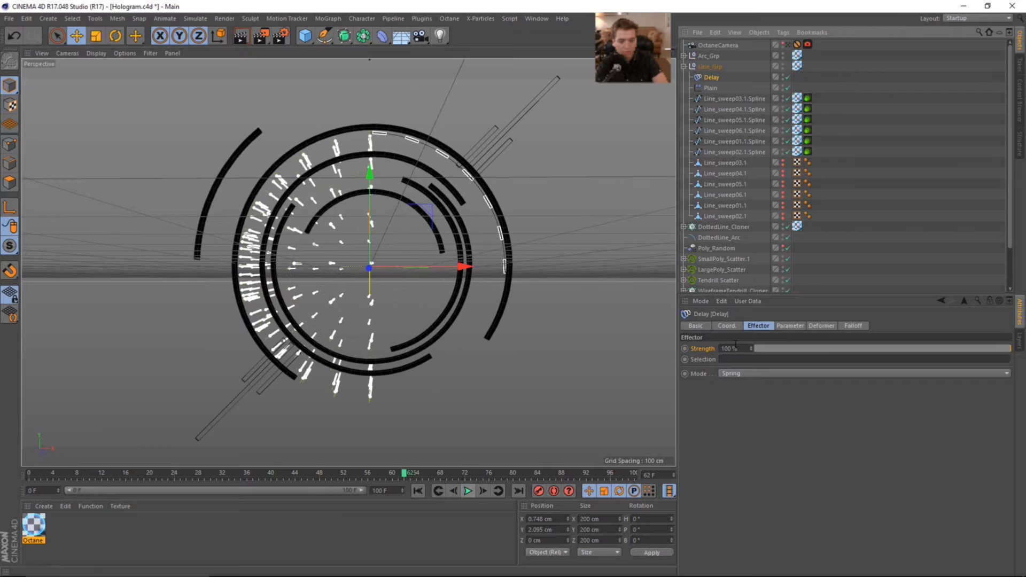
left_click(822, 325)
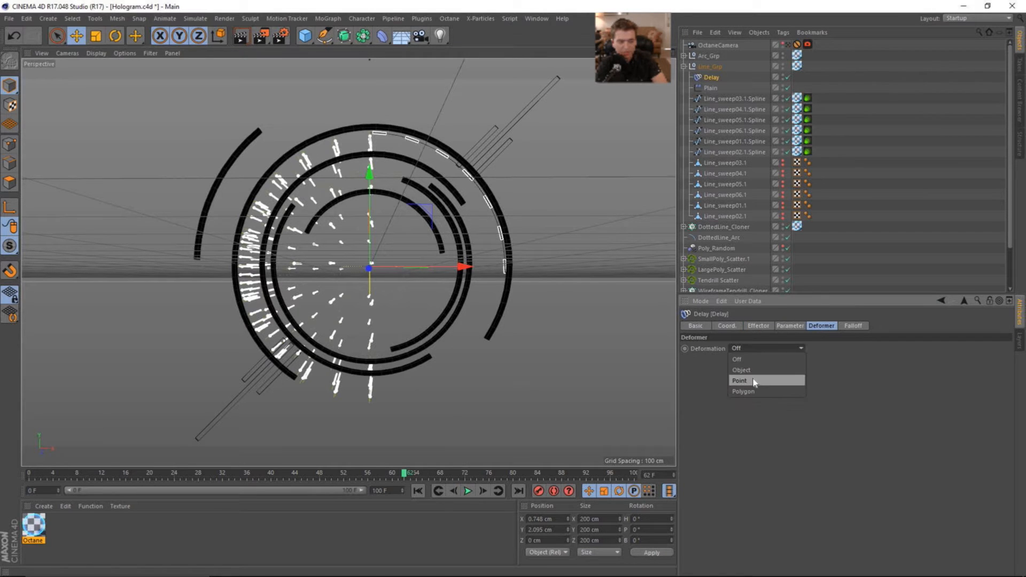
left_click(742, 370)
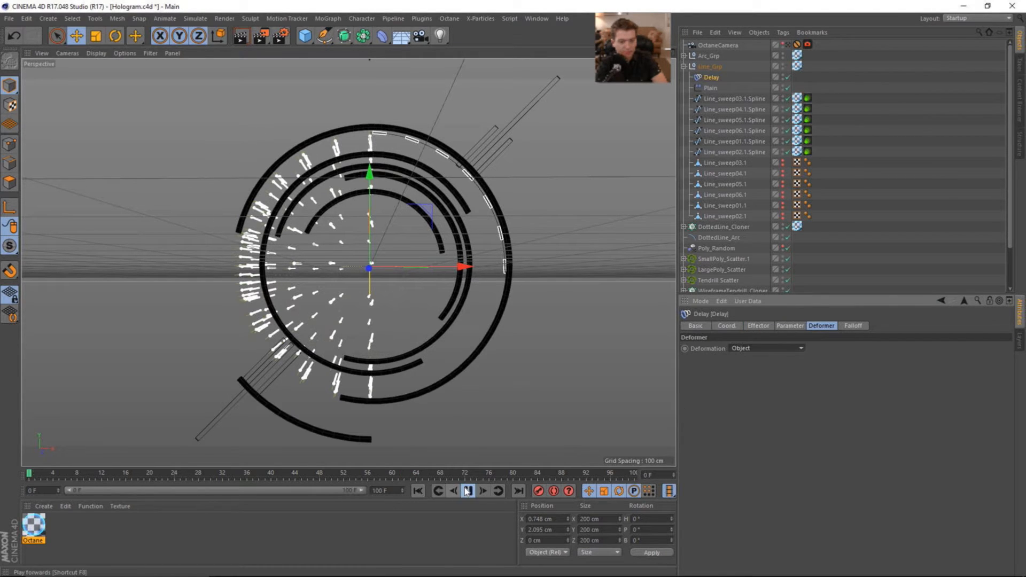
- Place Delay below Plain, lower its strength to 25%, and preview the weaker delay
left_click(467, 490)
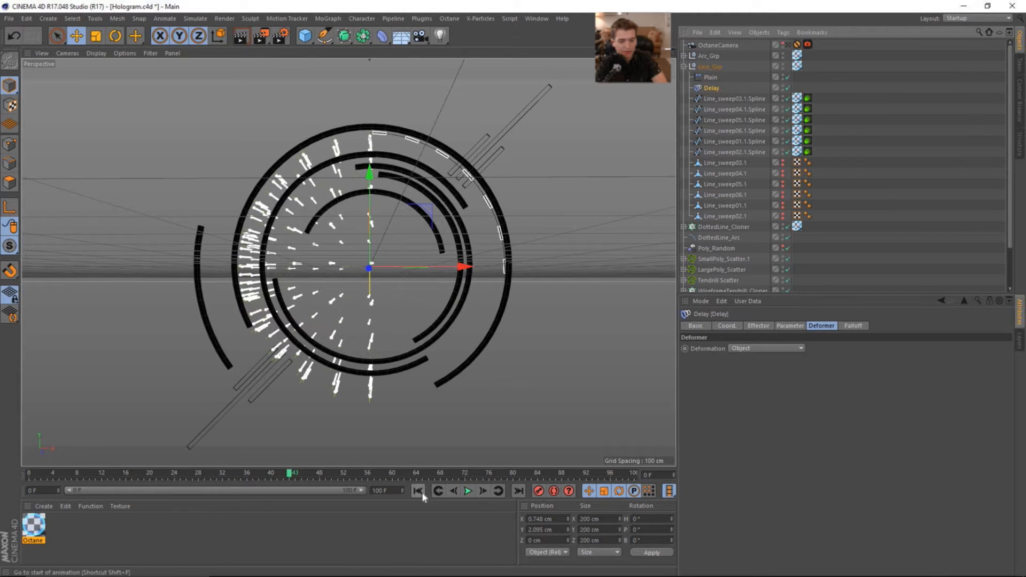
left_click(469, 491)
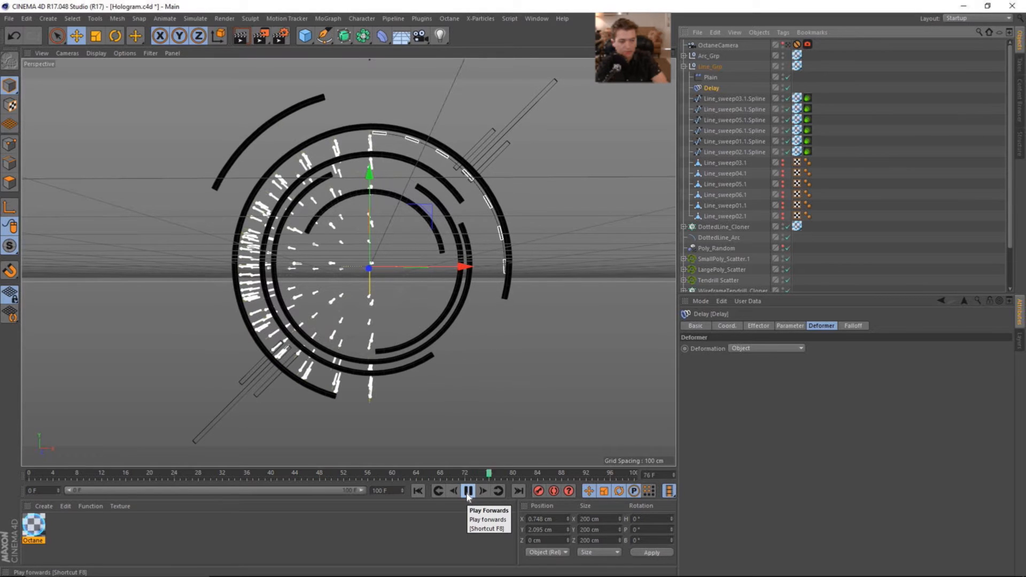
left_click(469, 491)
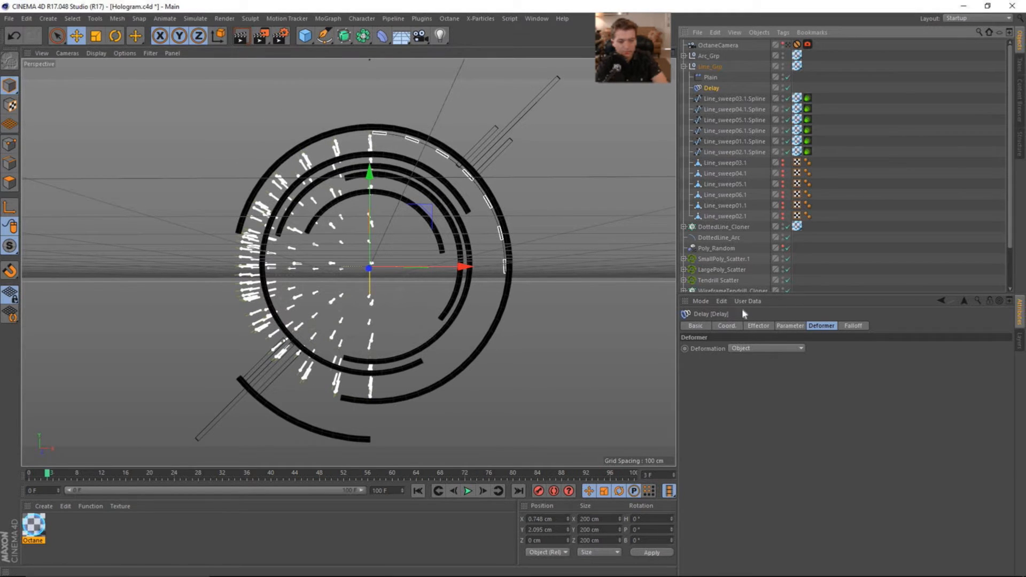
left_click(757, 326)
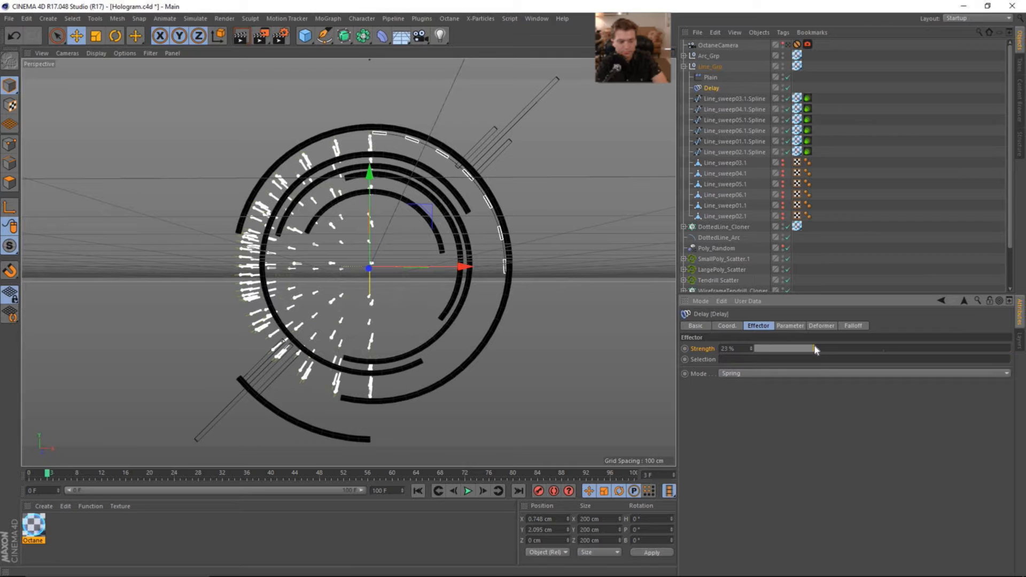
left_click(468, 491)
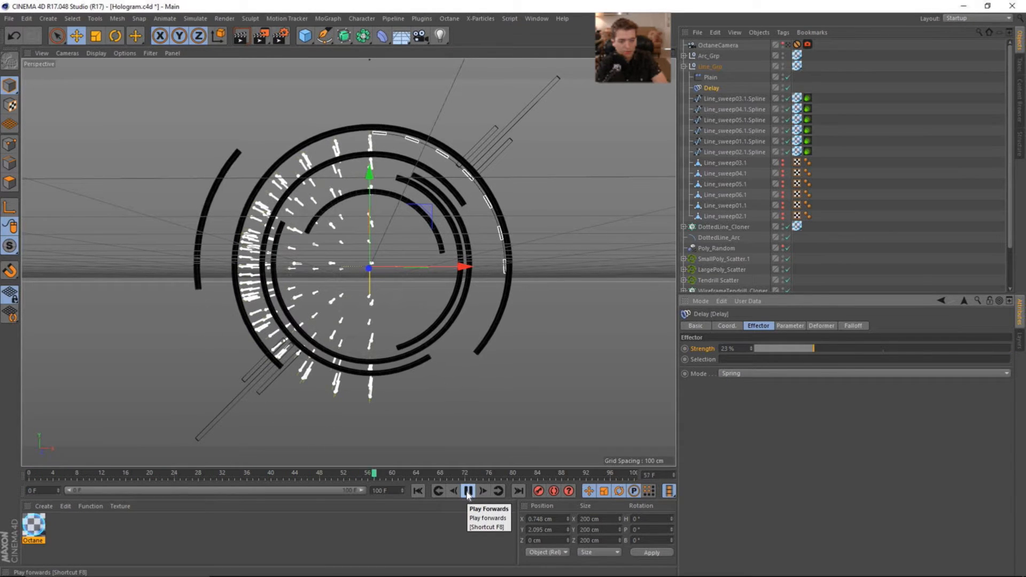
left_click(469, 491)
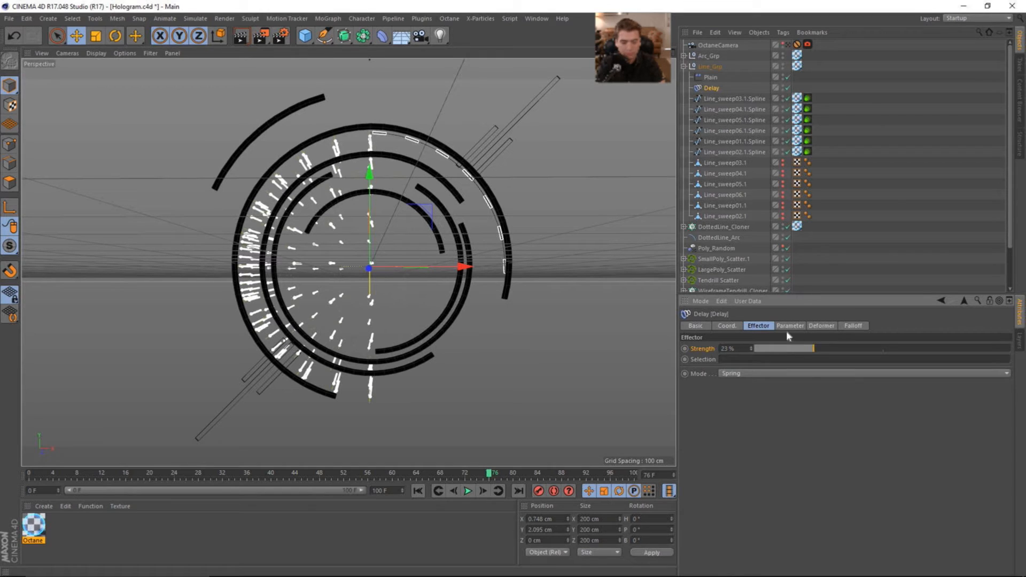
left_click(853, 325)
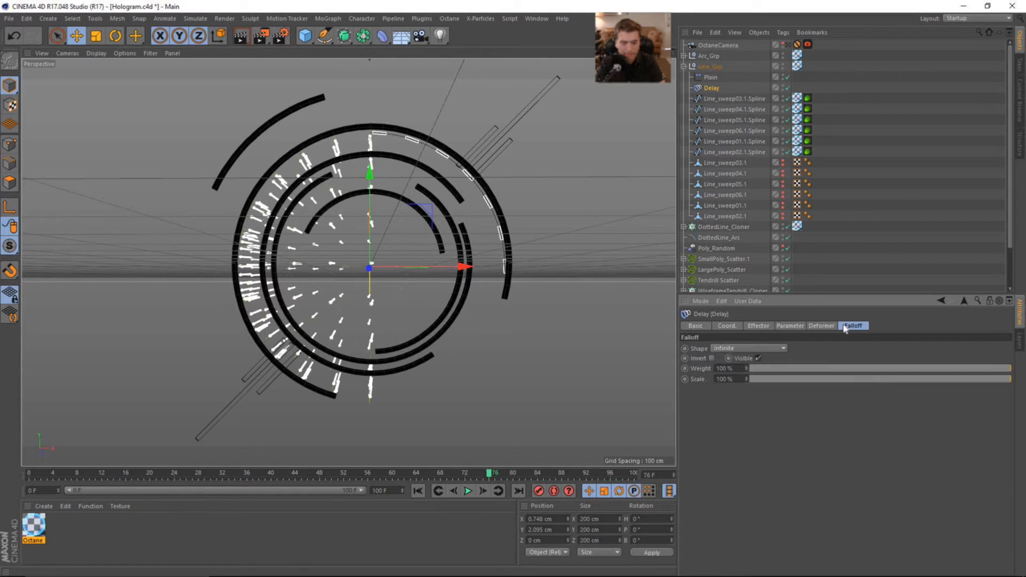
left_click(821, 326)
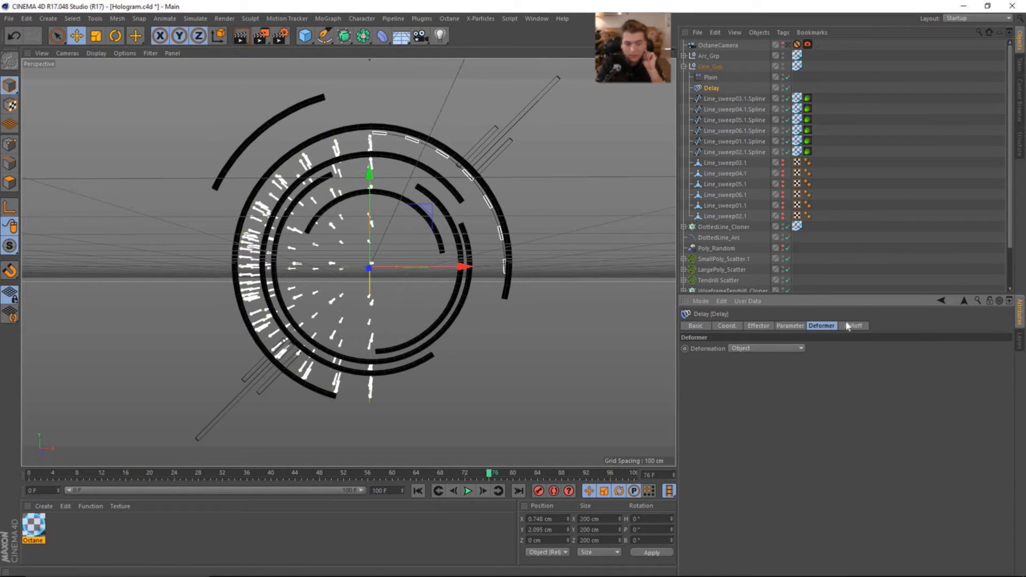
mouse_move(748, 91)
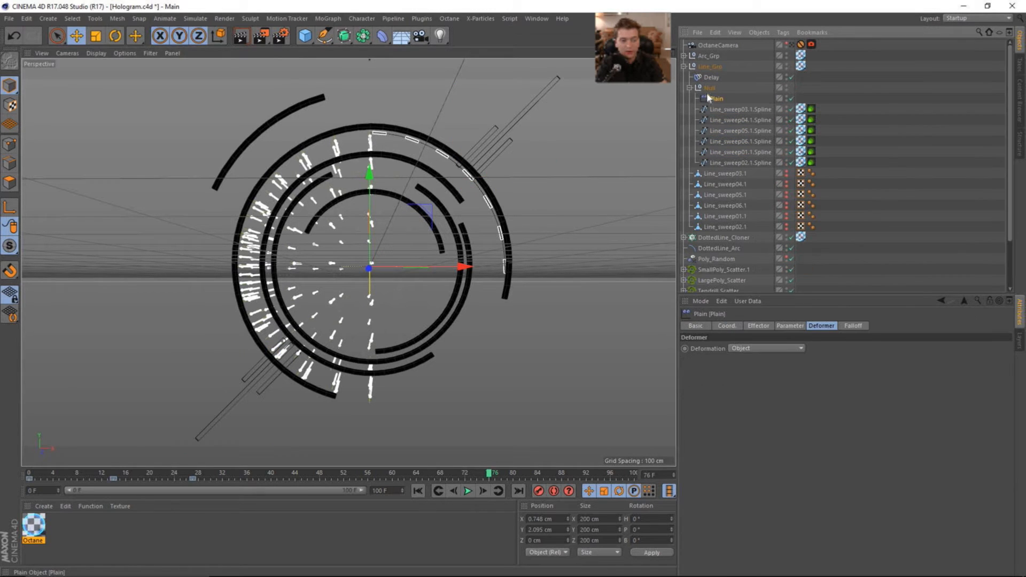
- Preview the grouped splines and bring up the Delay effector's strength and mode
left_click(467, 491)
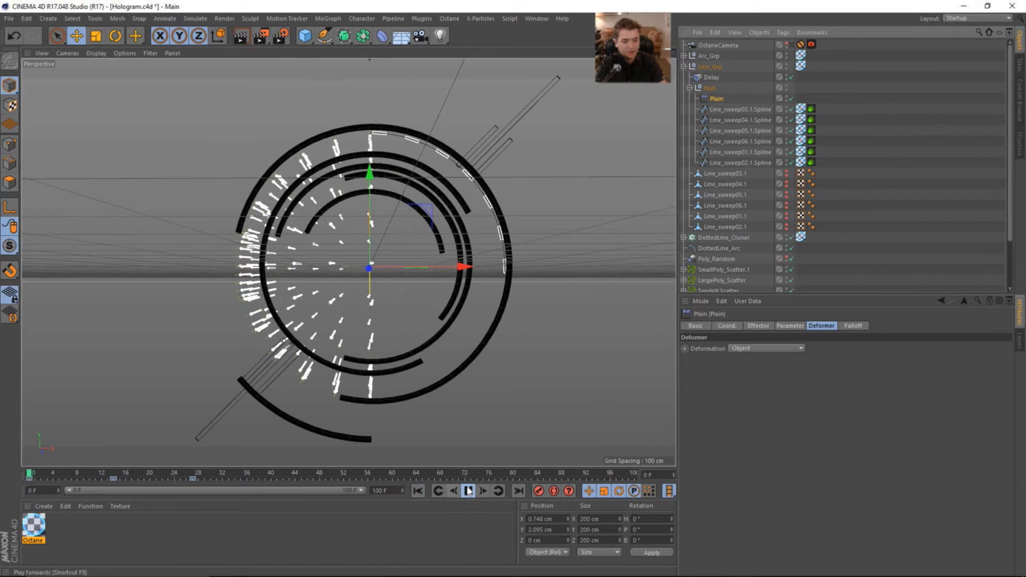
left_click(468, 491)
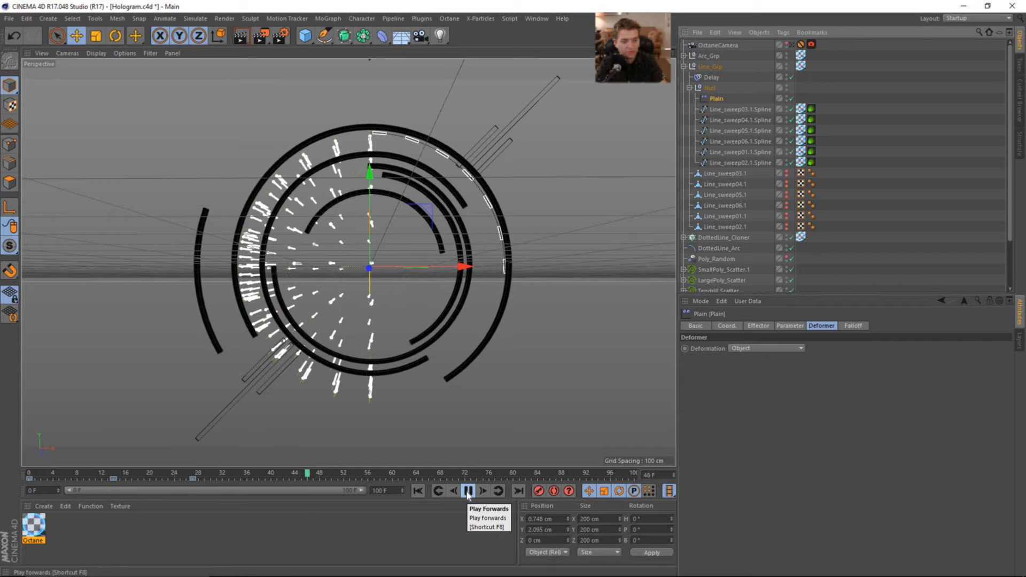
left_click(467, 491)
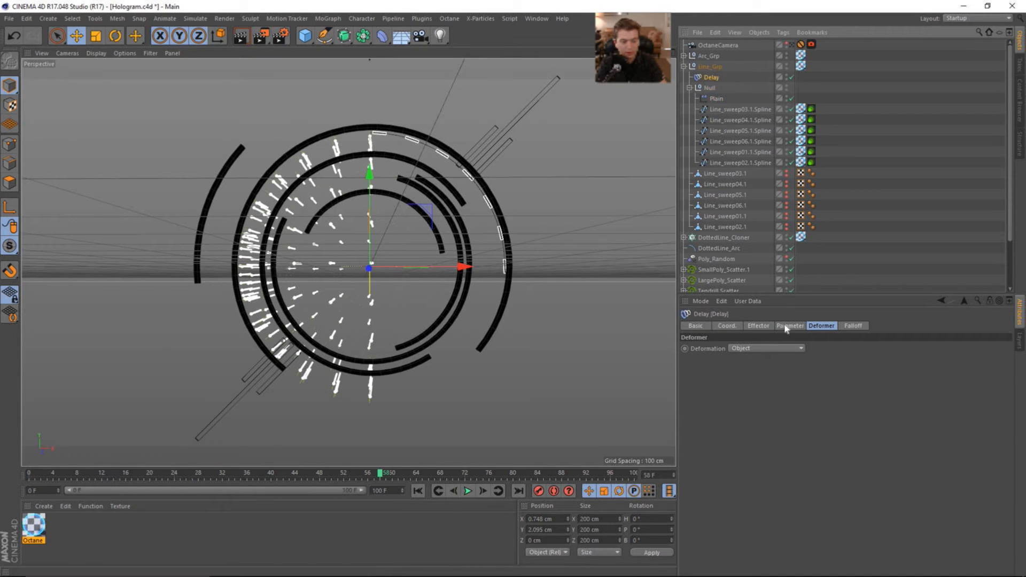
left_click(758, 326)
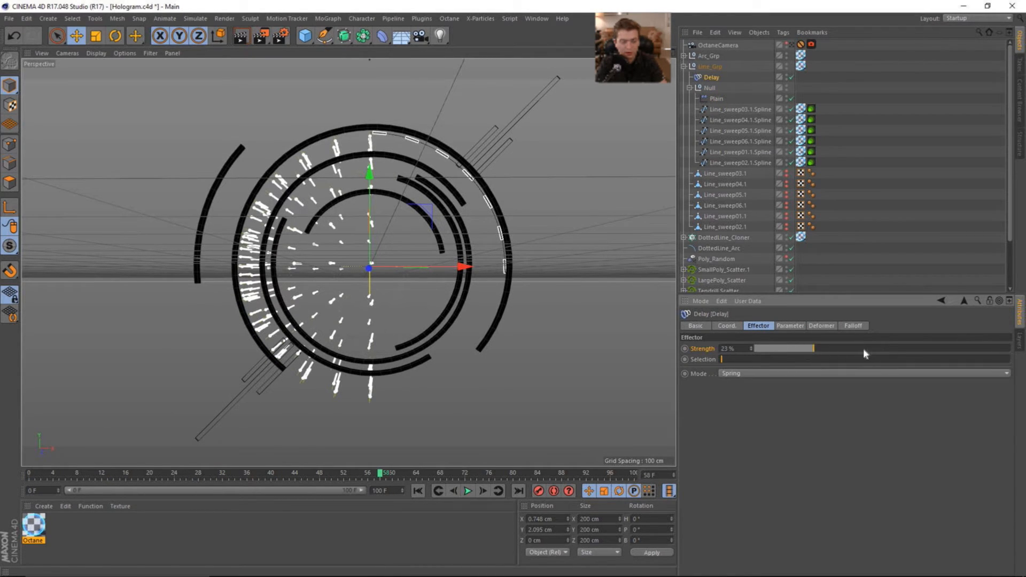
- Raise Delay strength to about 91% and replay the animation to check it
left_click(468, 490)
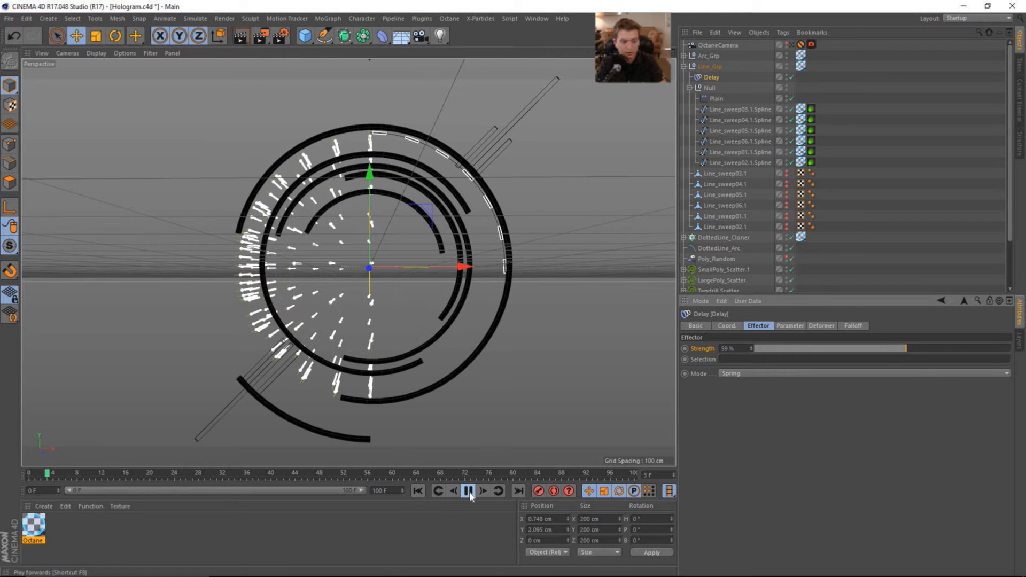
mouse_move(470, 490)
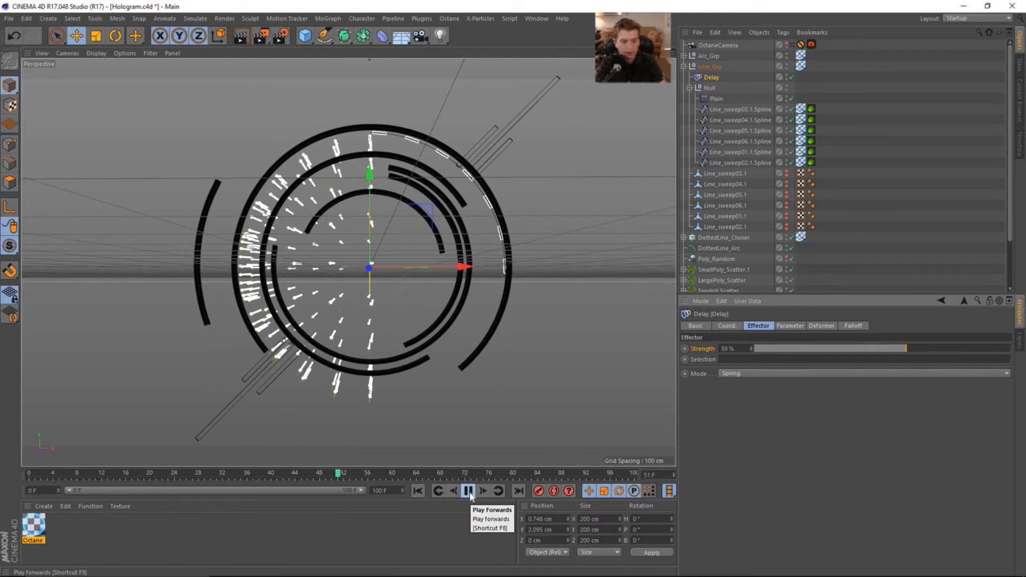
left_click(469, 491)
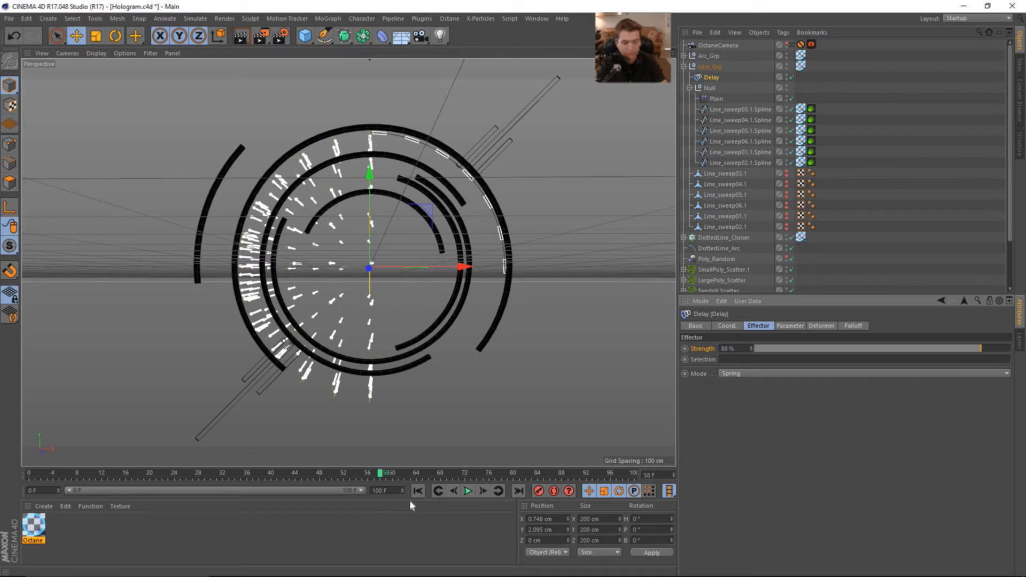
left_click(467, 490)
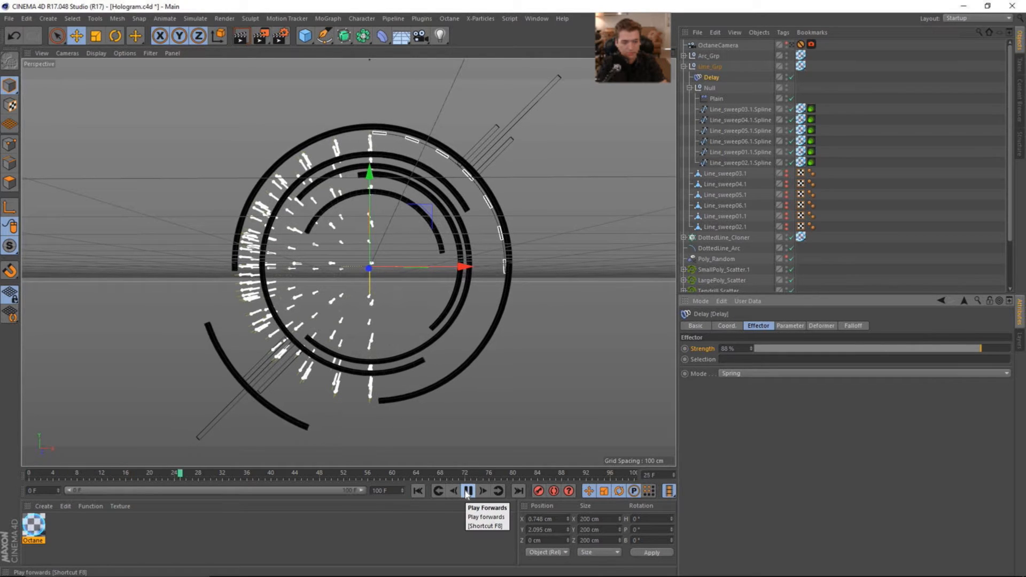
left_click(468, 492)
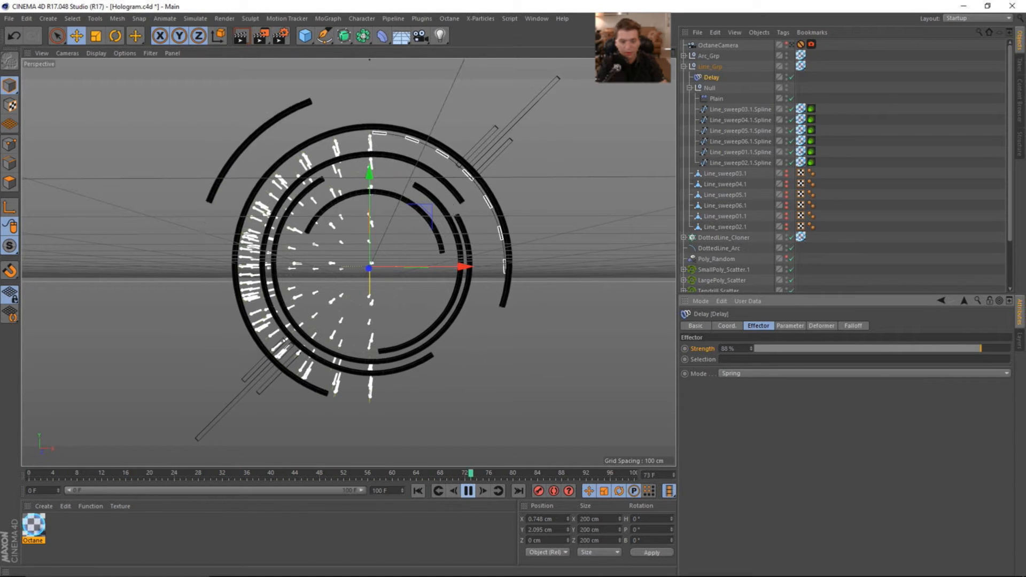
left_click(417, 491)
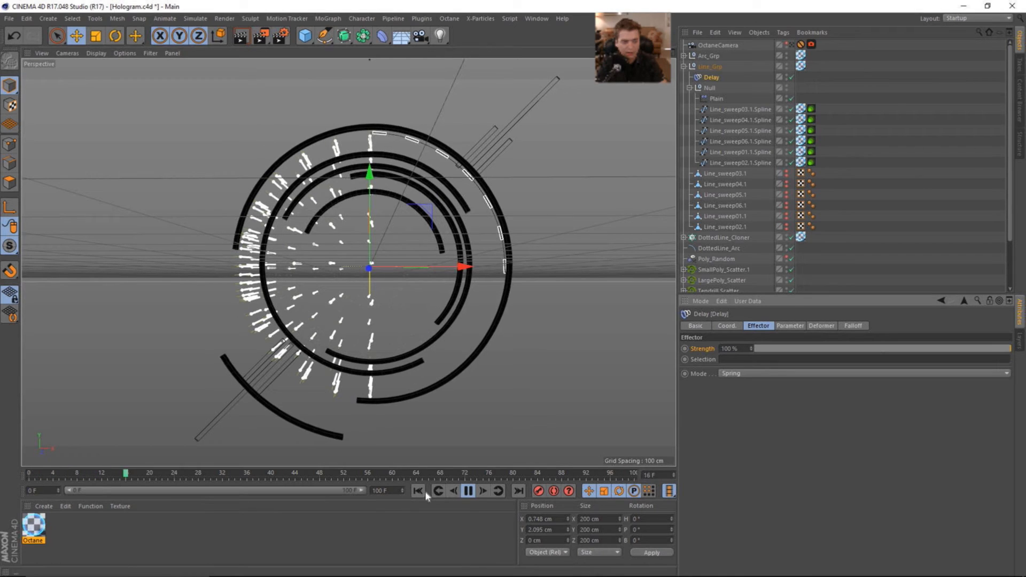
left_click(467, 490)
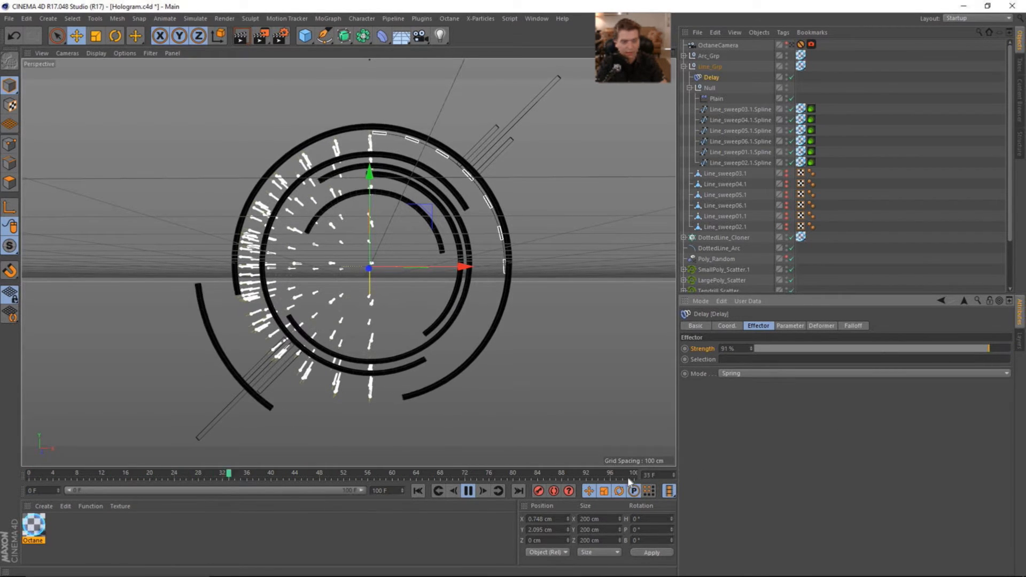
left_click(417, 491)
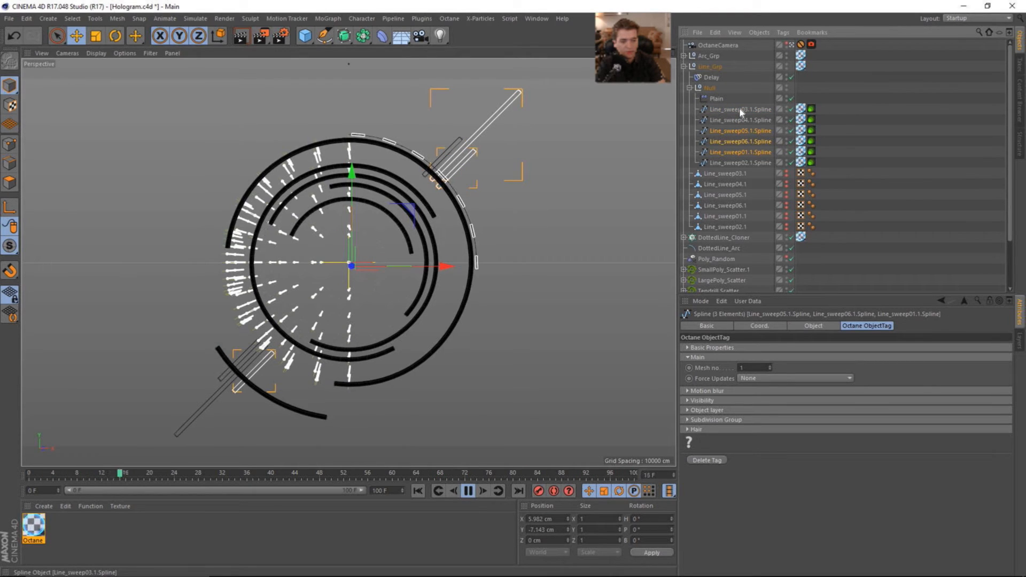
- Select Line_sweep04.1 and the neighbouring splines to form the second group of three
left_click(740, 120)
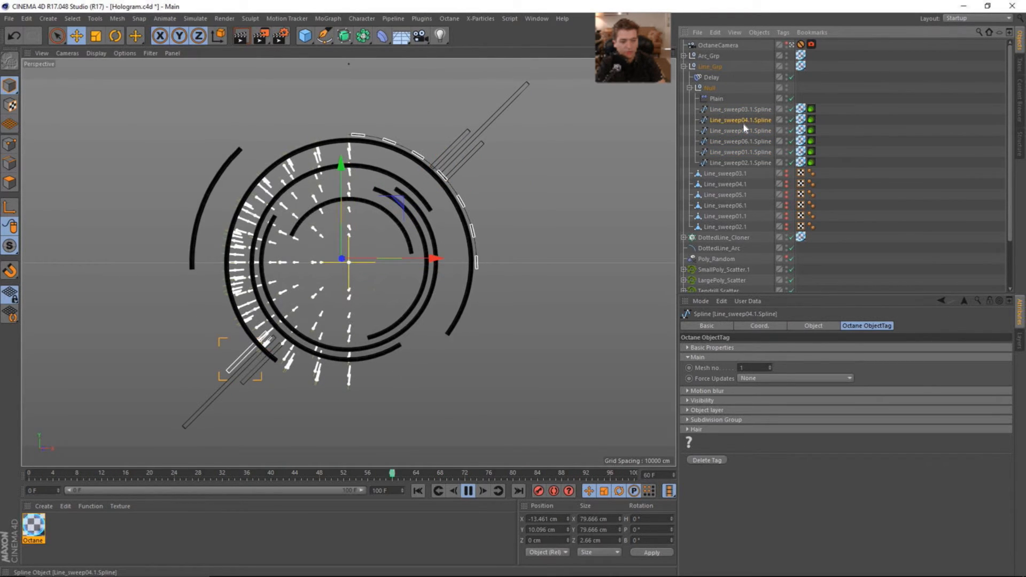
left_click(740, 141)
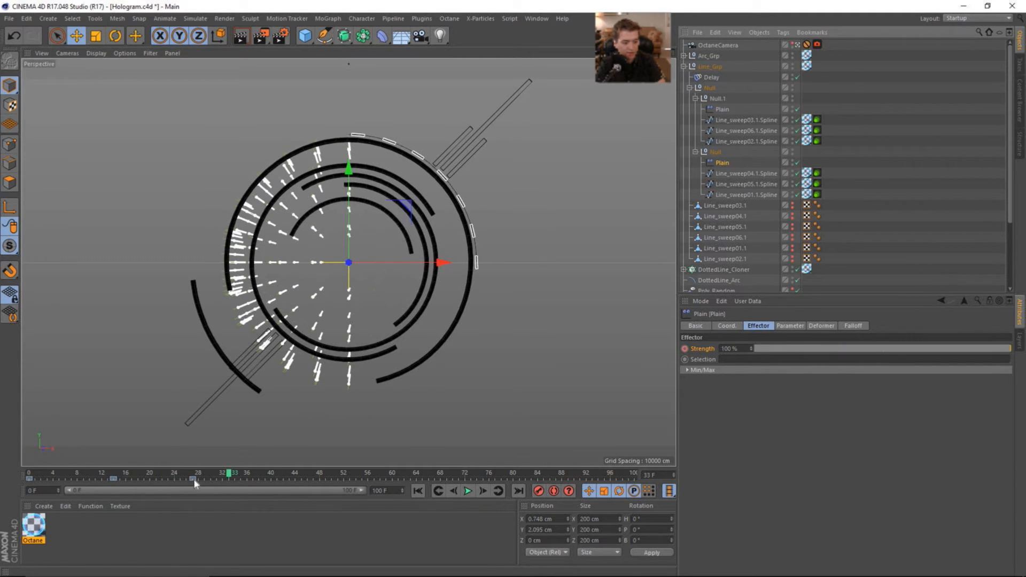
- Shift Null.1's Plain effector strength keys later, near frame 48, and preview the staggered sweep
left_click(228, 480)
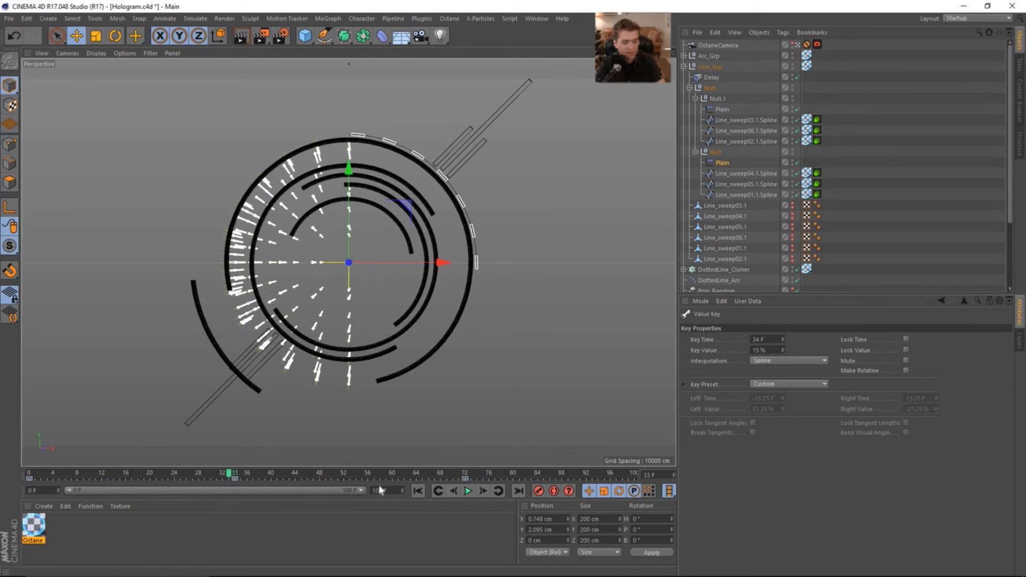
left_click(468, 490)
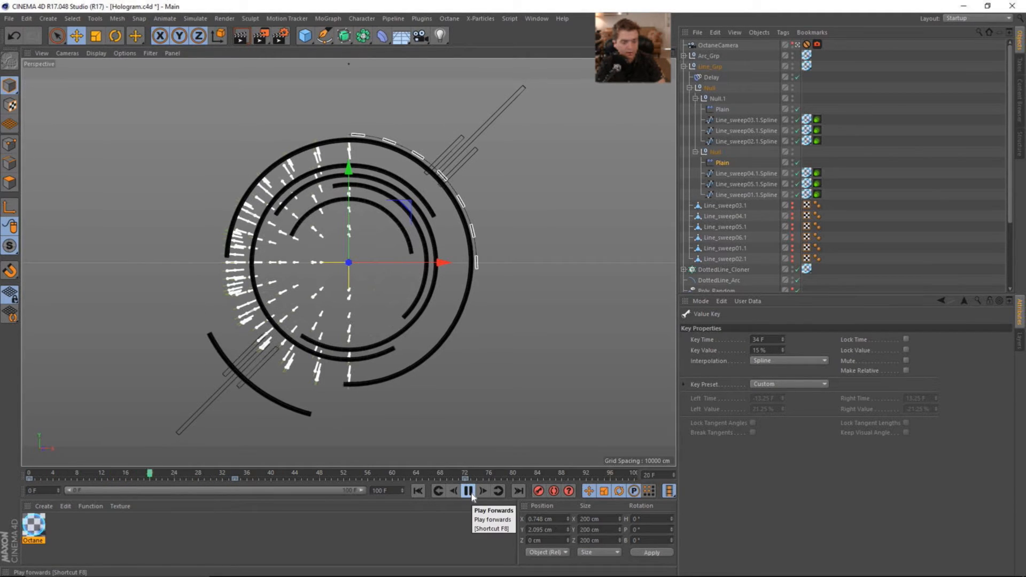
left_click(469, 491)
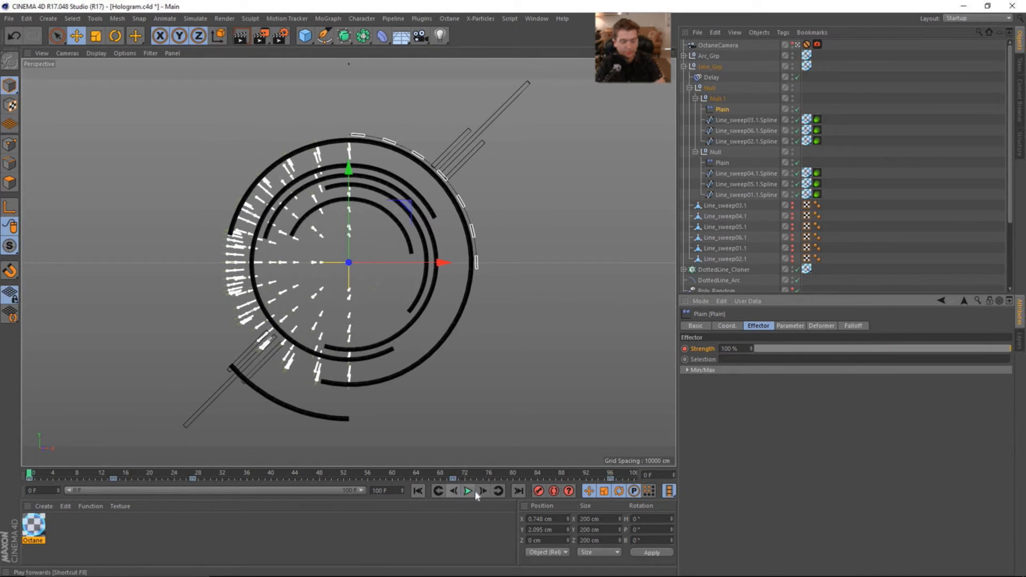
left_click(469, 490)
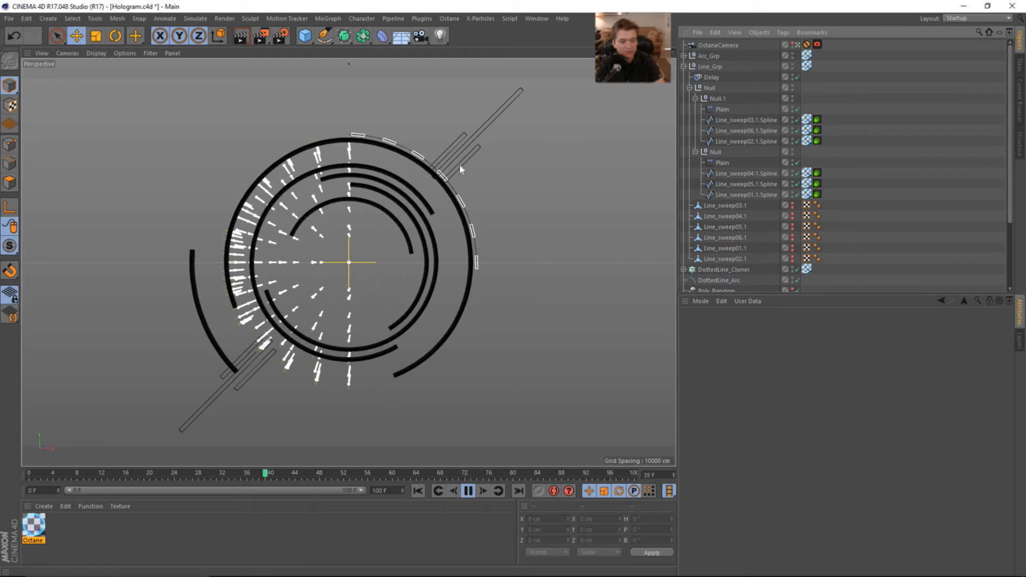
left_click(466, 491)
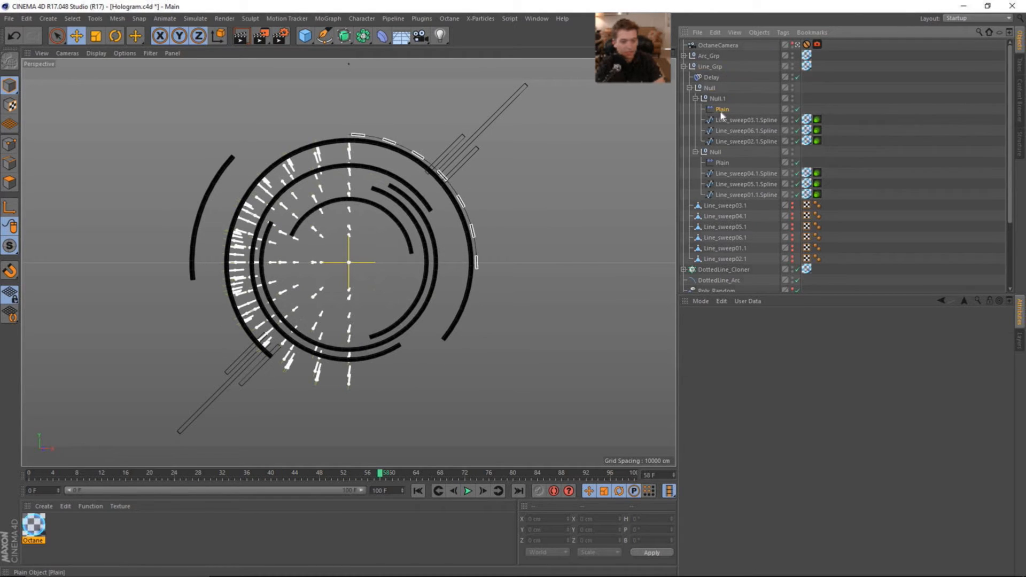
left_click(723, 109)
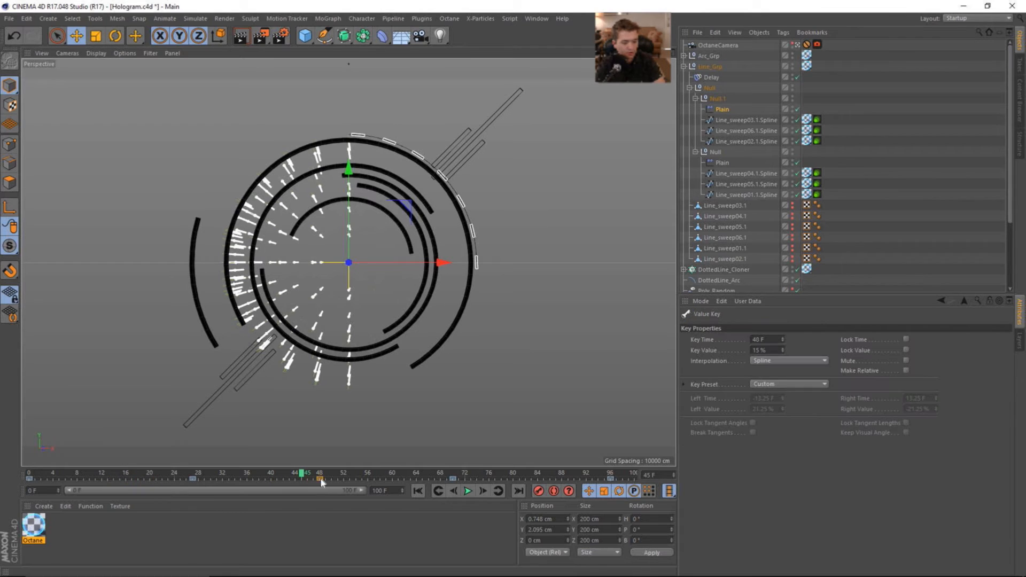
left_click(468, 490)
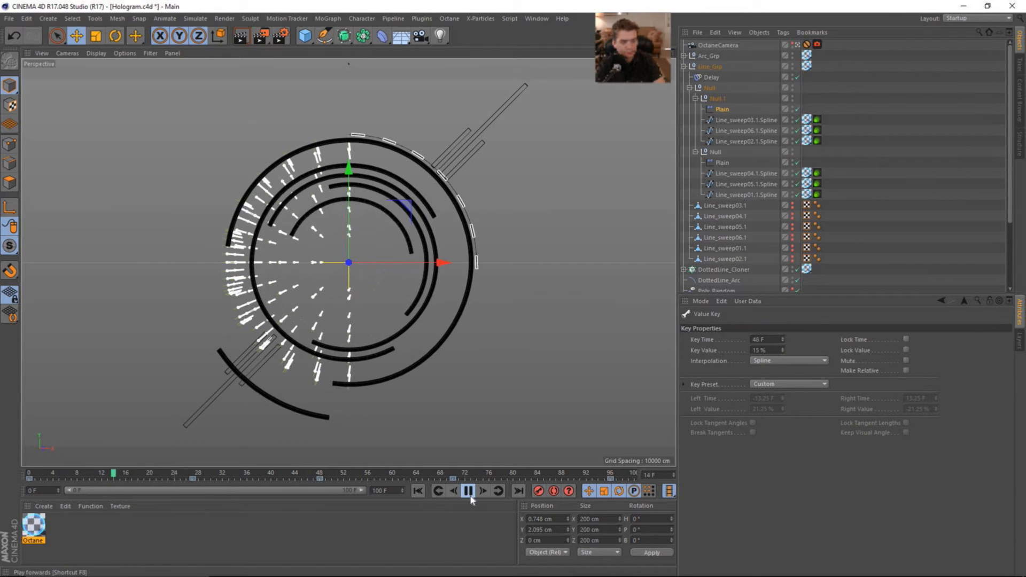
mouse_move(470, 491)
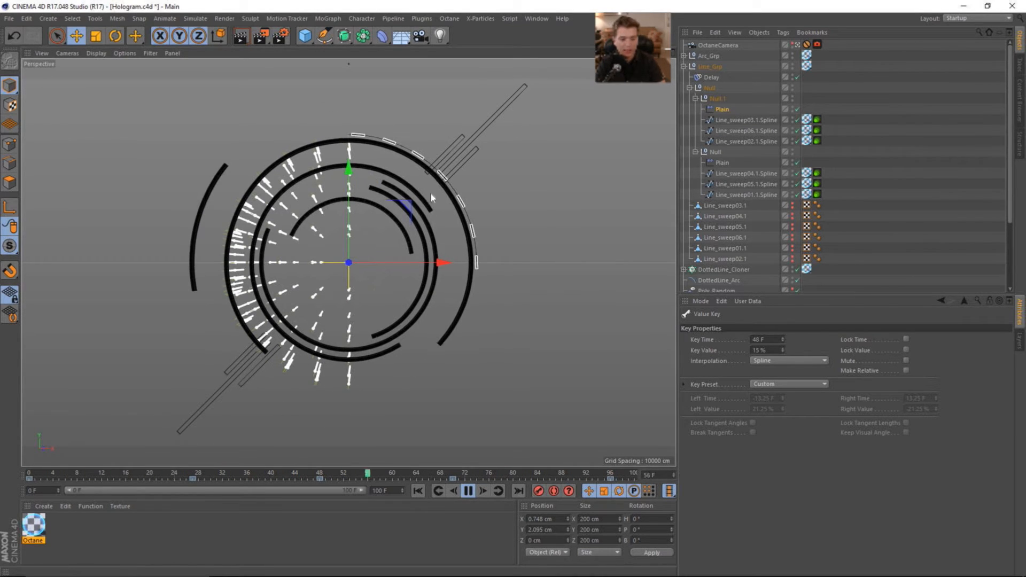
left_click(467, 490)
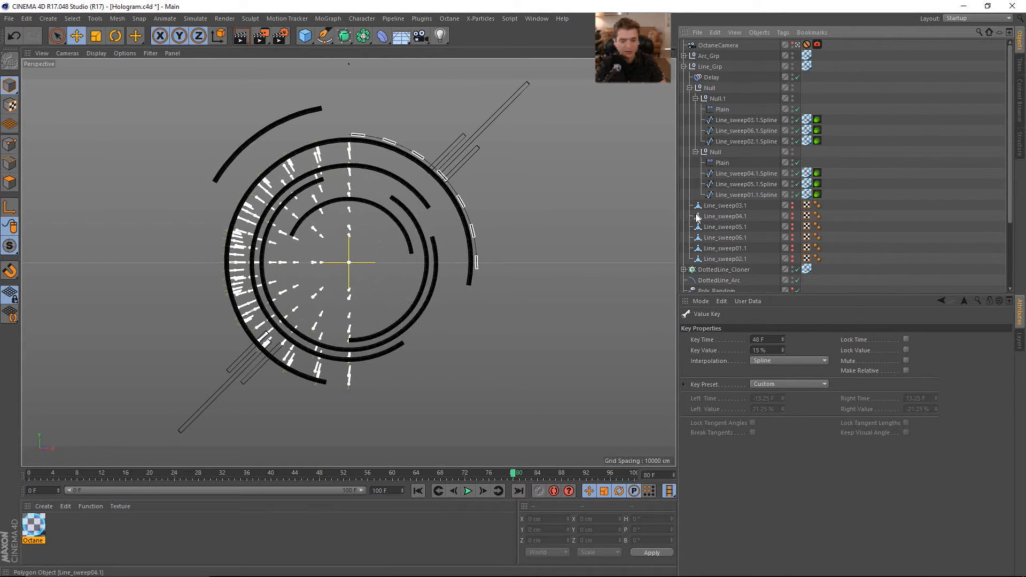
- Collapse Line_Grp, select TendrillSphereShape, and add a Displacer deformer under it
left_click(690, 87)
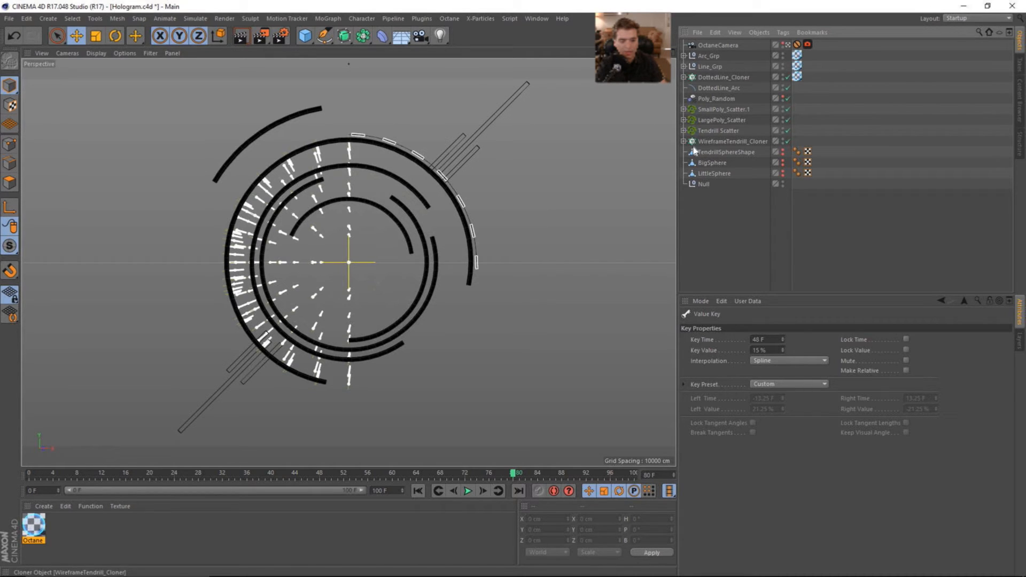
left_click(725, 152)
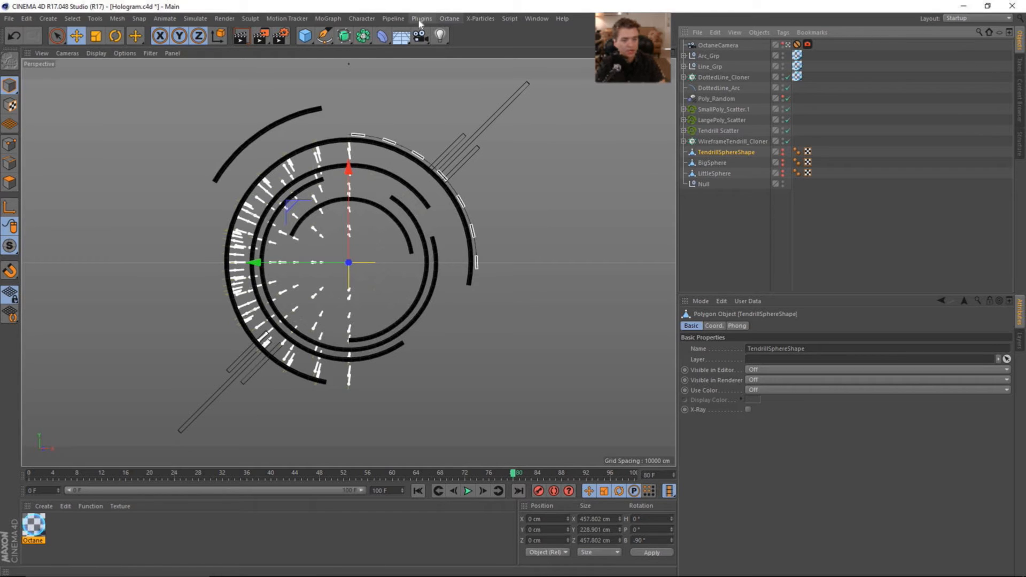
left_click(380, 36)
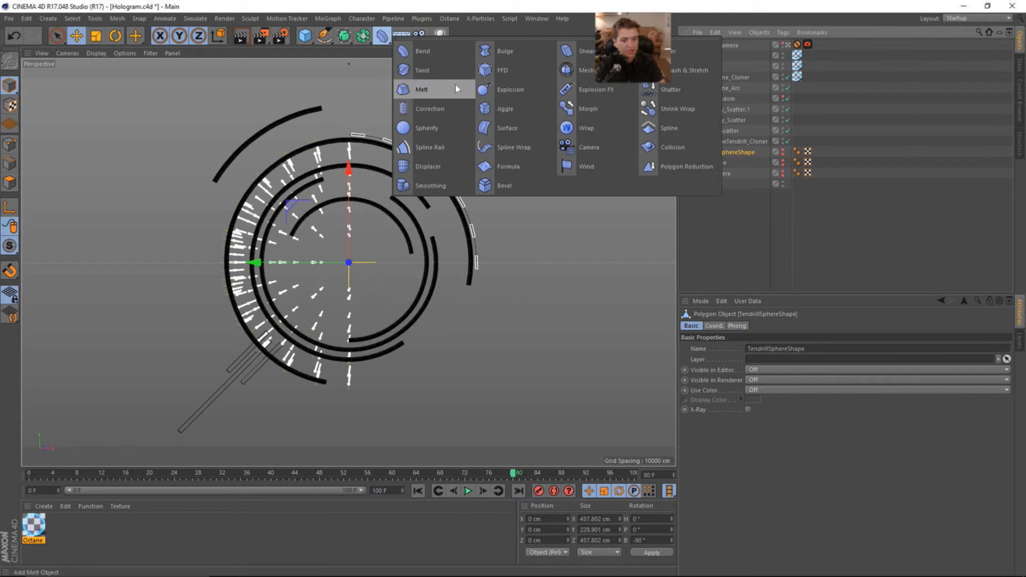
mouse_move(430, 185)
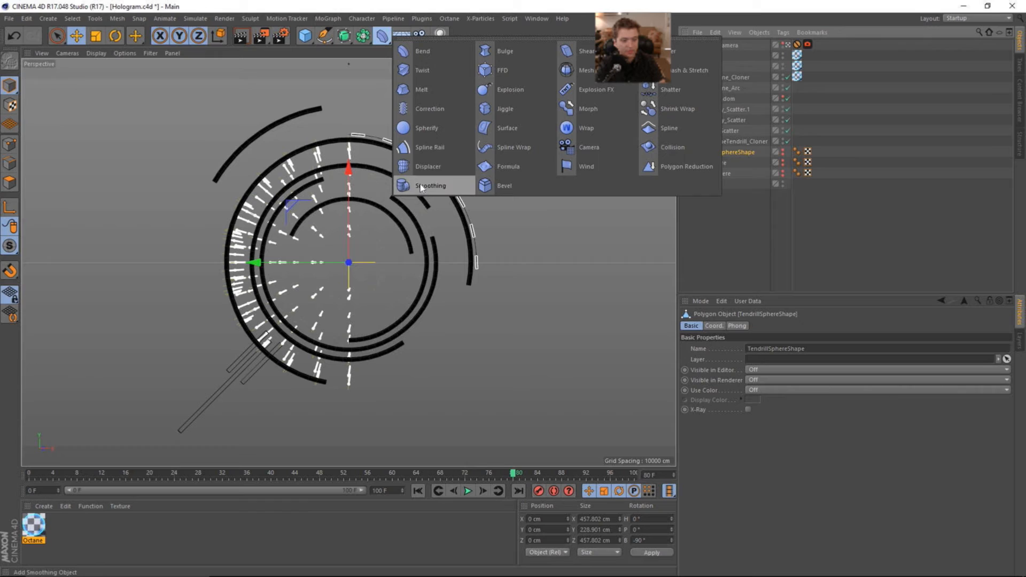
mouse_move(509, 89)
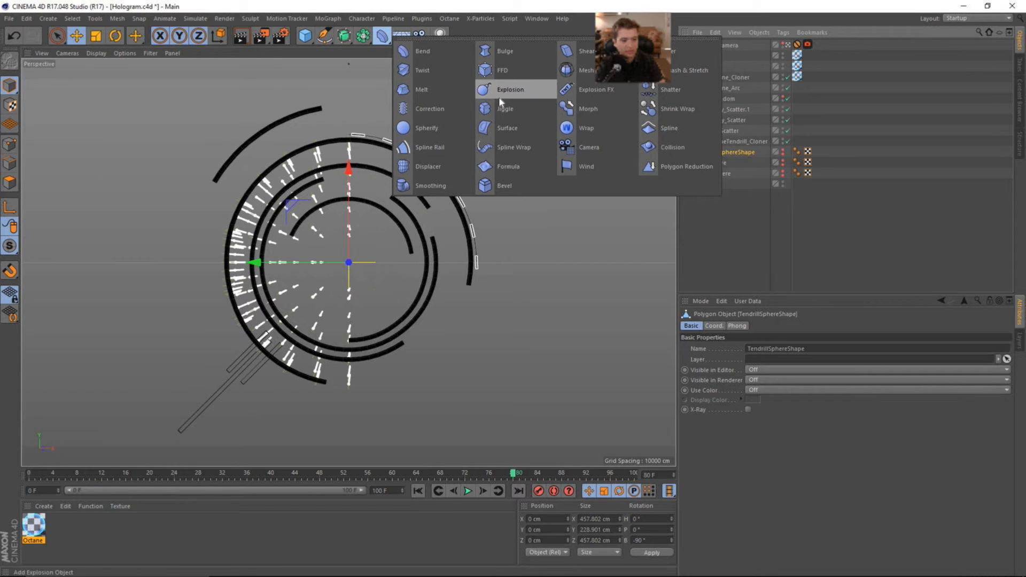
mouse_move(671, 90)
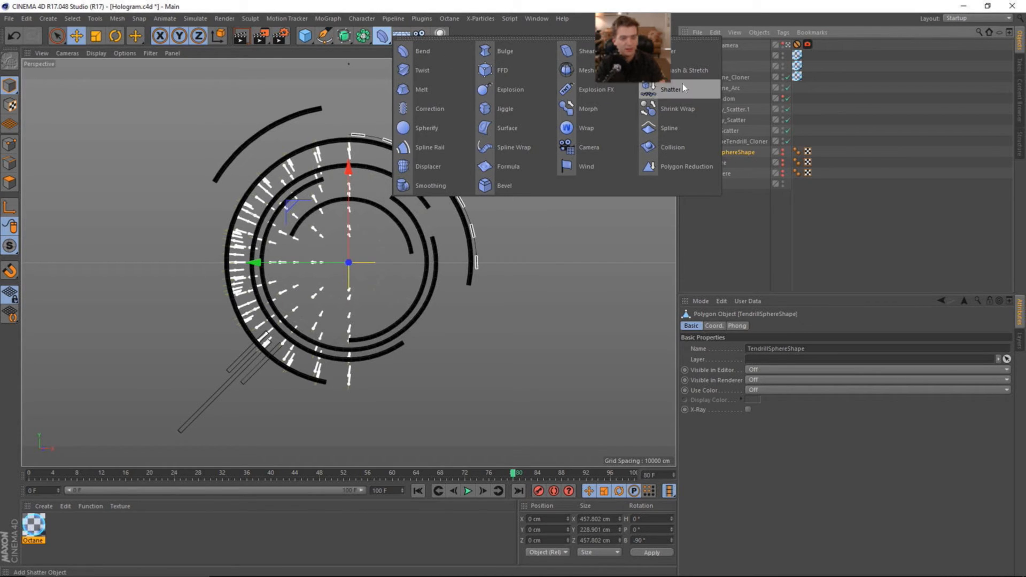
mouse_move(428, 166)
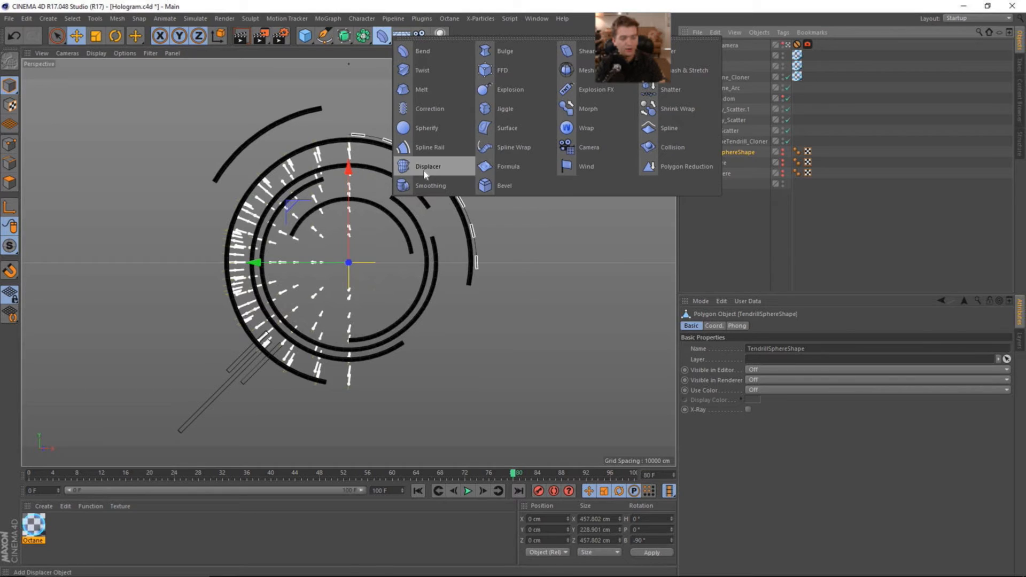
left_click(429, 166)
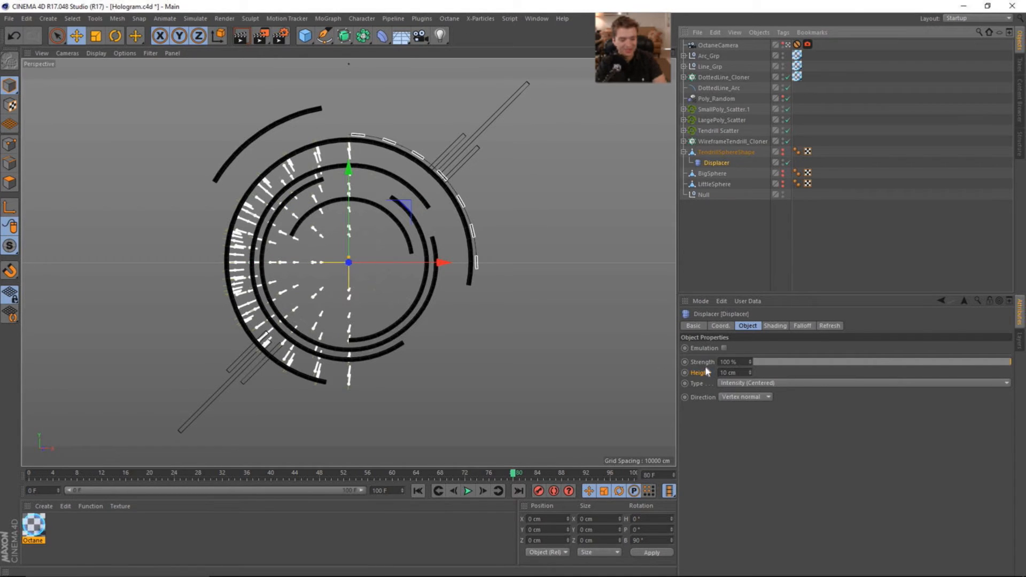
- Load a Noise shader into the Displacer's Shading channel
left_click(775, 326)
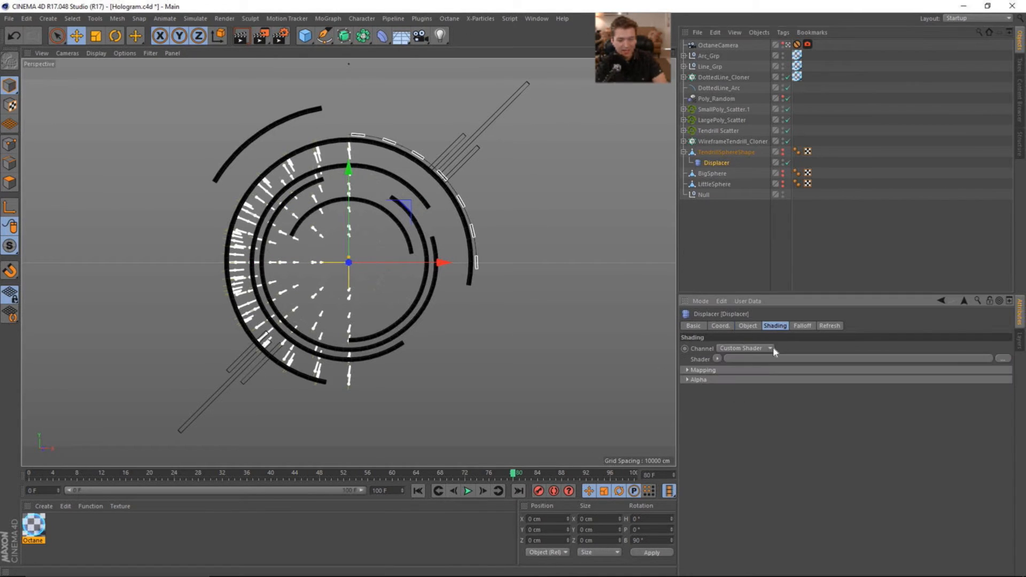
left_click(1003, 358)
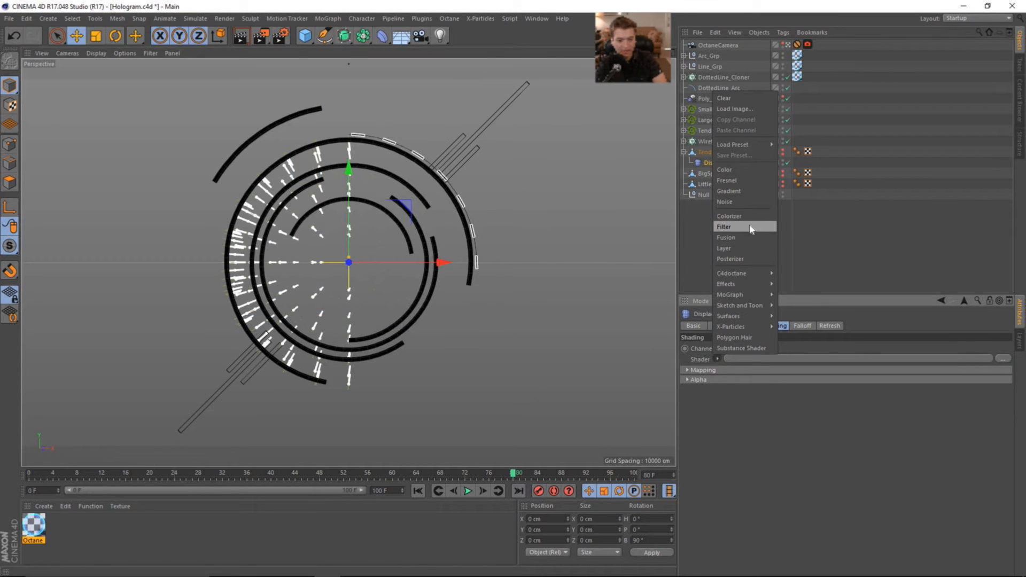
left_click(725, 201)
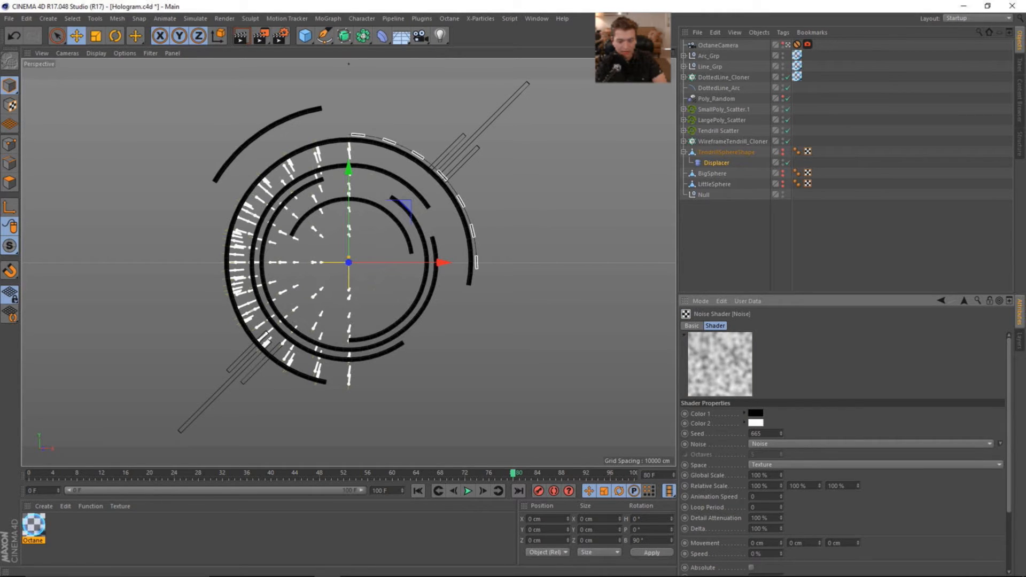
- Set the noise Global Scale to 10% and put TendrillSphereShape inside a Subdivision Surface
scroll("down", 3)
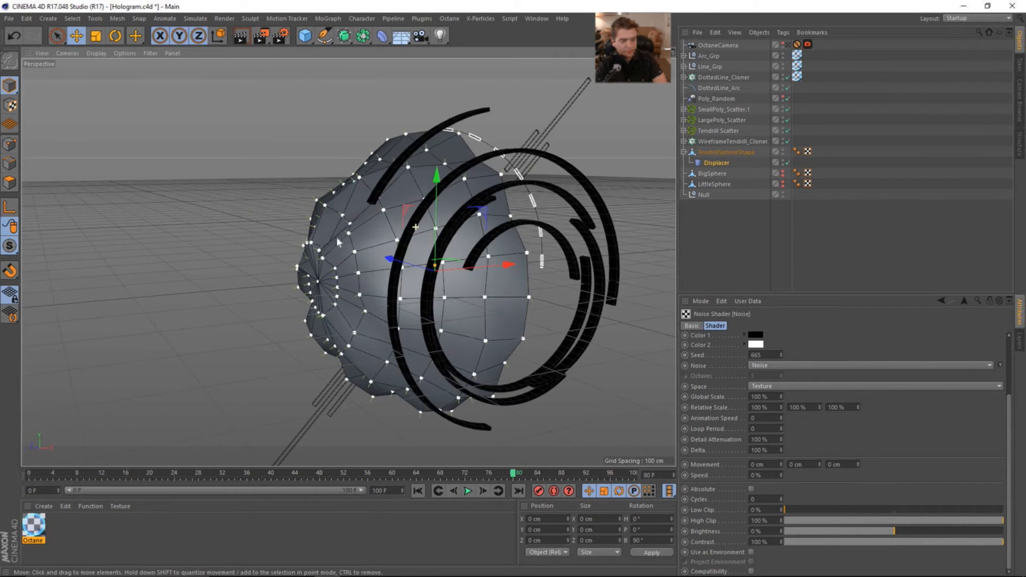
left_click(716, 163)
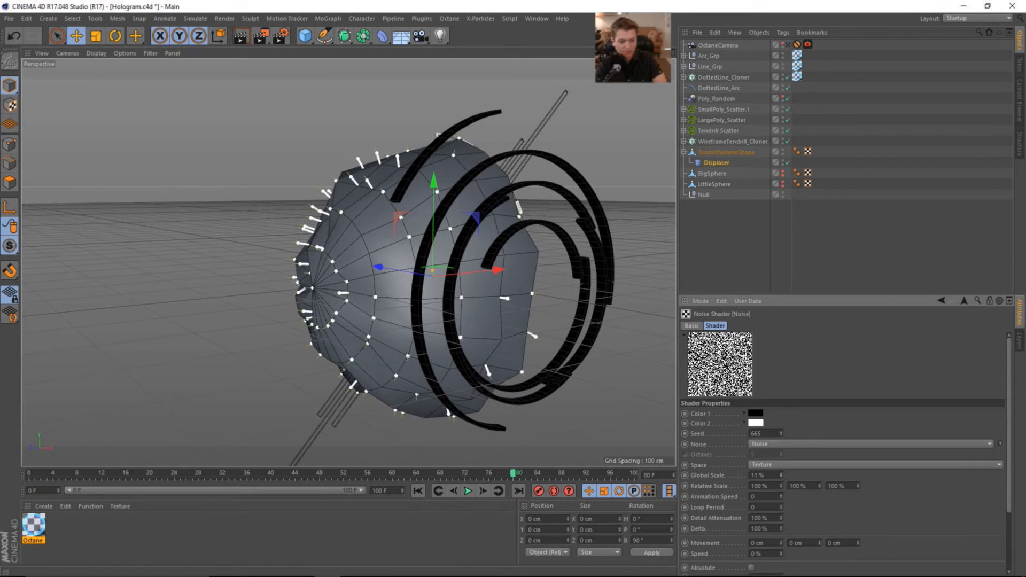
left_click(759, 475)
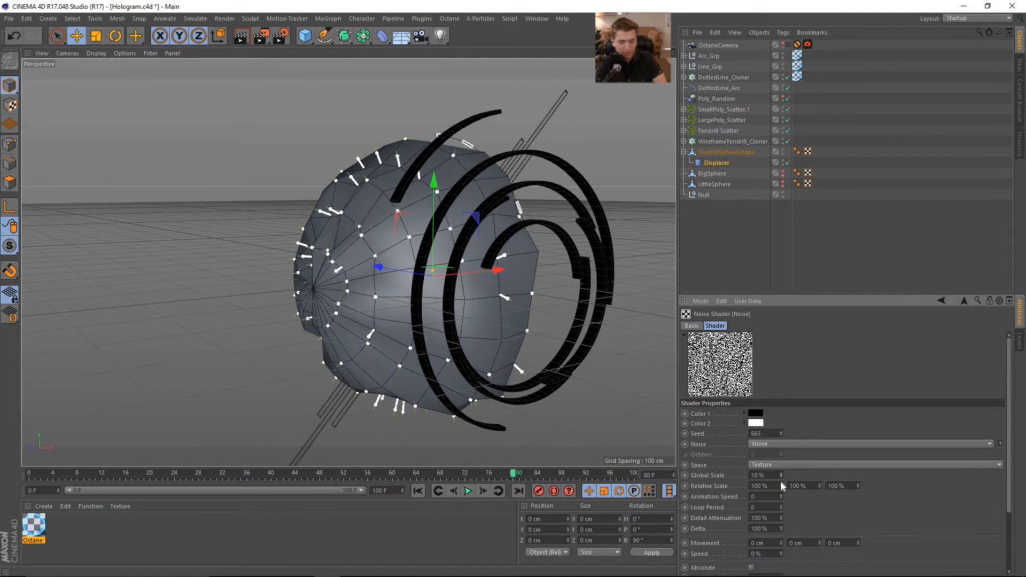
left_click(726, 152)
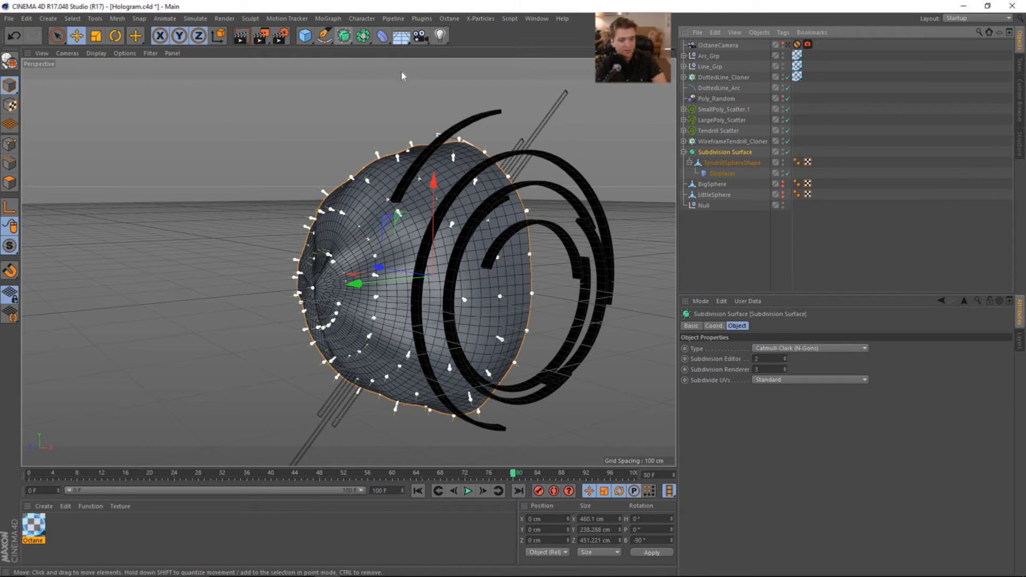
- Set the Displacer's noise Global Scale to 35% and displacement Height to 20 cm
left_click(721, 173)
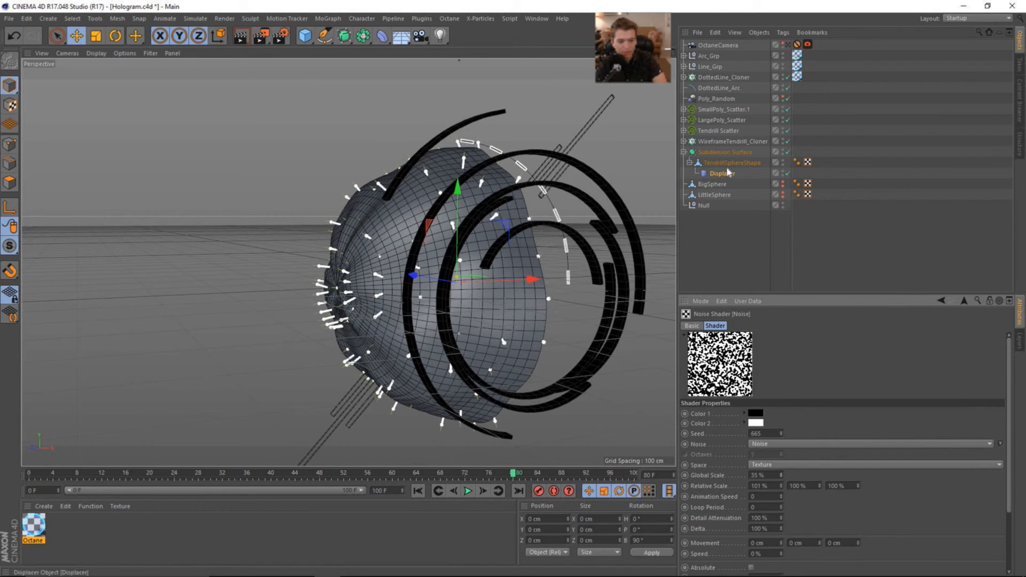
left_click(722, 174)
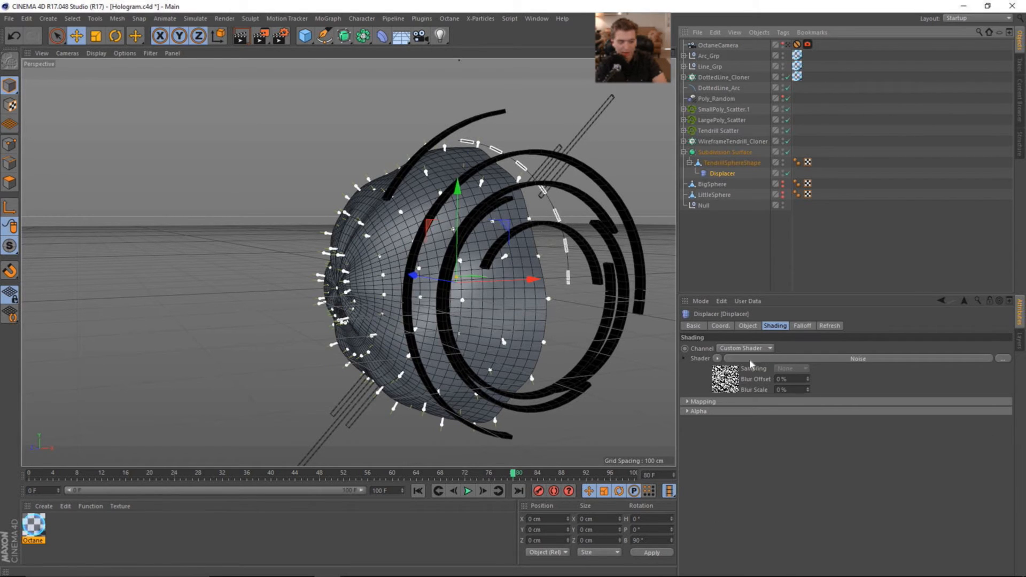
left_click(747, 326)
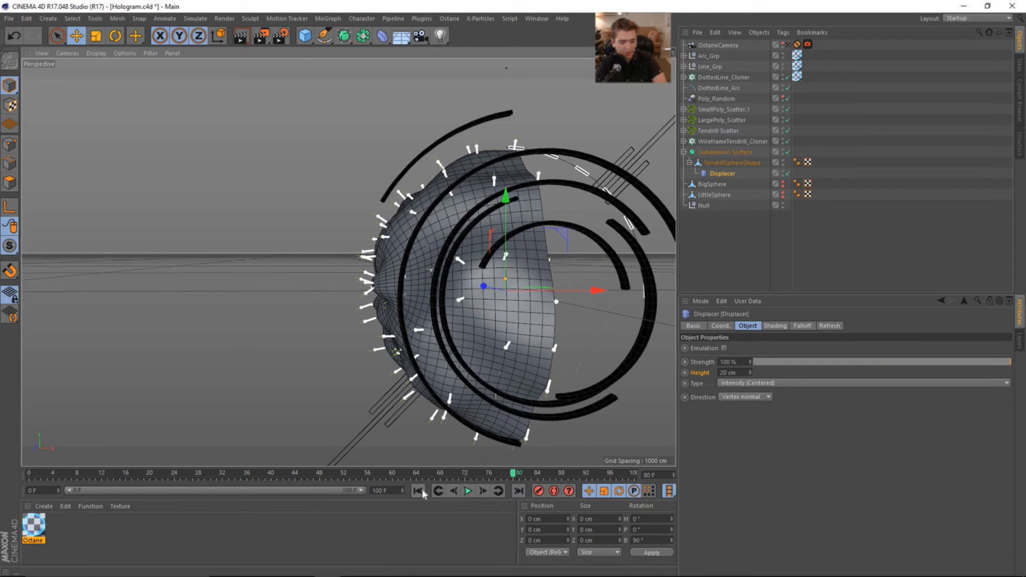
left_click(417, 490)
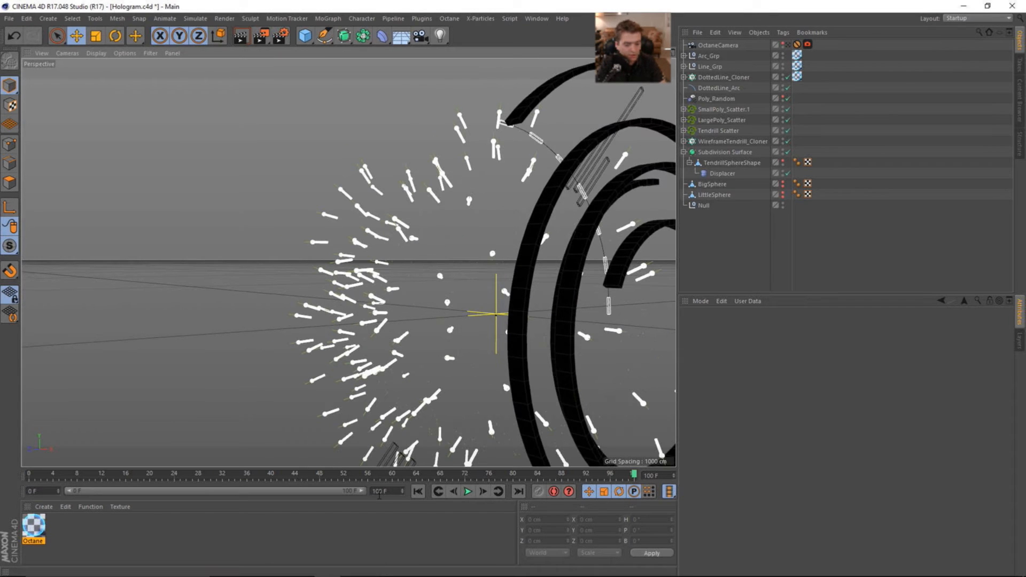
- Set the Displacer noise Animation Speed to 0.4 and preview the playback
left_click(468, 492)
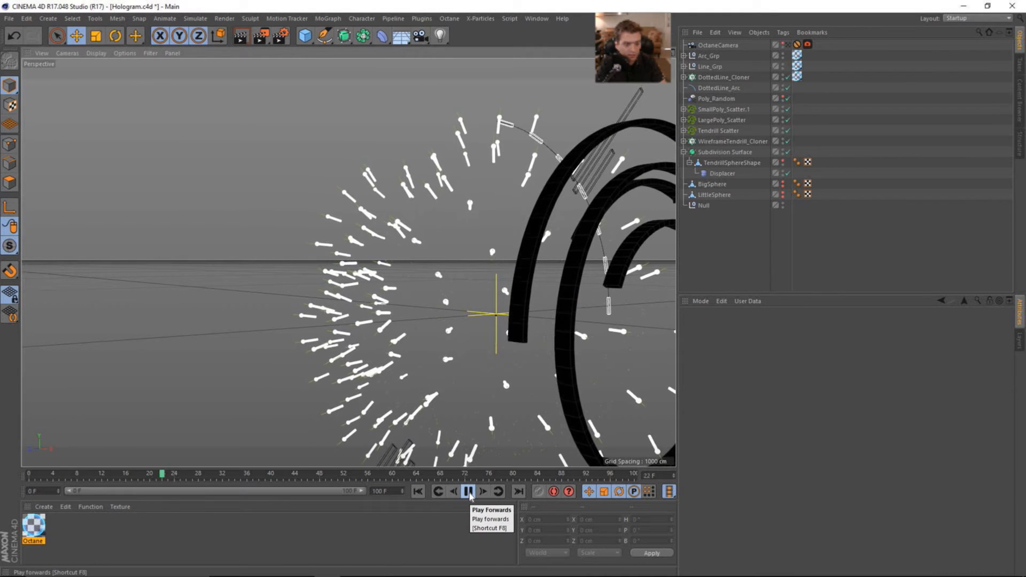
left_click(469, 492)
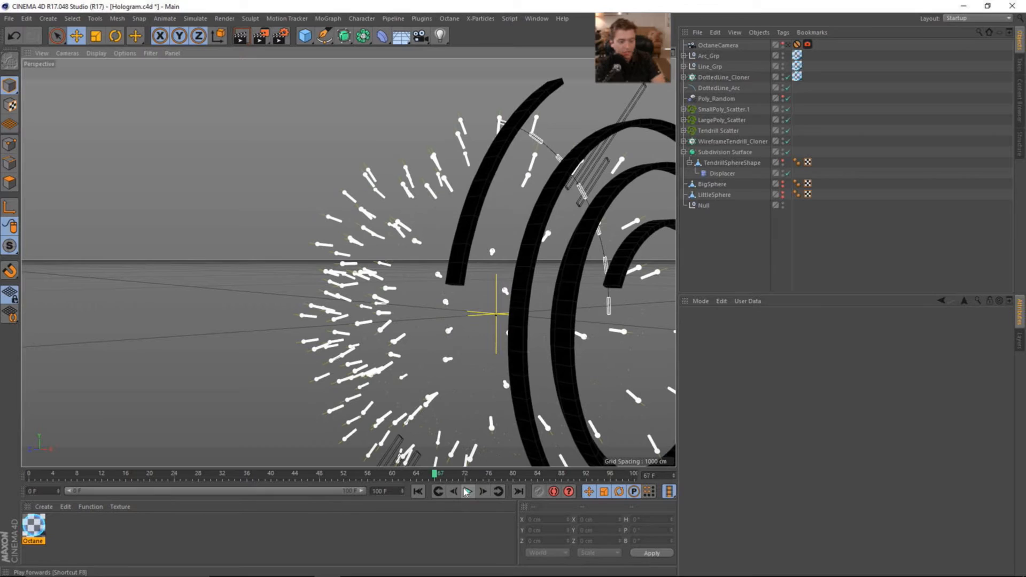
left_click(722, 172)
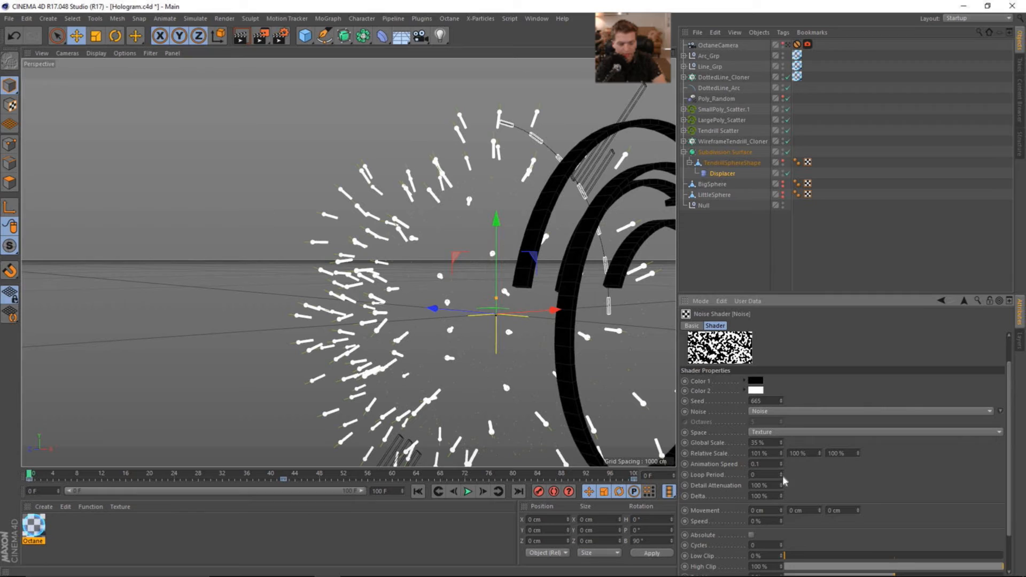
left_click(759, 464)
type("0.4")
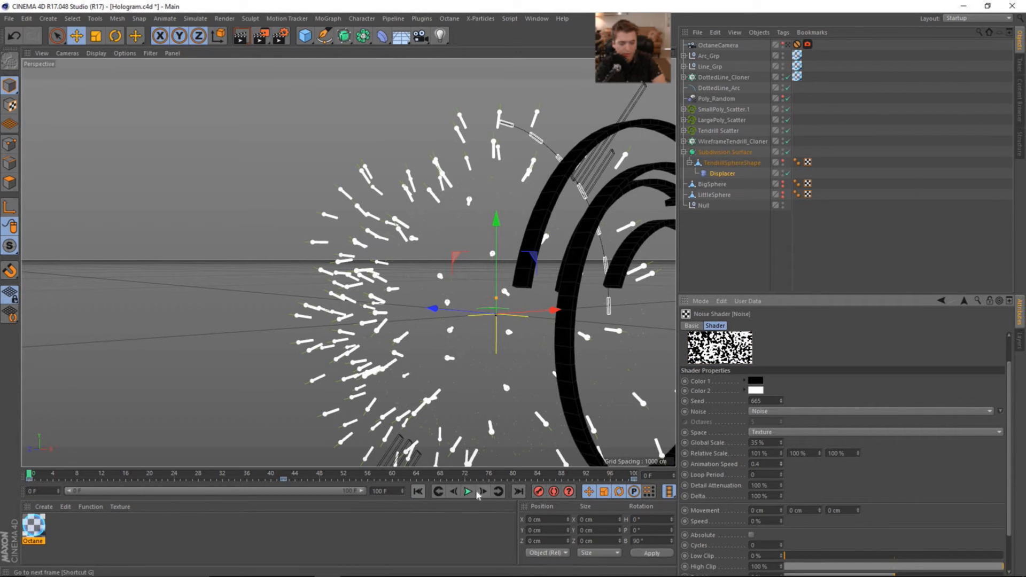
left_click(469, 492)
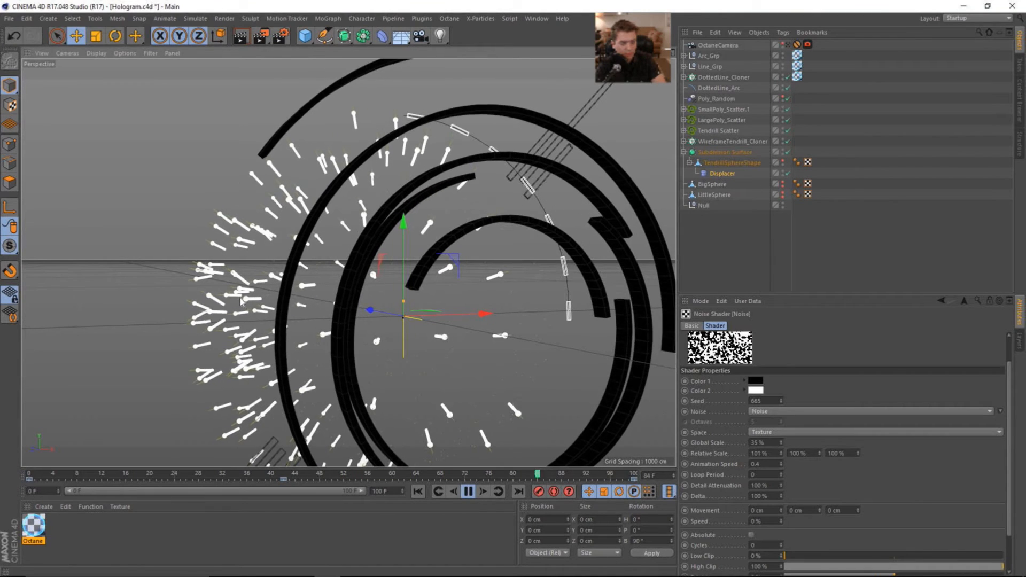
left_click(468, 492)
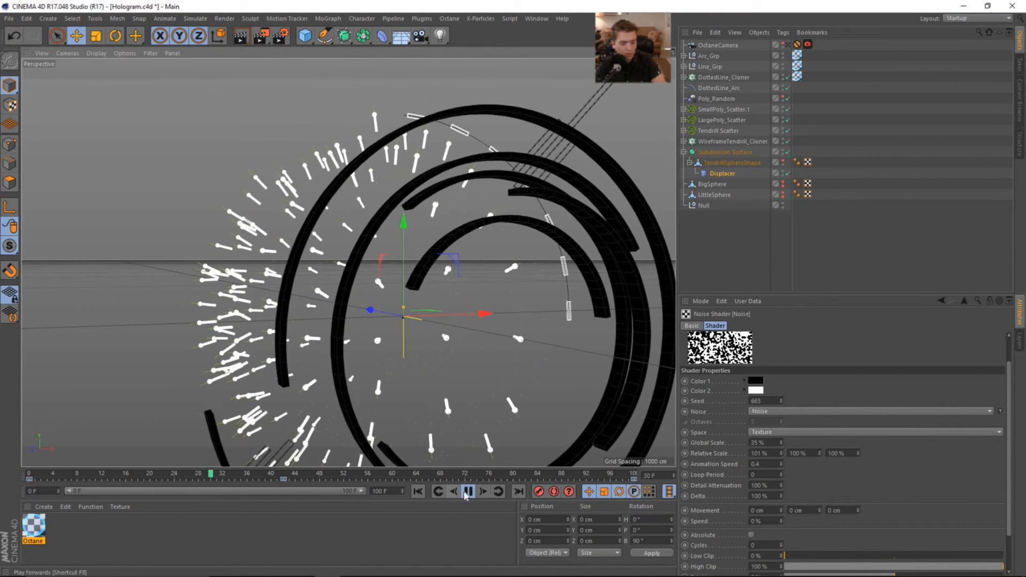
left_click(466, 492)
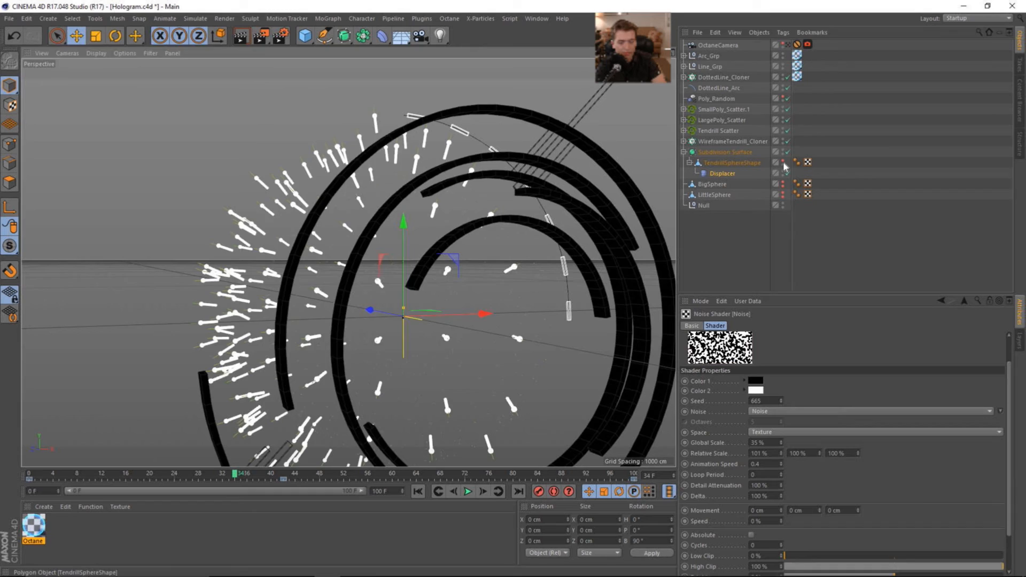
- Lower the noise Contrast to -26% and play back to check the displacement
left_click(466, 491)
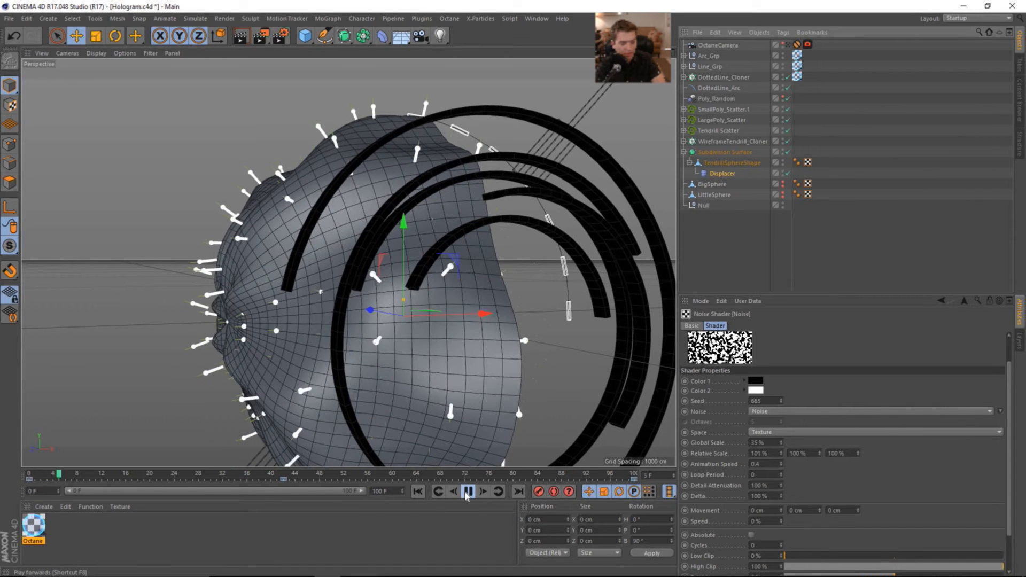
left_click(469, 491)
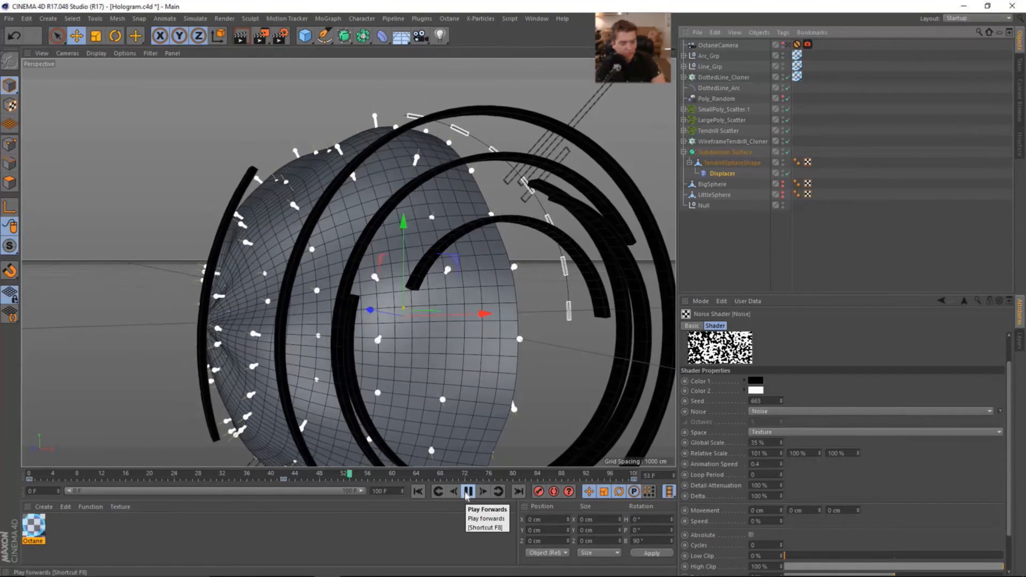
left_click(468, 491)
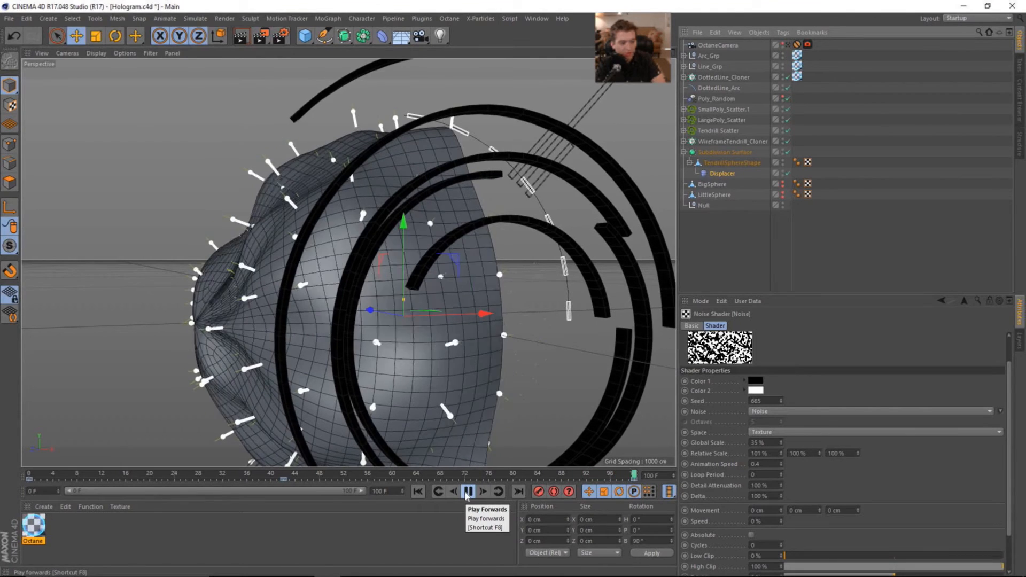
left_click(469, 491)
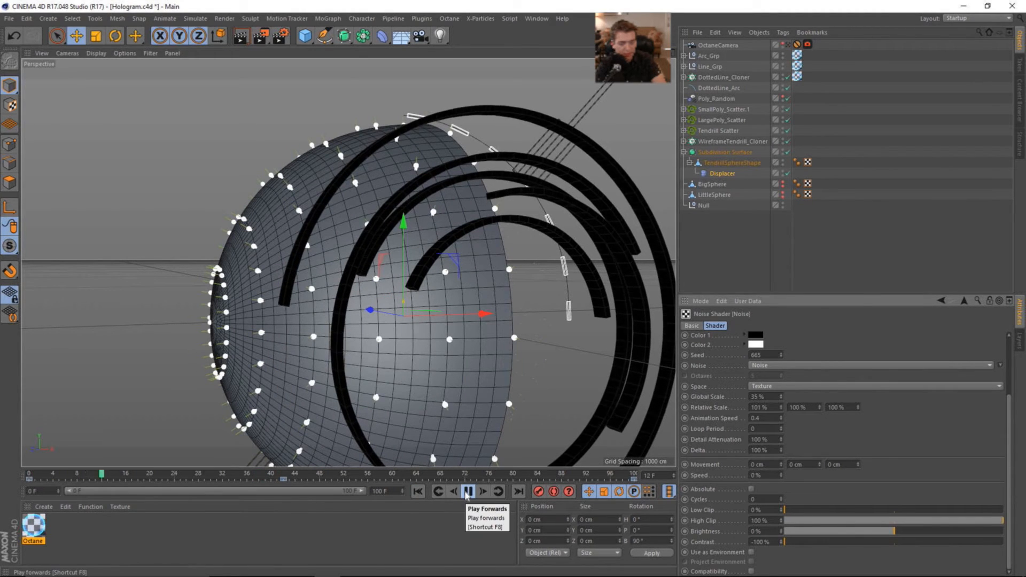
left_click(468, 490)
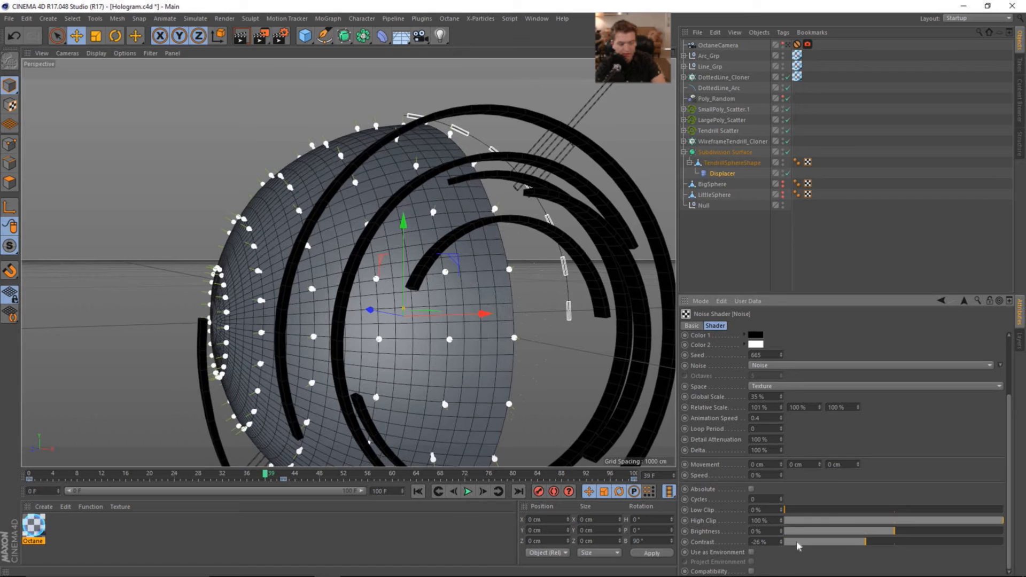
left_click(468, 492)
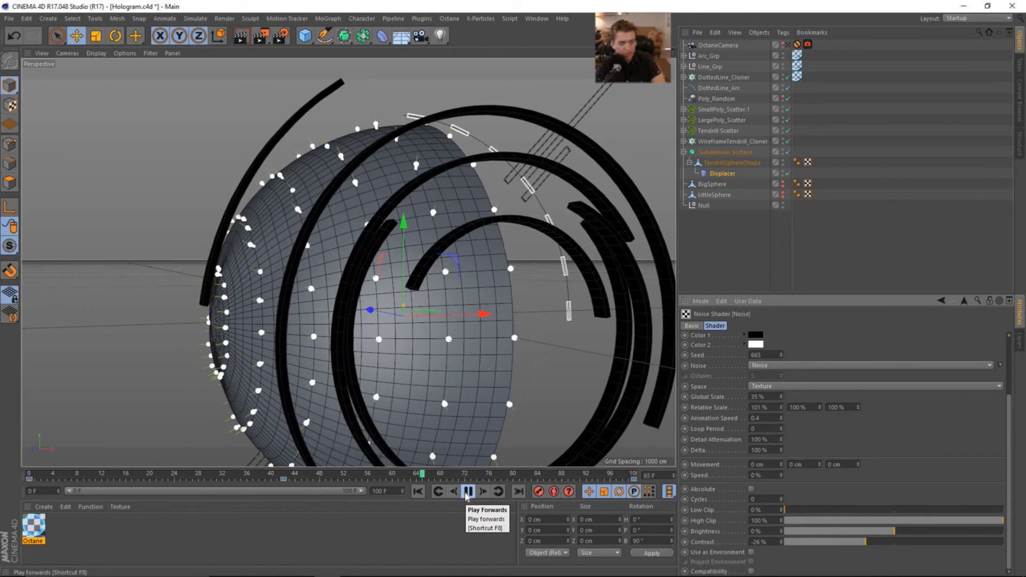
left_click(468, 492)
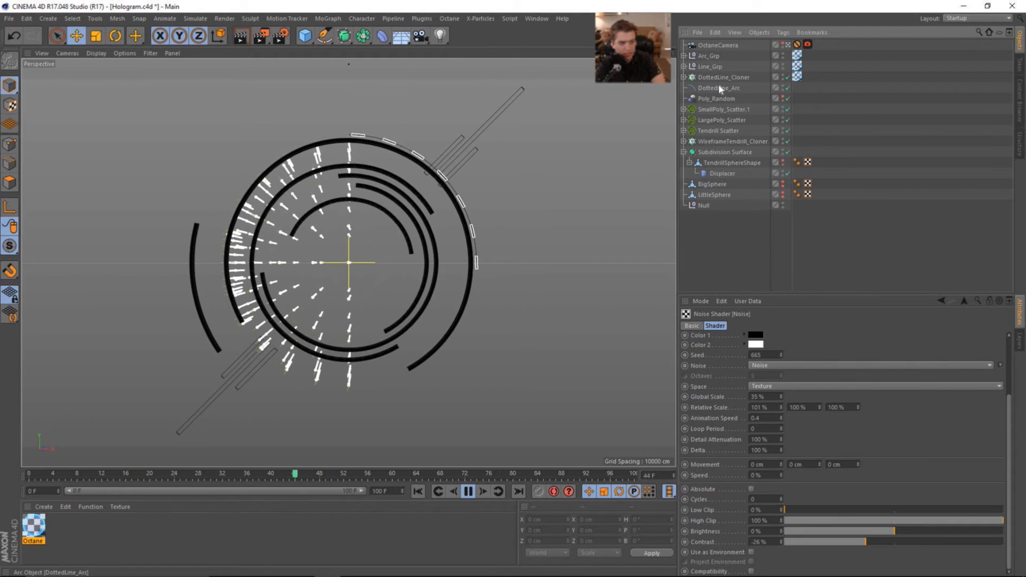
- Review the Displacer's Noise shader, rewind to the start, and select DottedLine_Cloner
left_click(722, 173)
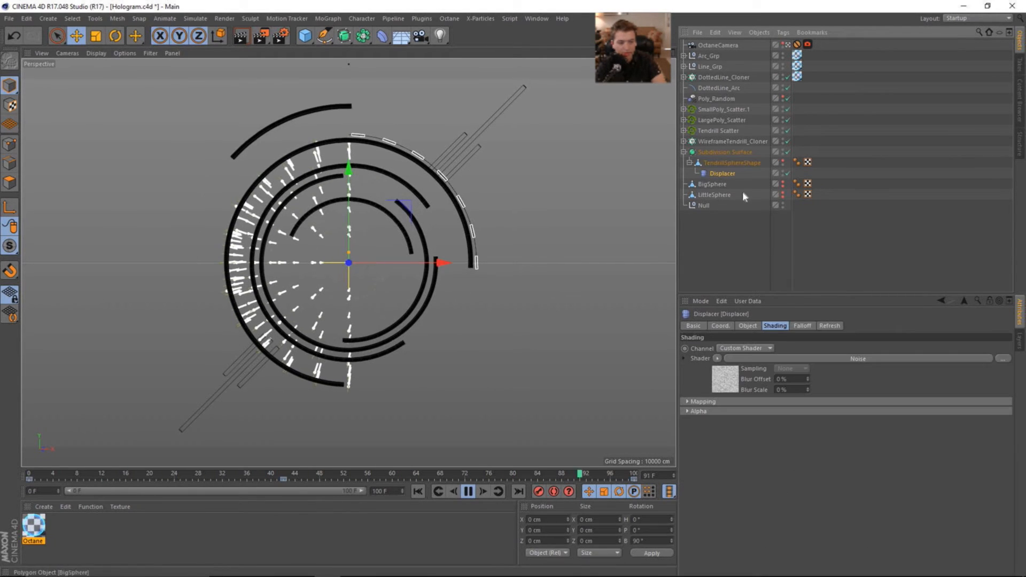
left_click(724, 378)
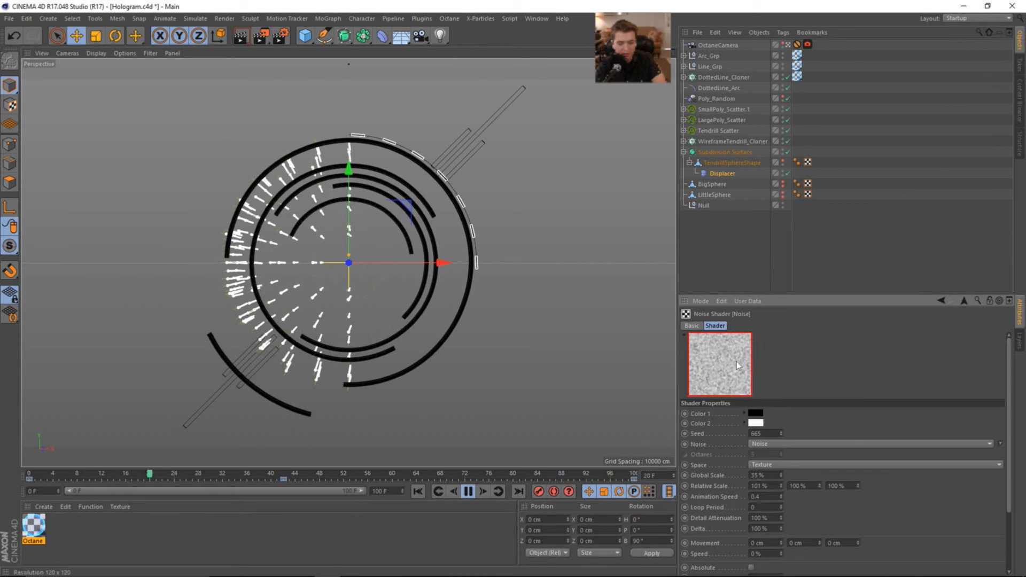
left_click(722, 173)
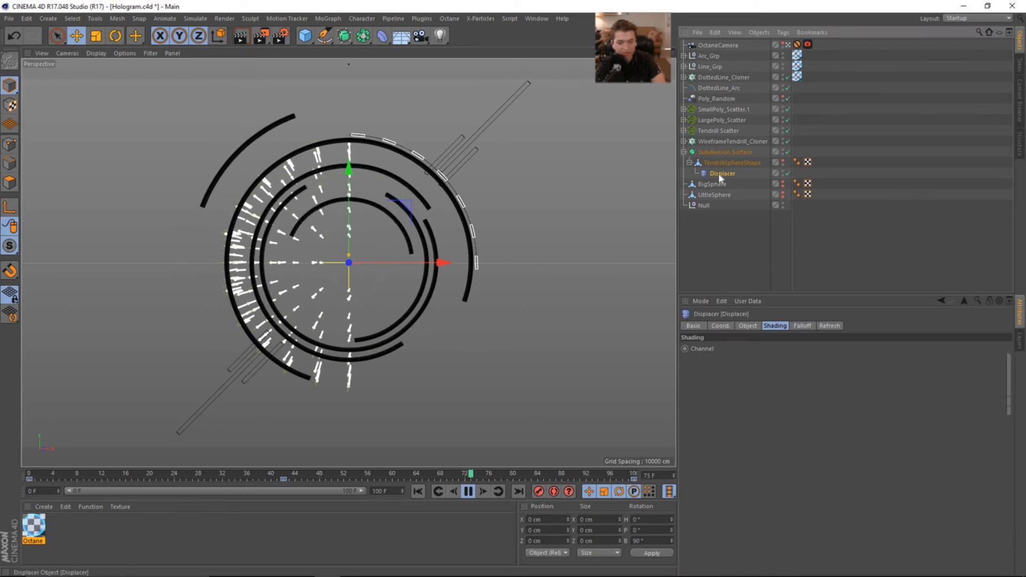
left_click(747, 325)
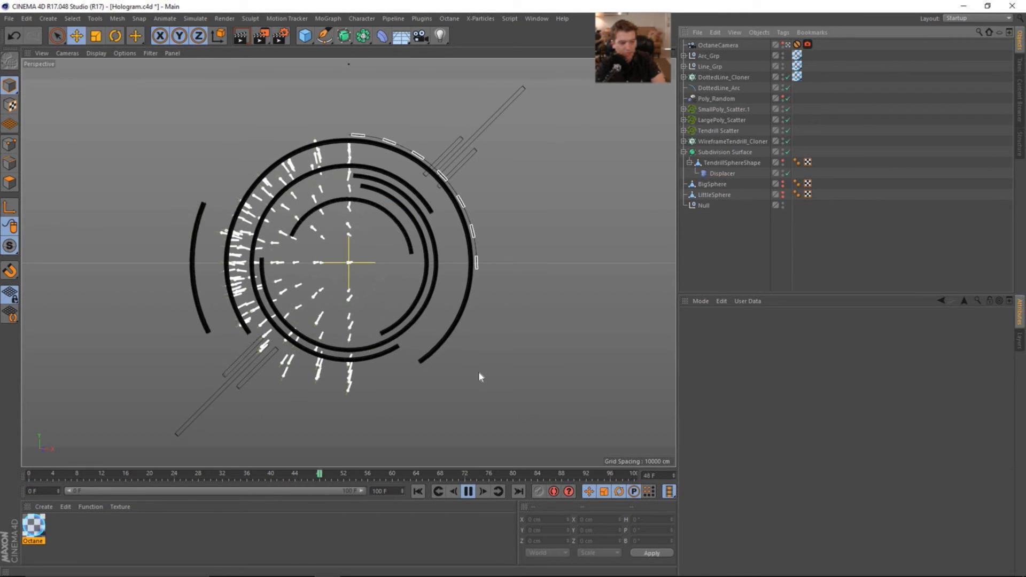
left_click(418, 492)
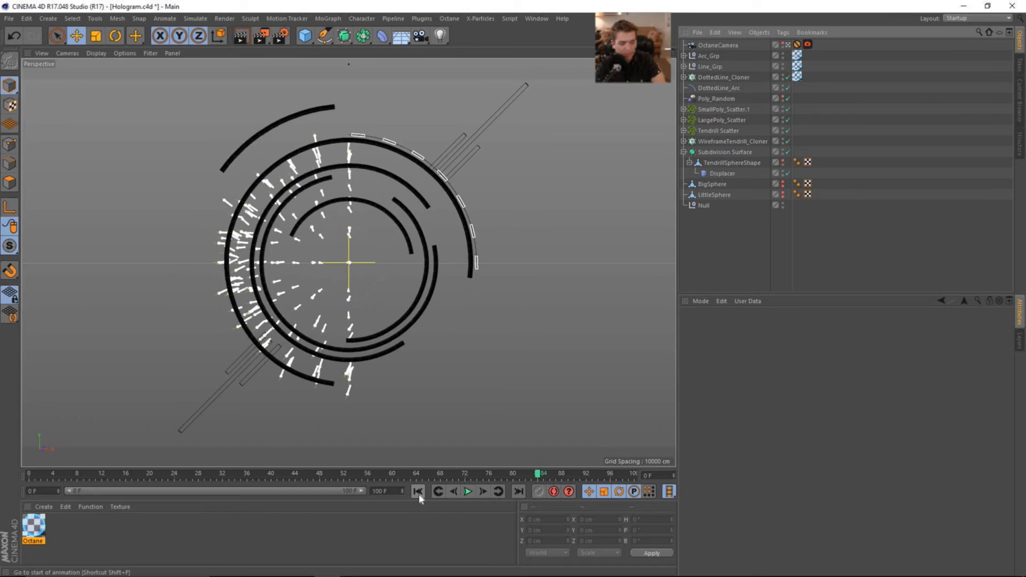
left_click(726, 76)
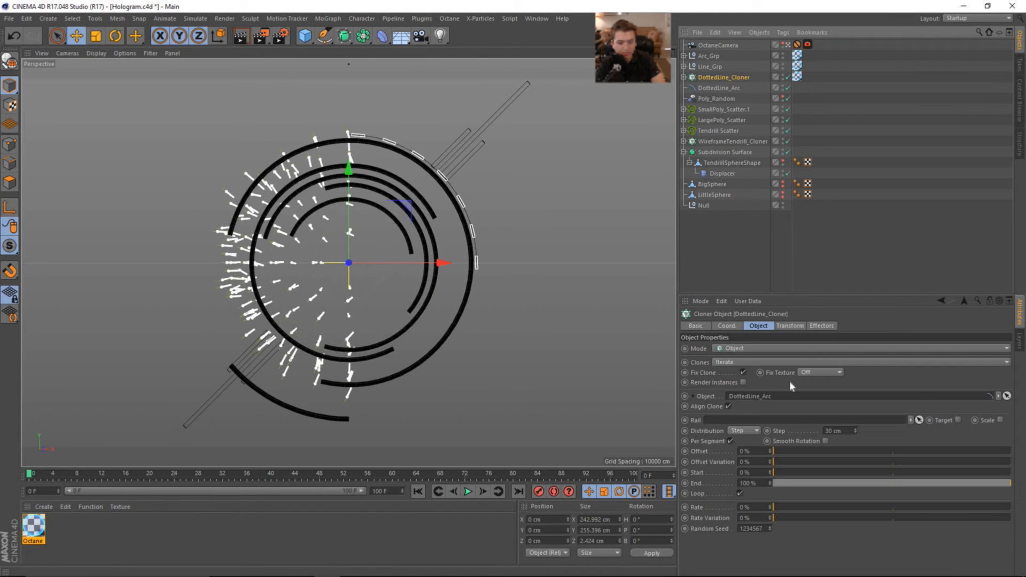
mouse_move(708, 483)
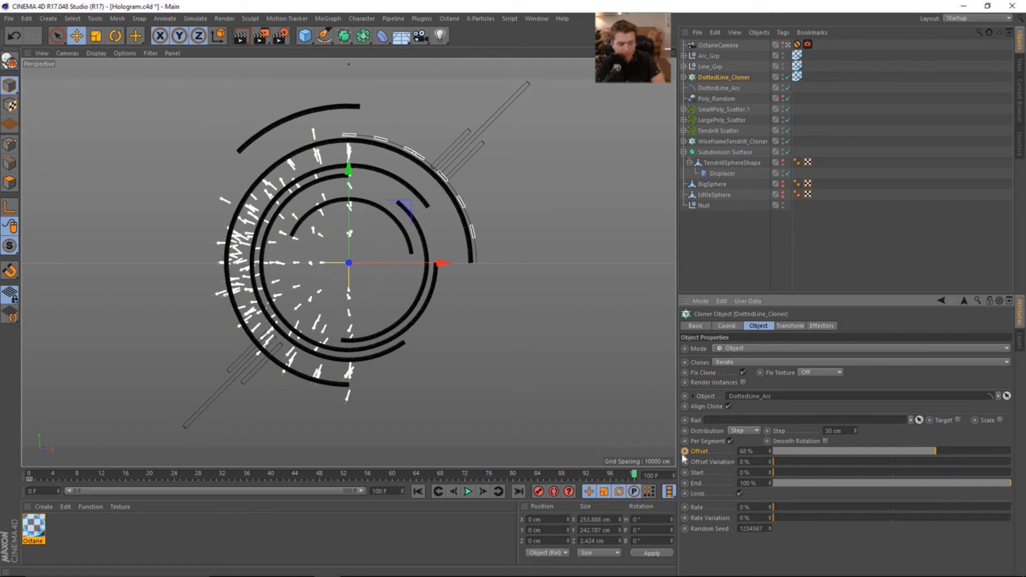
- Keyframe DottedLine_Cloner's Offset at 0% on frame 0 and 68% on frame 100, then play it back
left_click(467, 492)
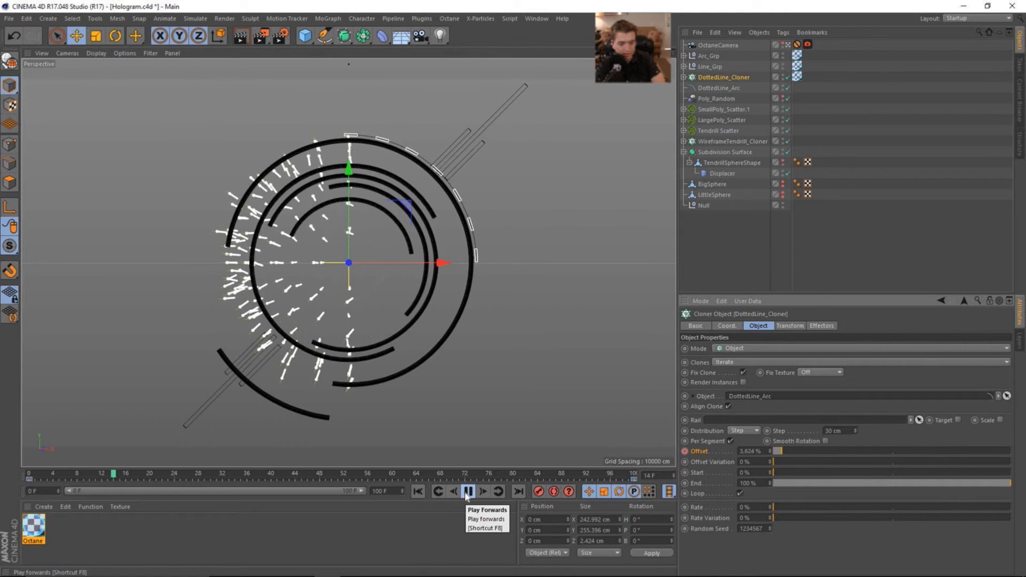
left_click(469, 491)
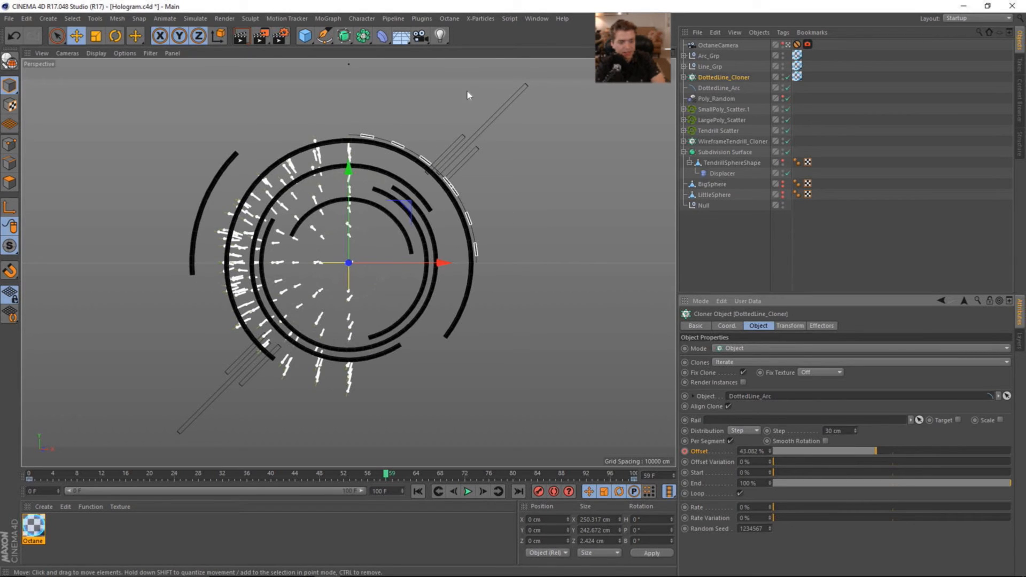
left_click(536, 17)
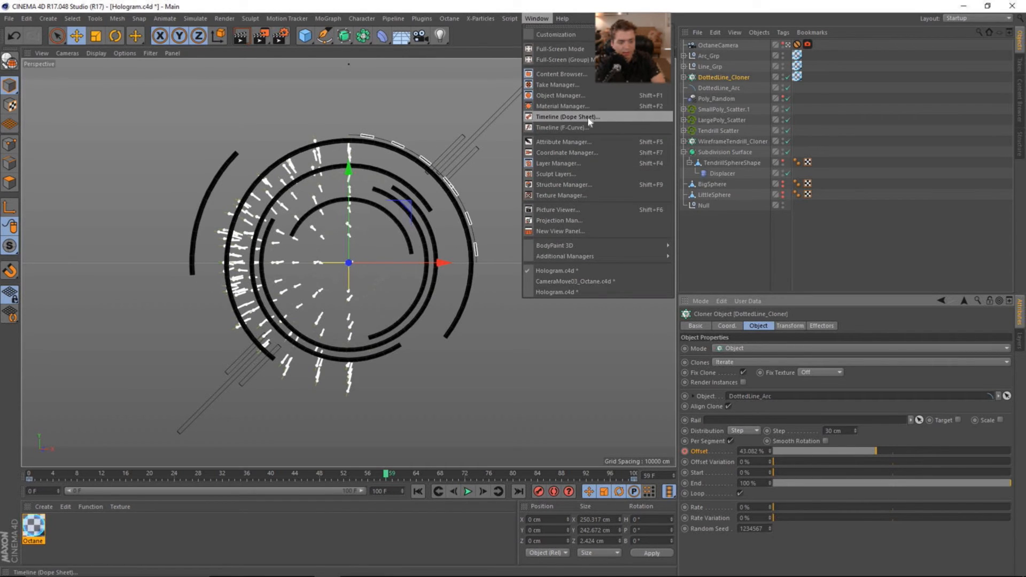
- Switch the Offset keys to Linear interpolation in the timeline and replay the animation
left_click(566, 117)
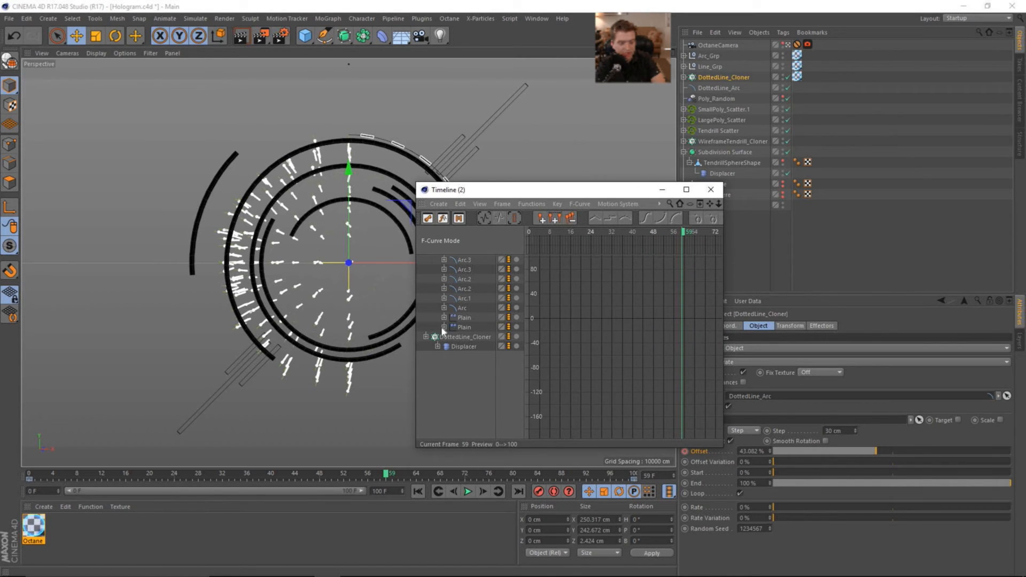
left_click(465, 336)
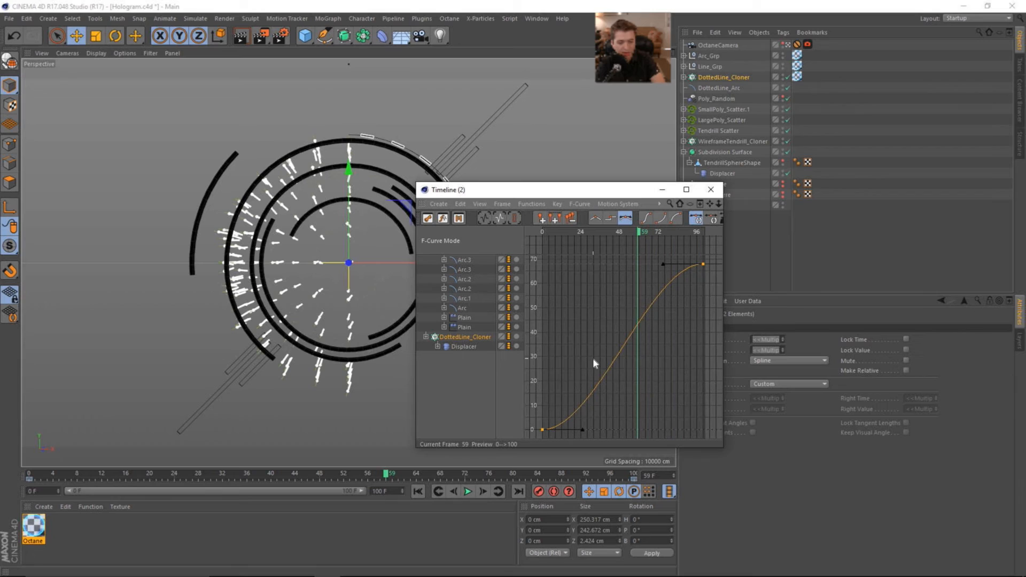
mouse_move(650, 367)
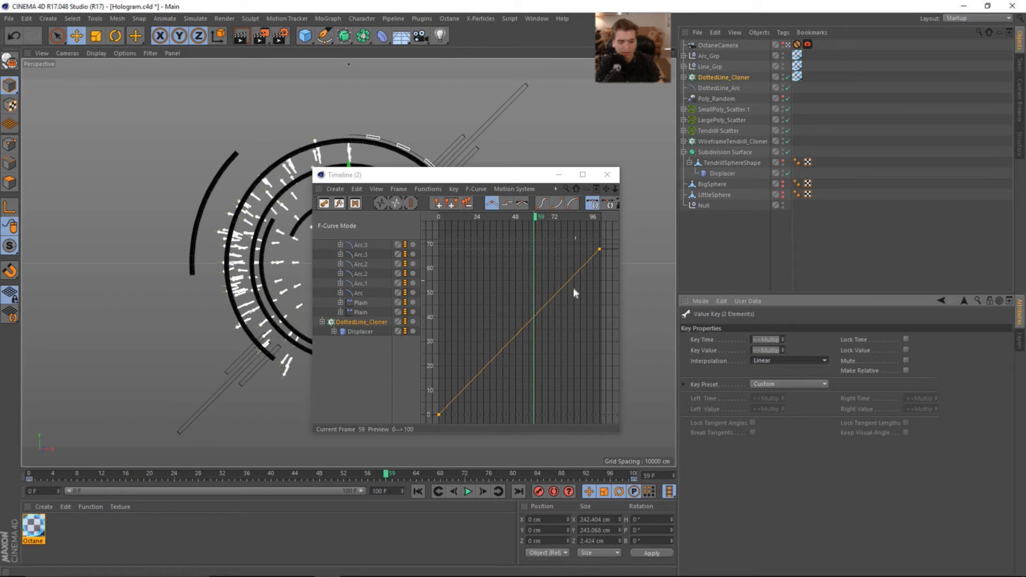
left_click(467, 491)
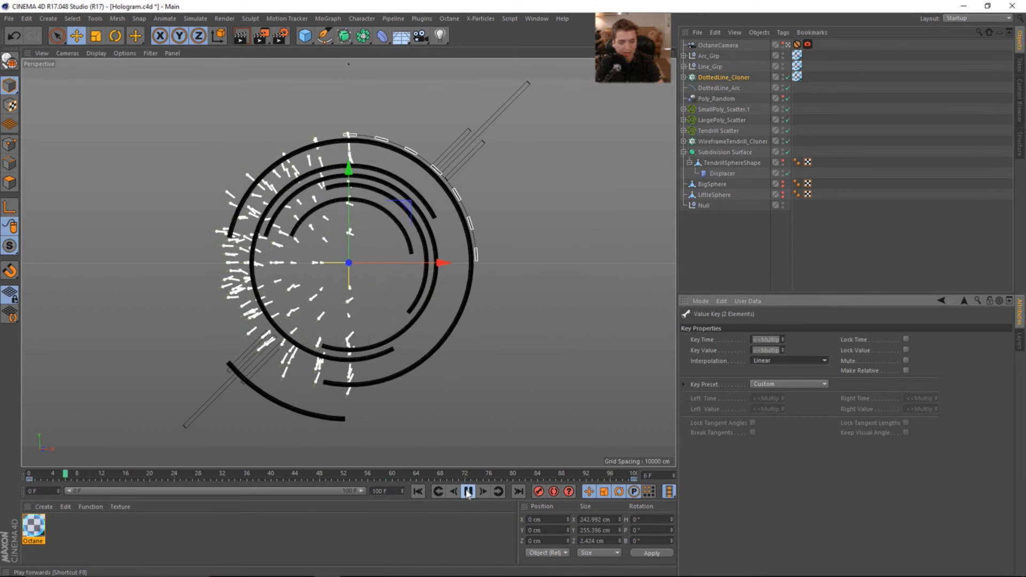
left_click(467, 491)
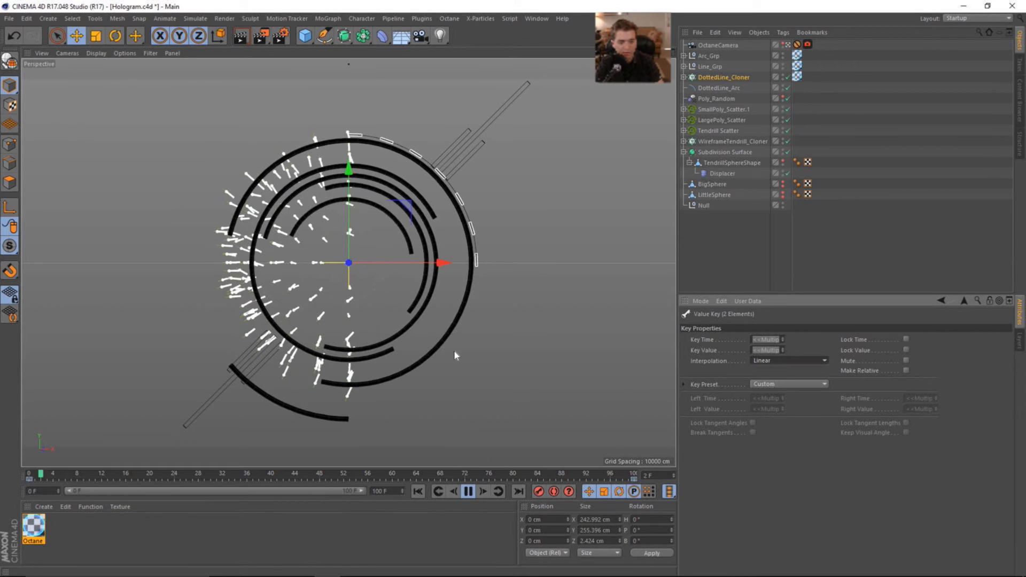
- Stop playback at frame 47 and expand DottedLine_Cloner to show its spline and cube children
left_click(467, 491)
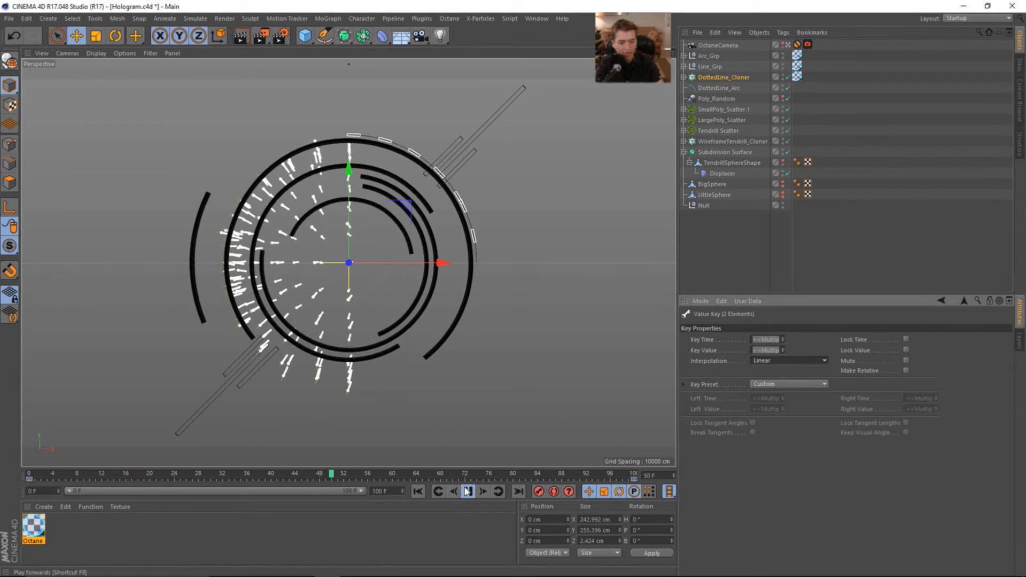
left_click(467, 491)
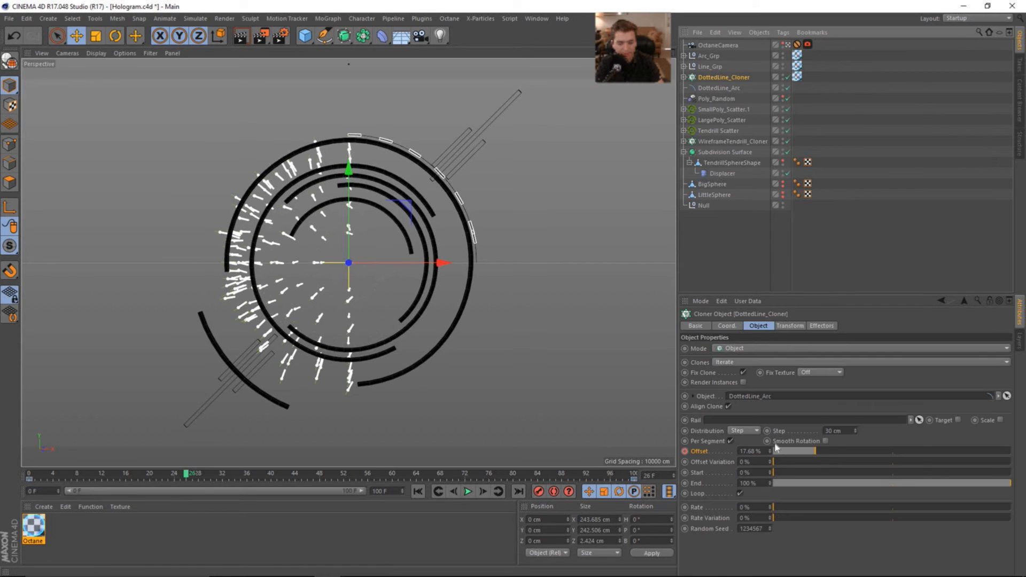
mouse_move(829, 445)
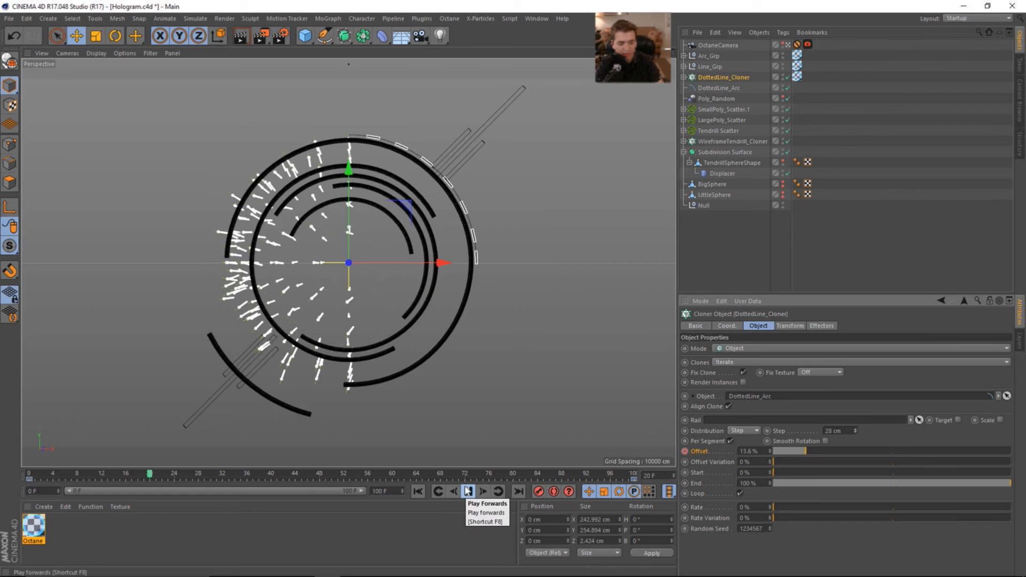
left_click(467, 492)
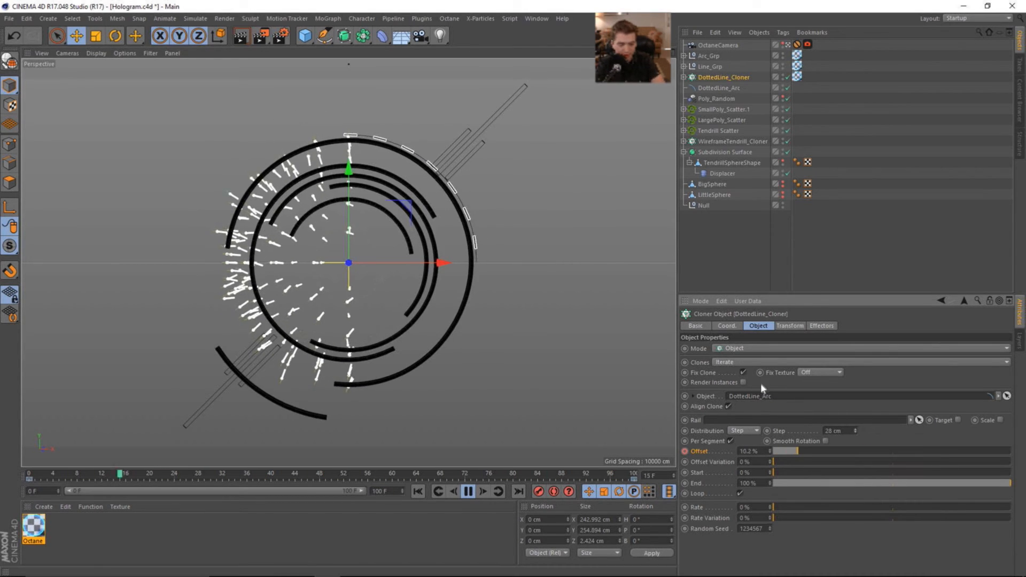
left_click(466, 491)
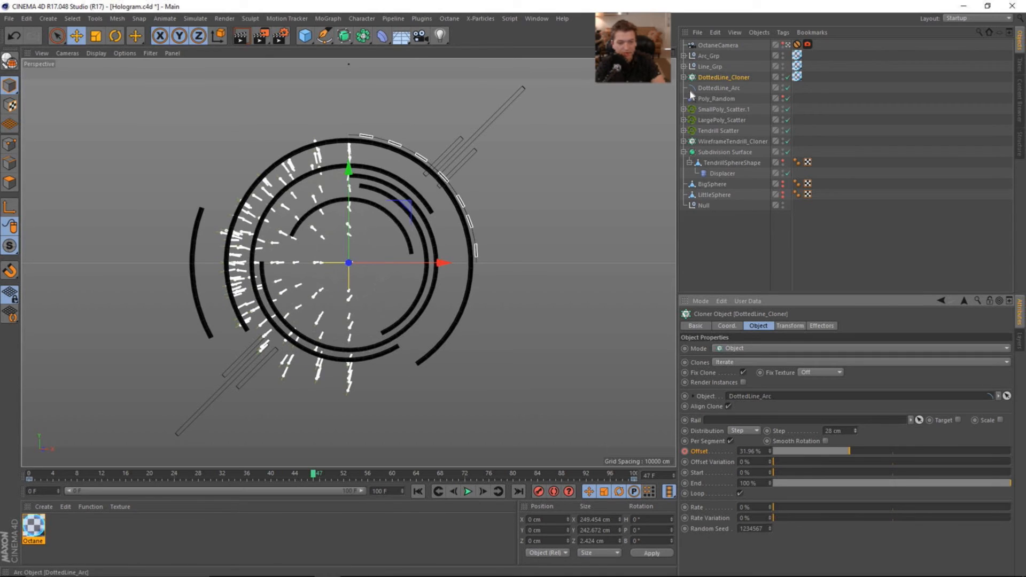
left_click(684, 77)
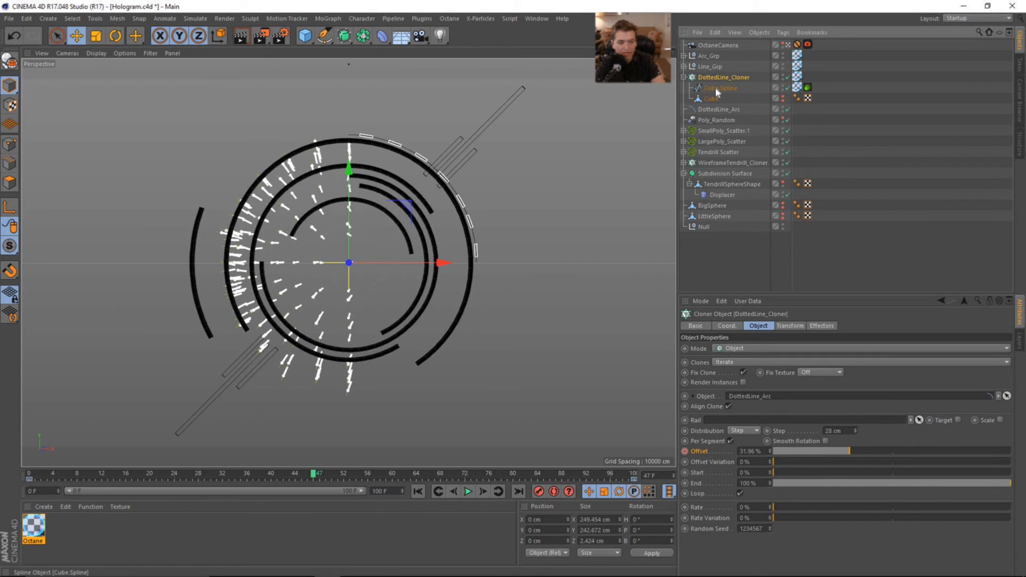
- Set DottedLine_Arc's intermediate points to Natural with a count of 28, then rewind
left_click(720, 87)
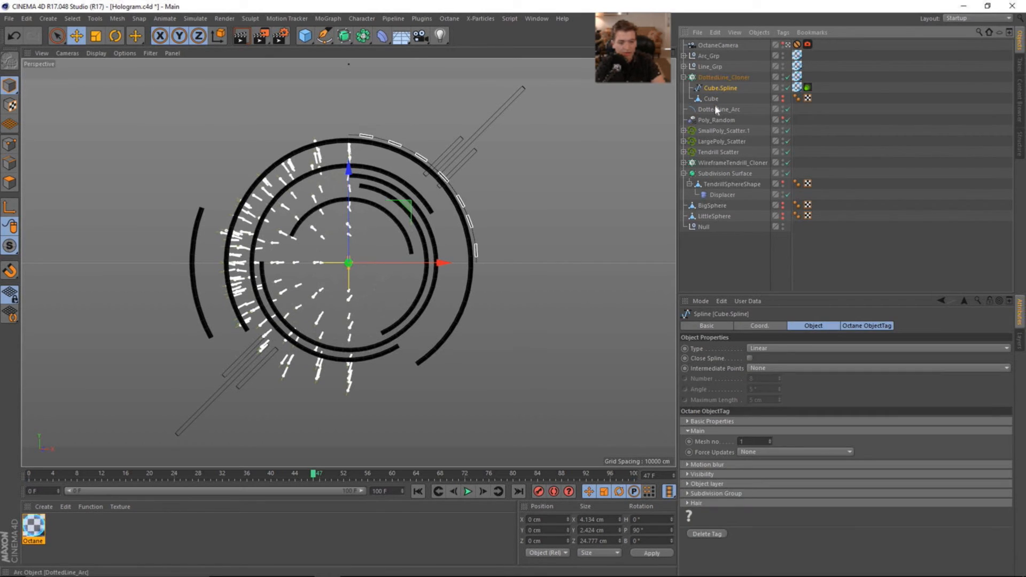
left_click(720, 109)
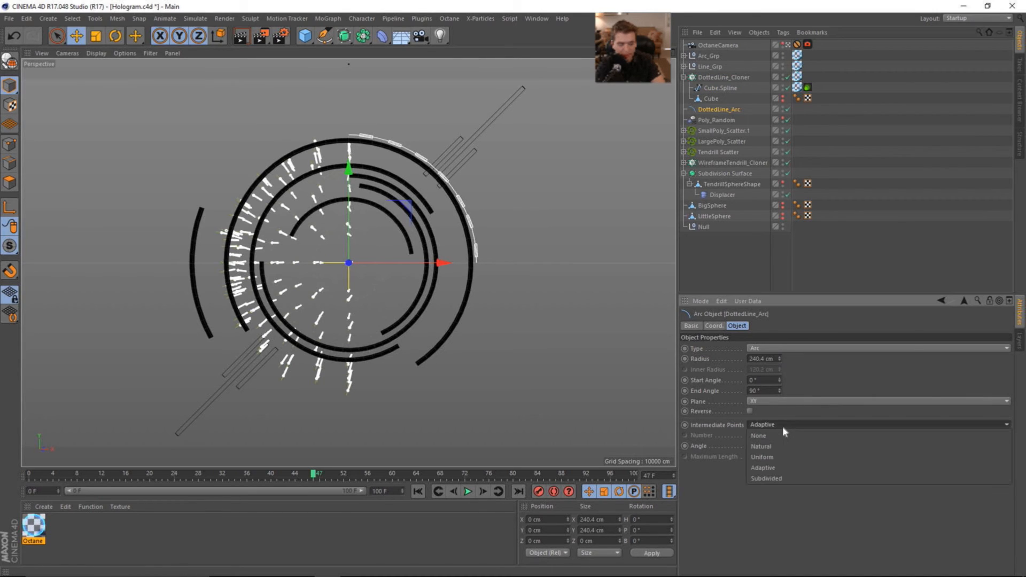
left_click(760, 446)
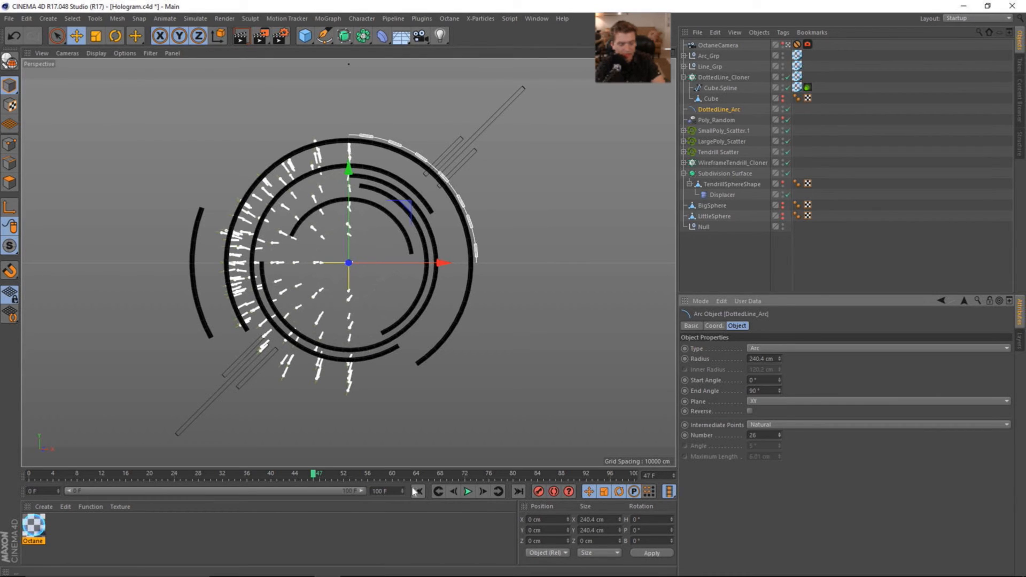
left_click(467, 491)
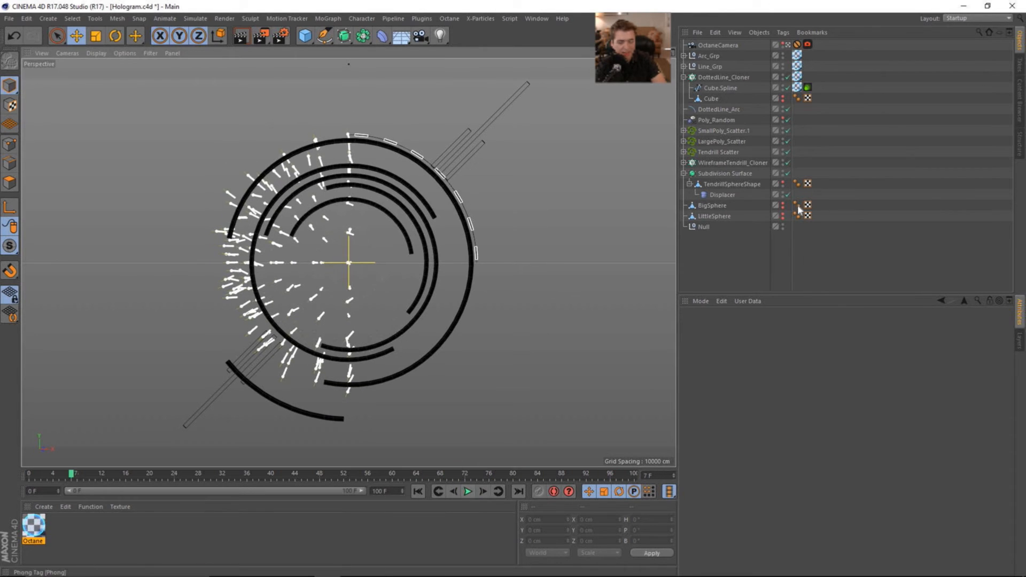
left_click(732, 162)
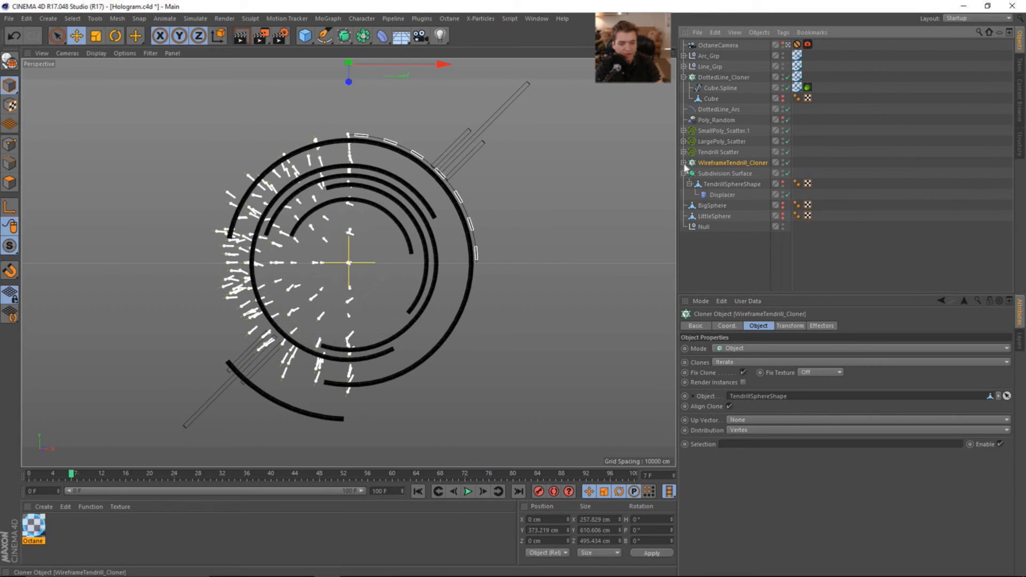
left_click(685, 173)
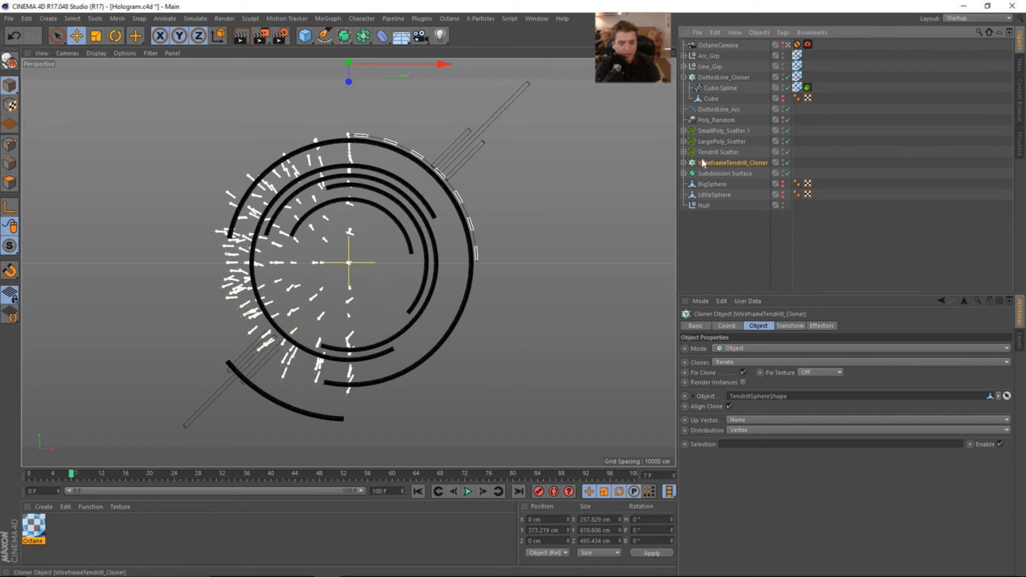
left_click(723, 141)
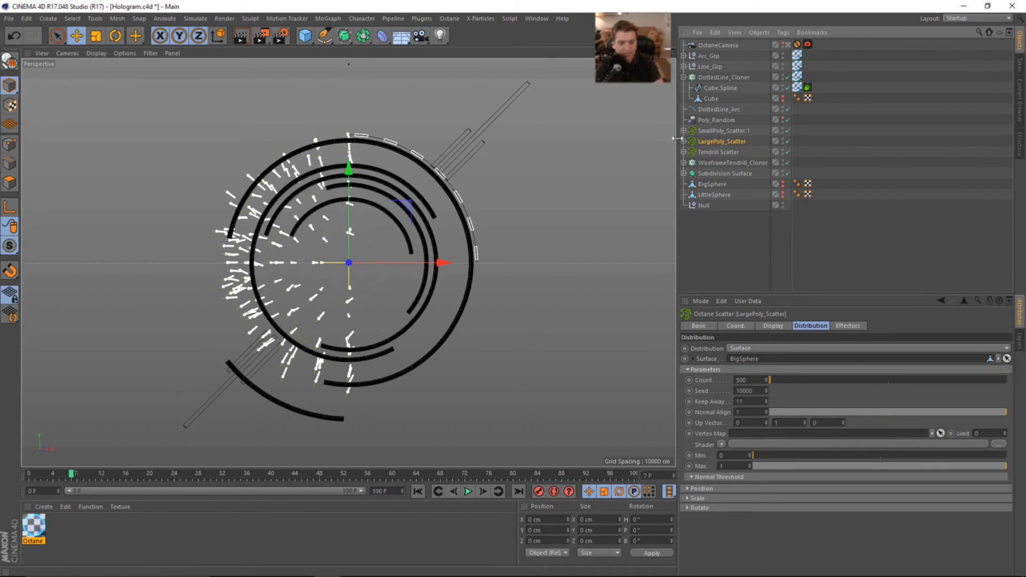
left_click(846, 325)
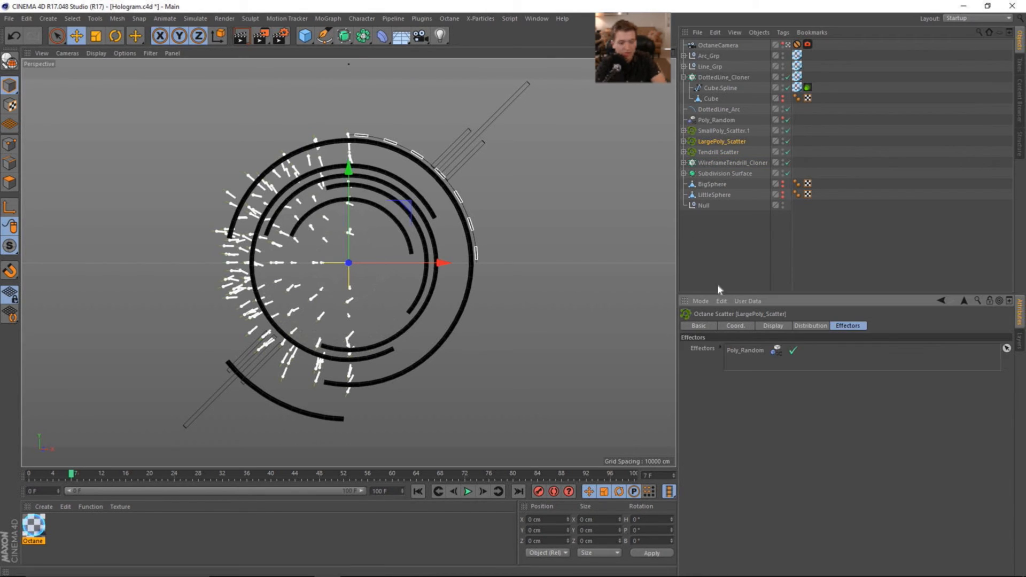
left_click(717, 120)
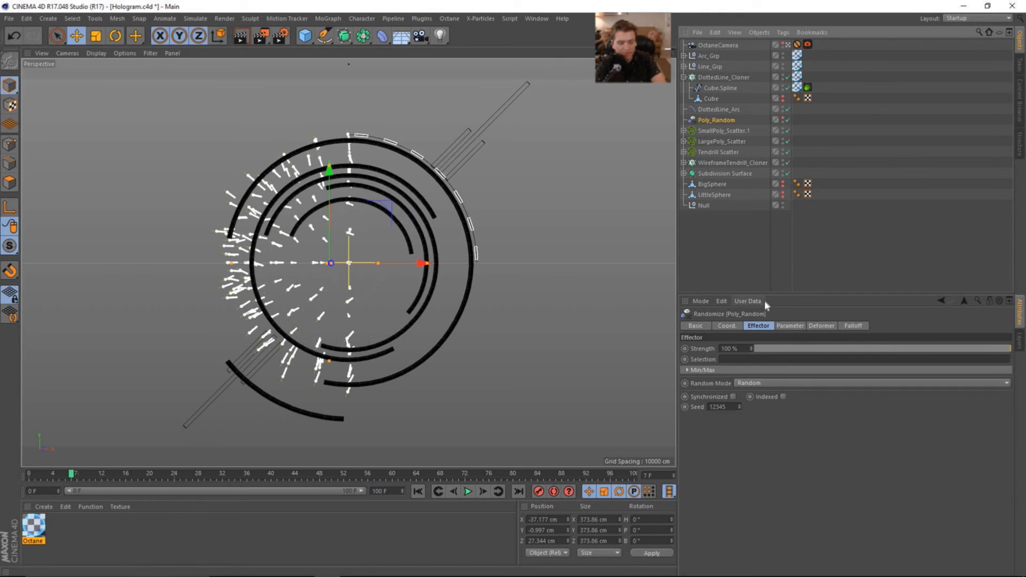
mouse_move(798, 333)
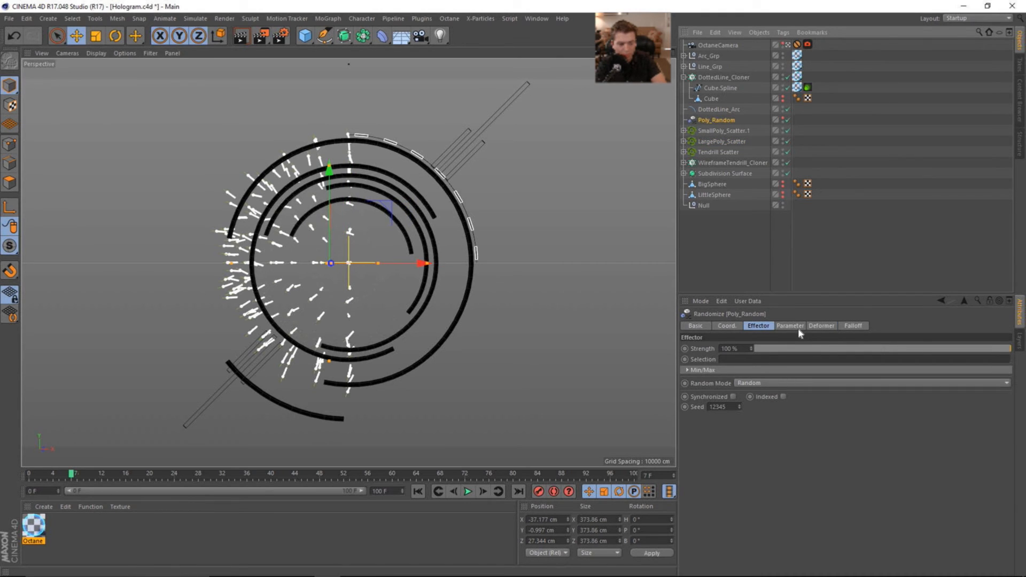
mouse_move(763, 338)
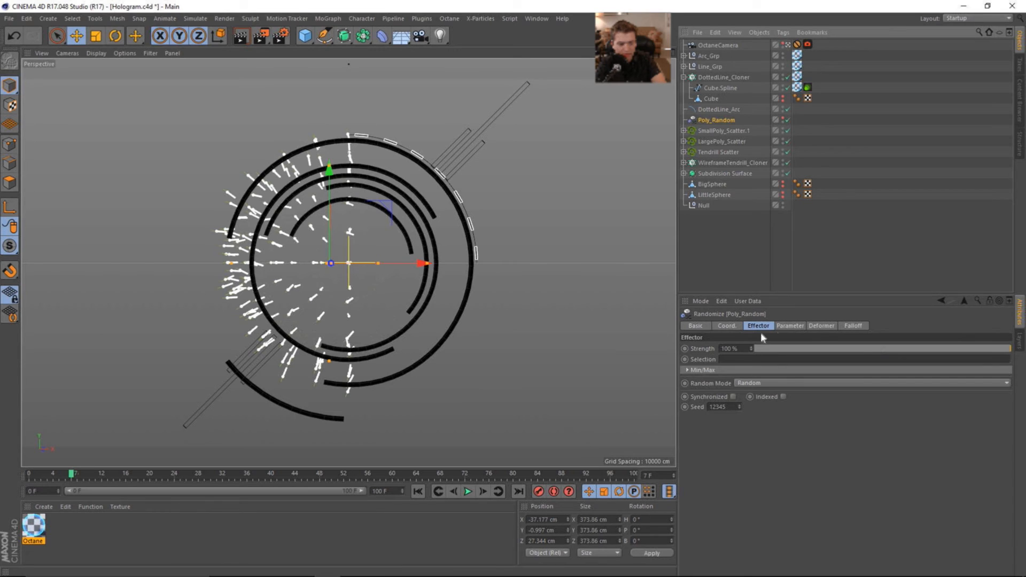
left_click(789, 326)
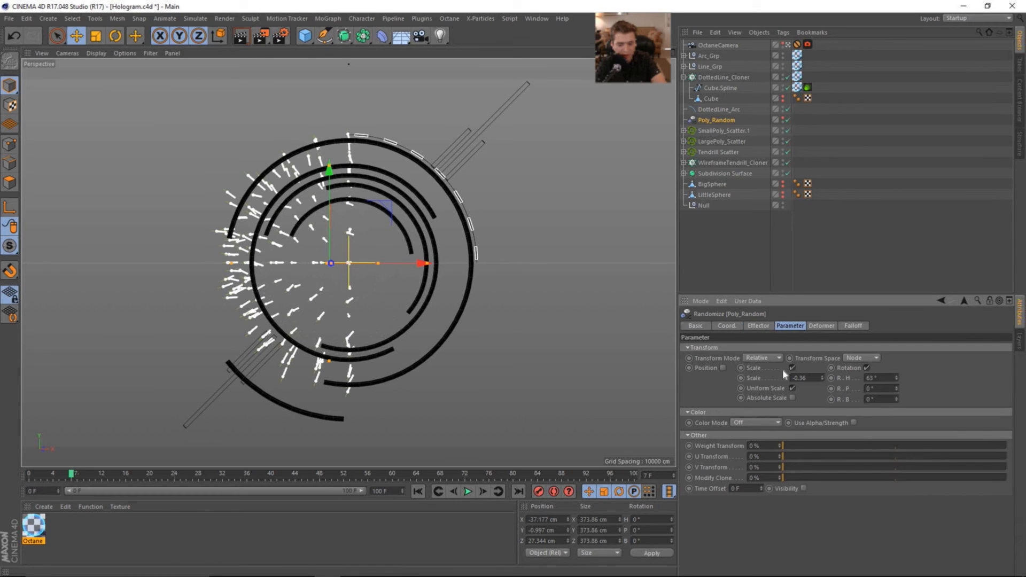
left_click(757, 326)
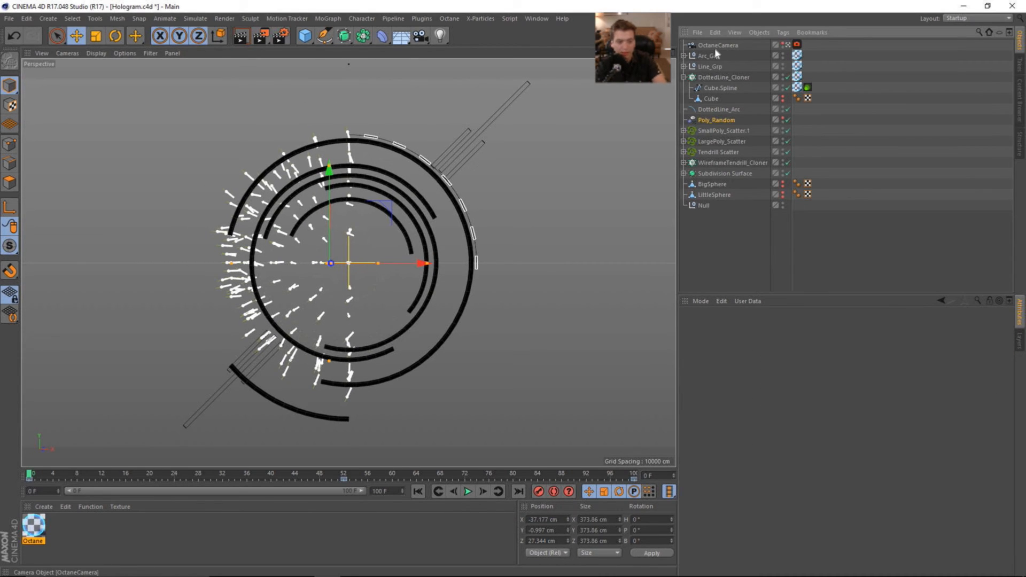
left_click(718, 44)
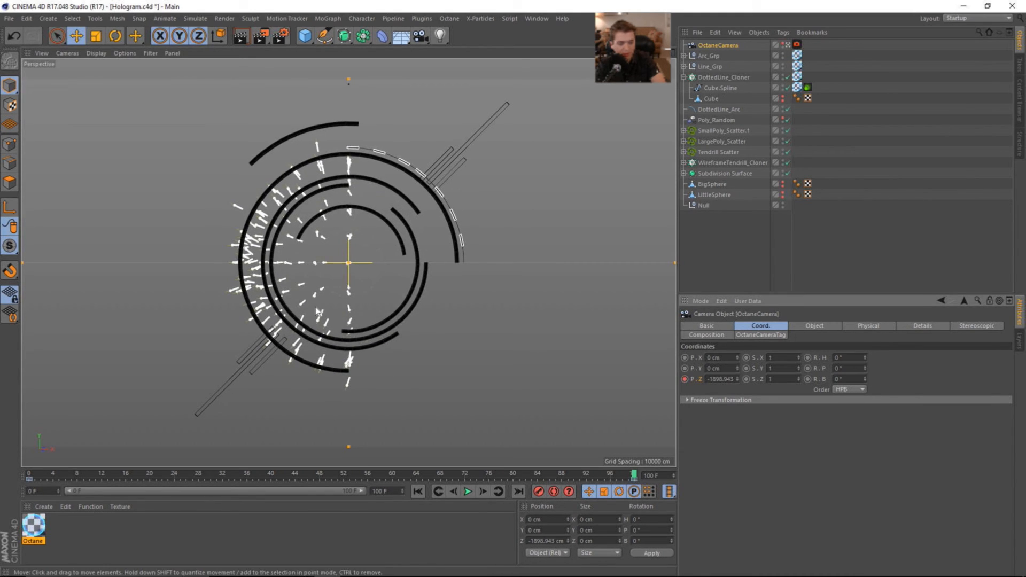
left_click(467, 490)
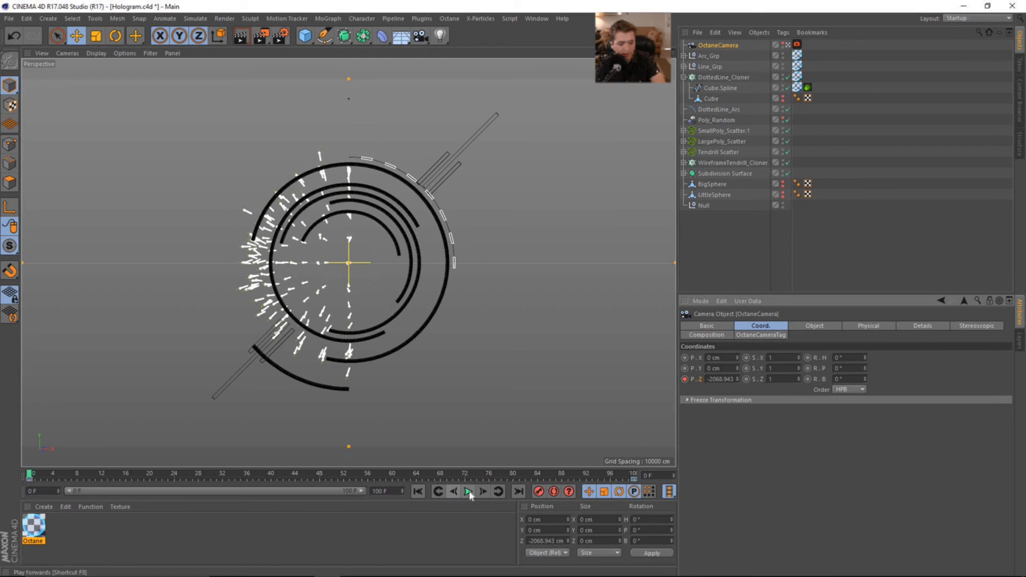
left_click(466, 491)
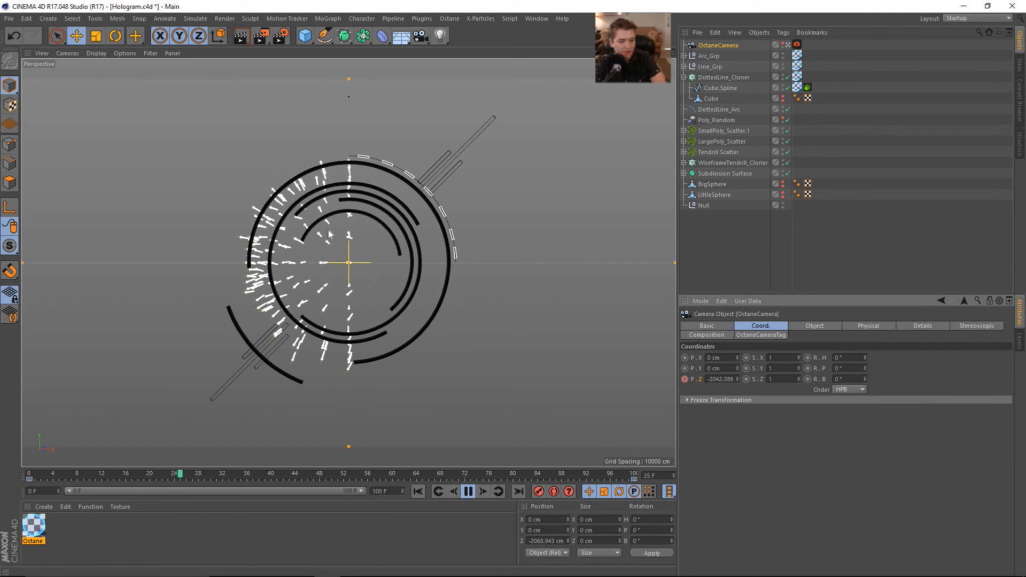
left_click(468, 492)
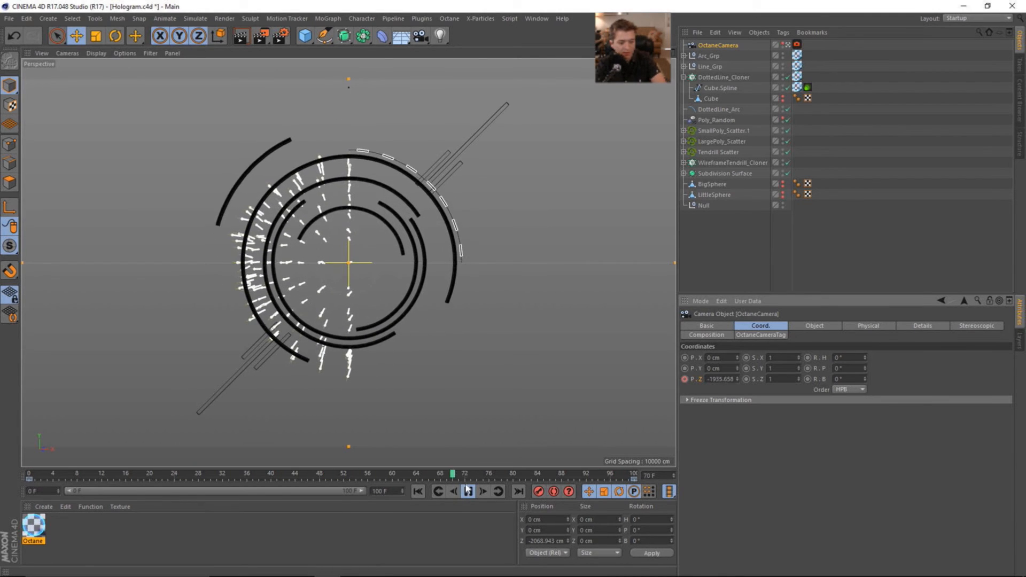
left_click(468, 492)
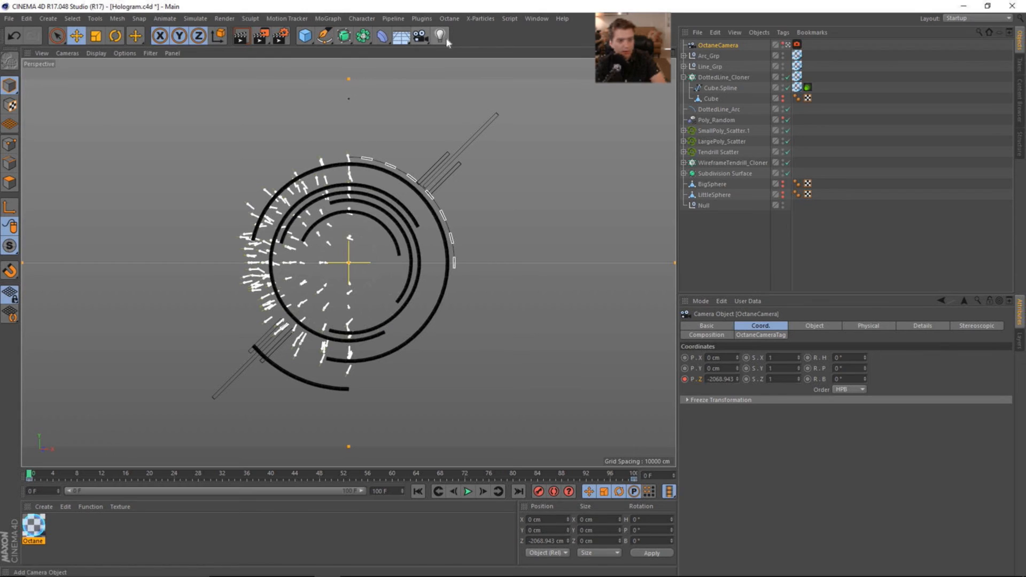
- Add a Motion Camera tag to the Octane camera and browse its settings tabs
right_click(718, 44)
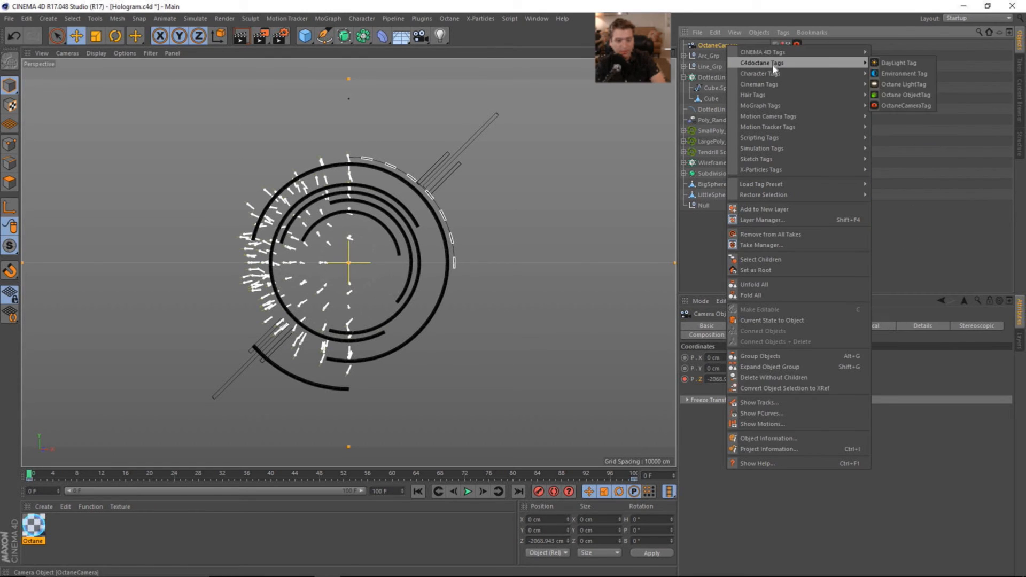
mouse_move(776, 116)
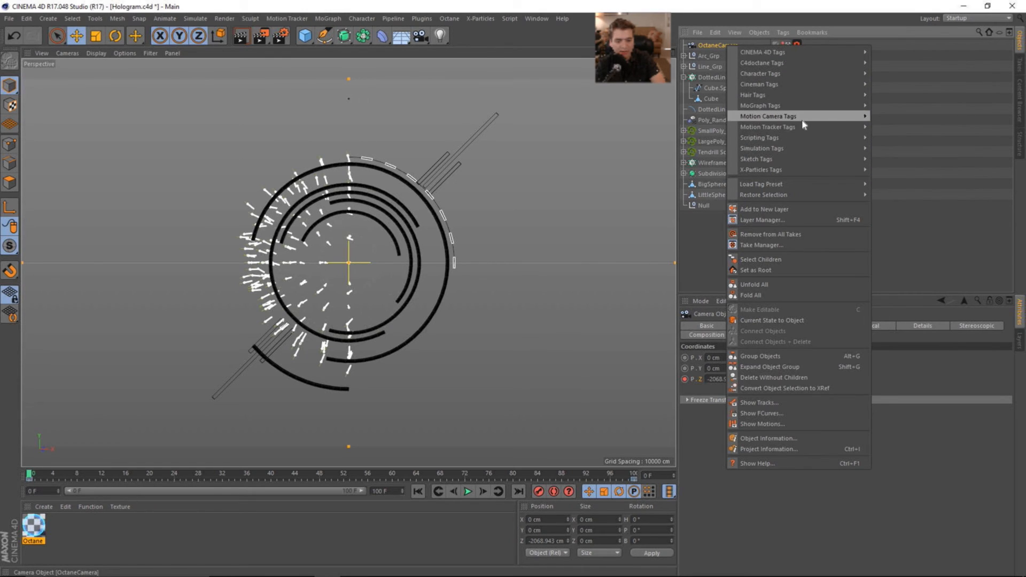
mouse_move(802, 116)
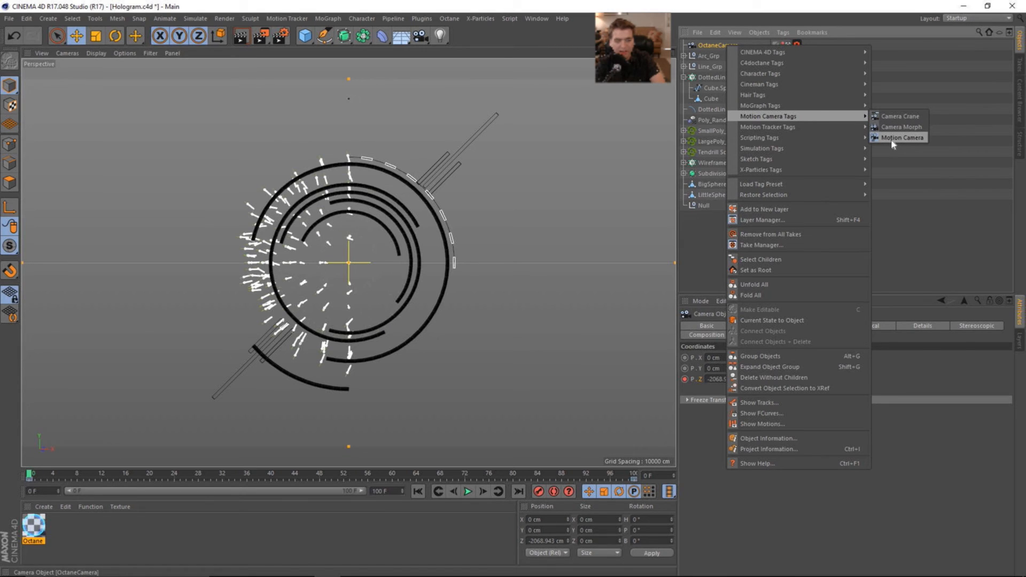
left_click(900, 138)
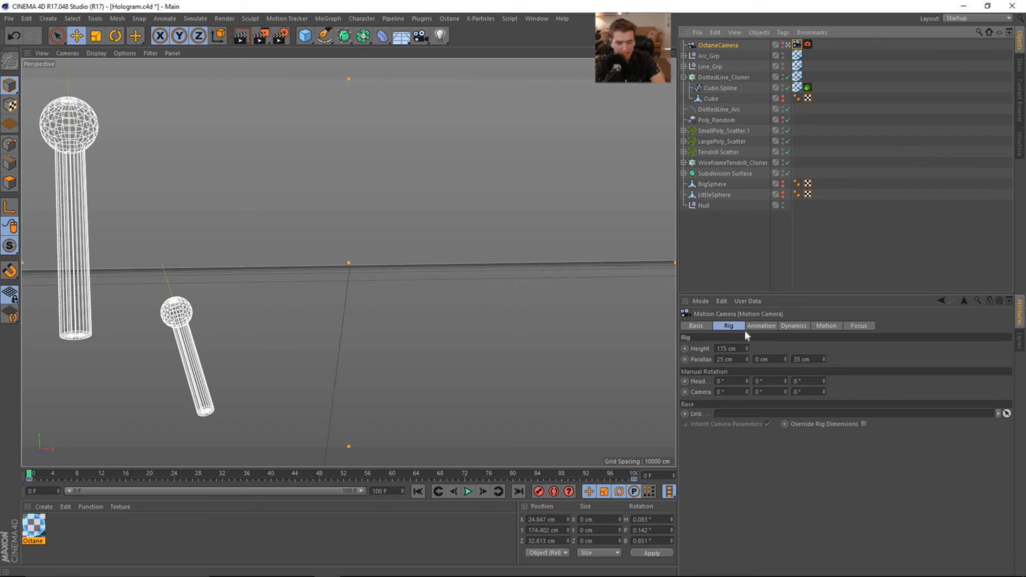
left_click(792, 326)
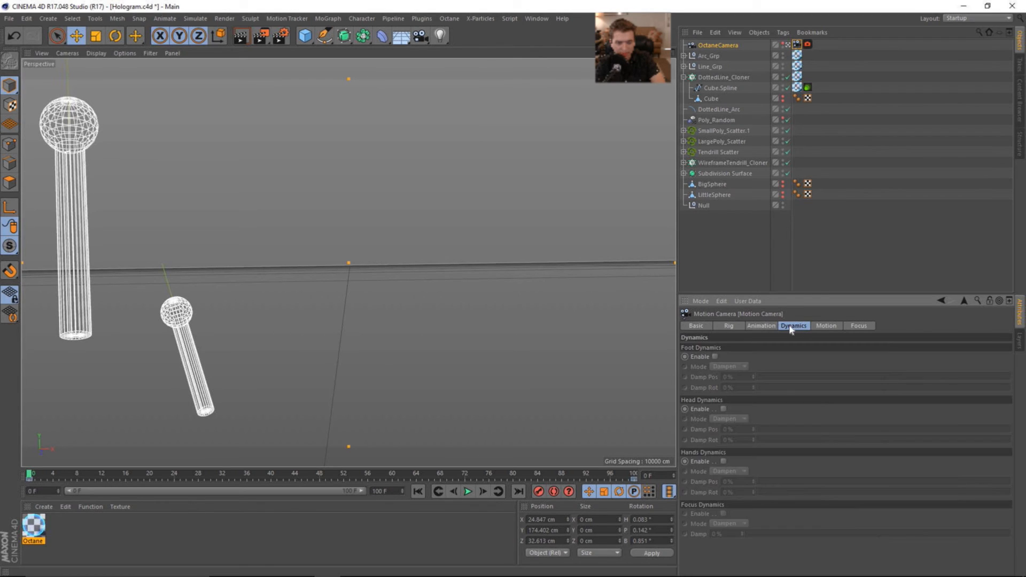
left_click(761, 325)
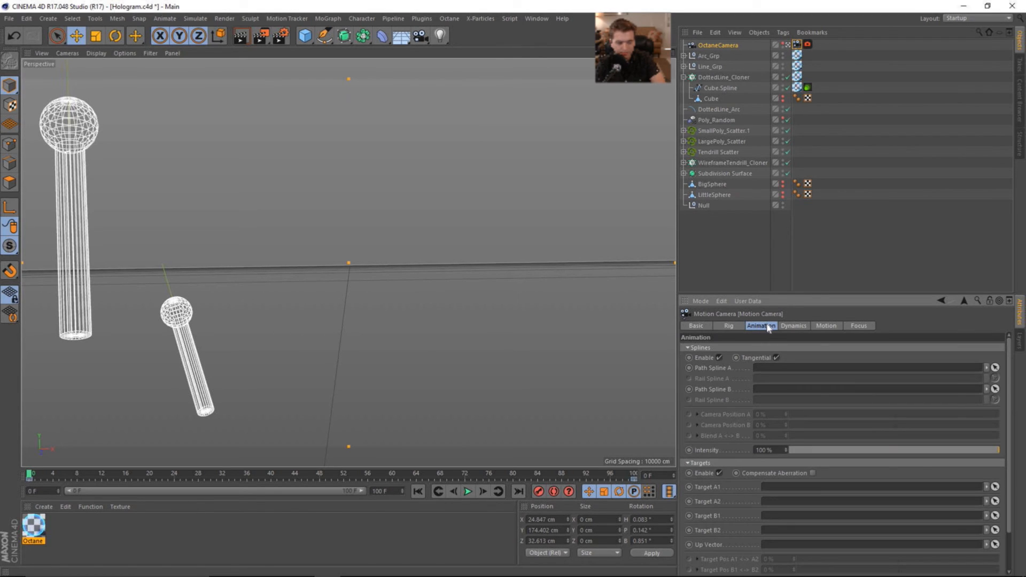
mouse_move(795, 330)
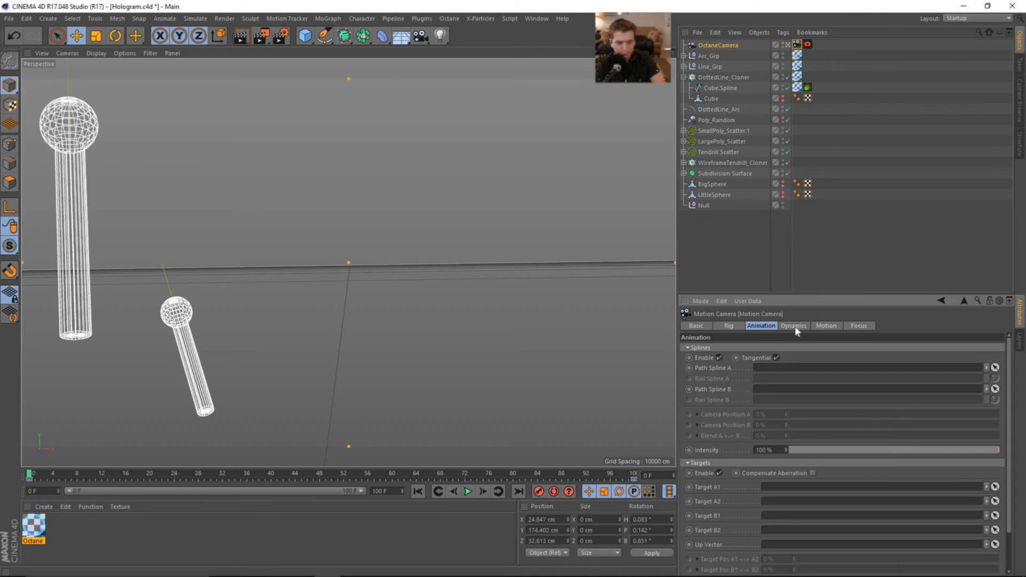
left_click(793, 326)
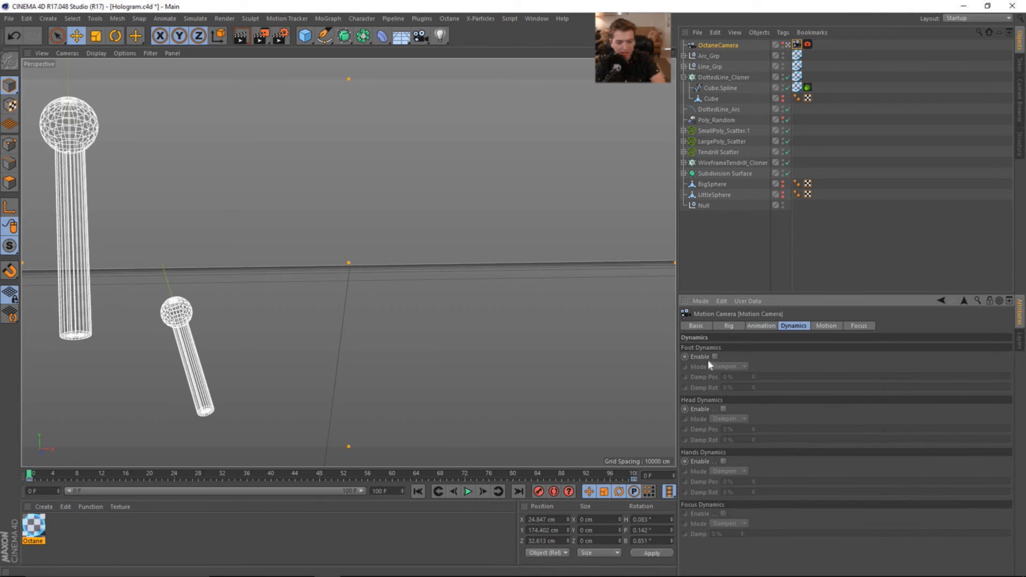
mouse_move(730, 464)
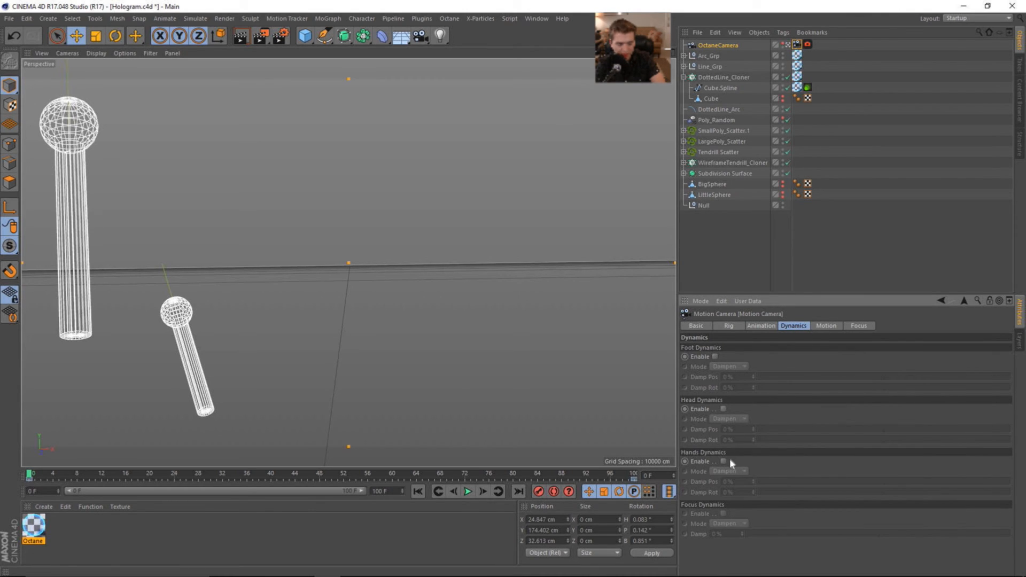
left_click(825, 326)
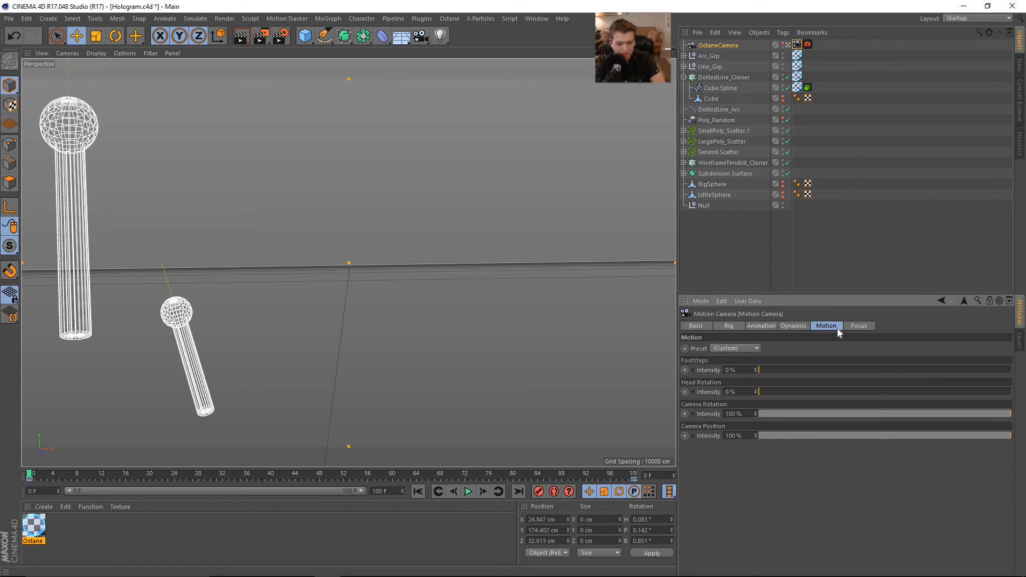
- Choose the SteadyCam 1 shake preset and review the Animation and Rig tabs
left_click(735, 348)
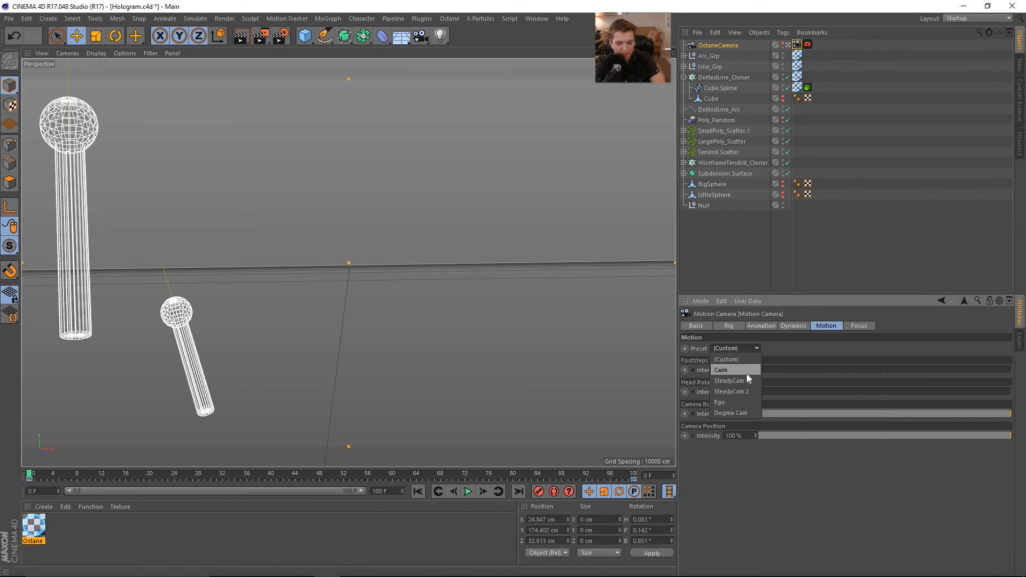
left_click(725, 380)
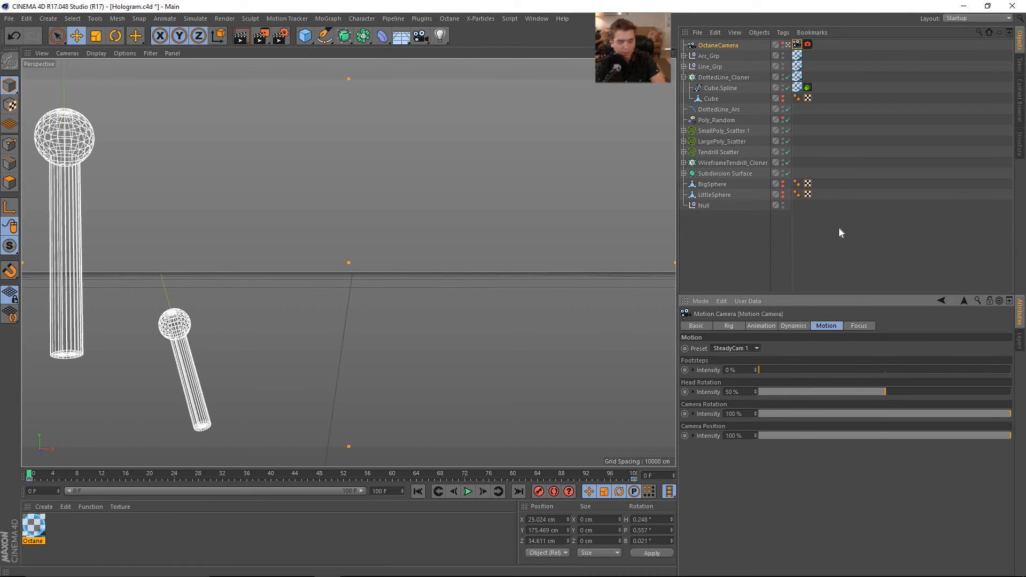
left_click(760, 325)
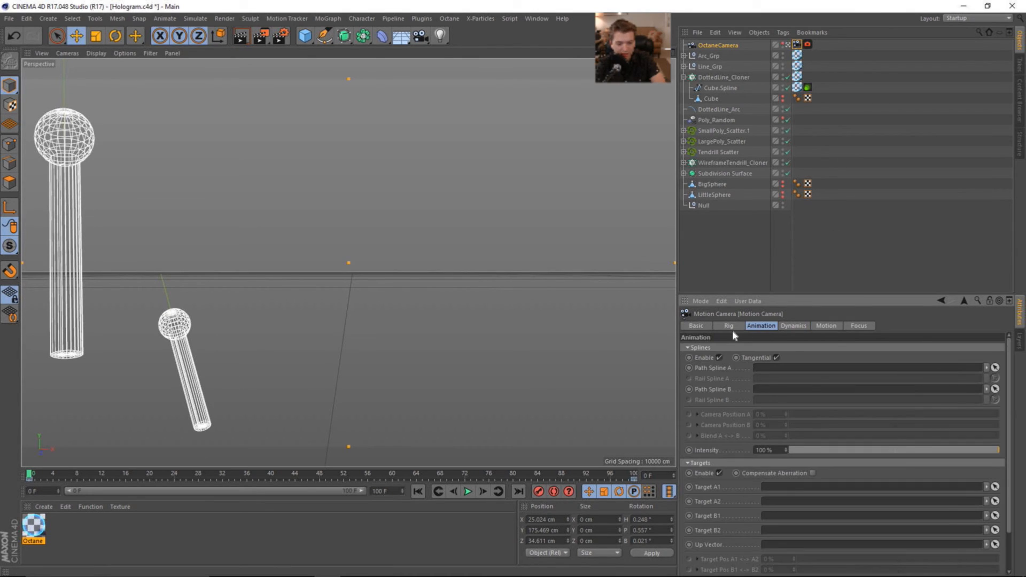
left_click(728, 325)
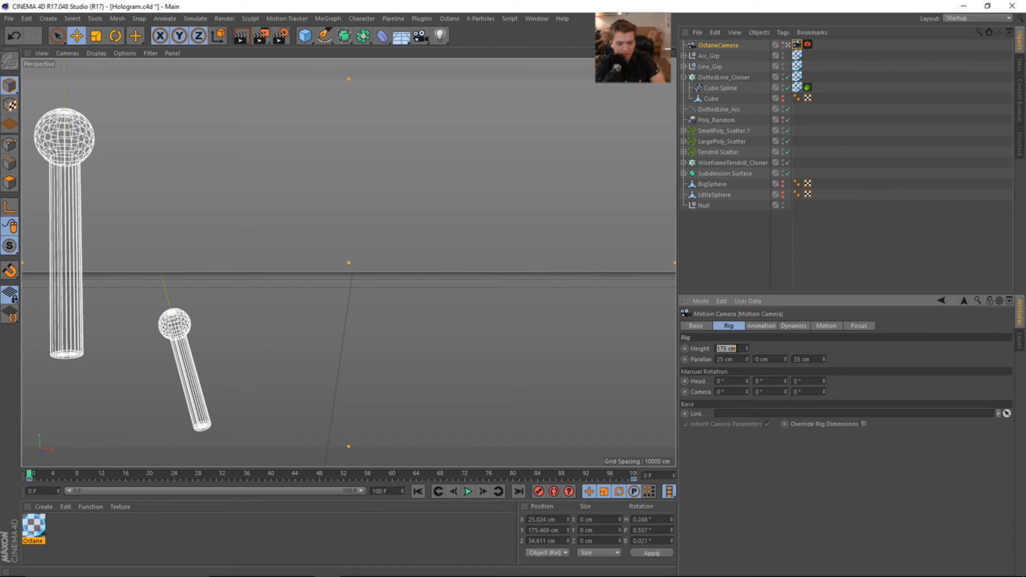
- Parent OctaneCamera under a new null named Camera, moved to about -1872 cm Z
left_click(808, 45)
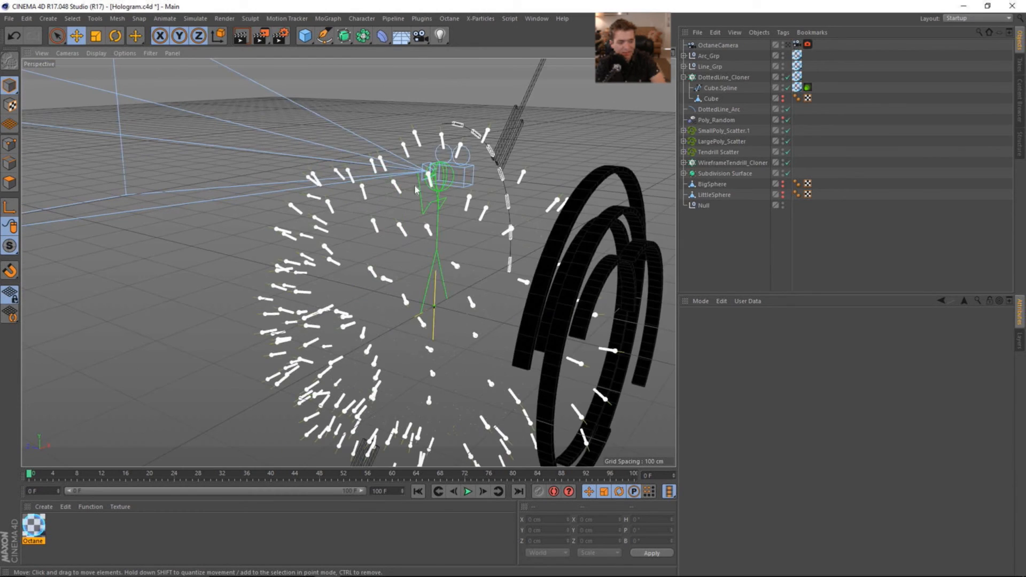
left_click(719, 45)
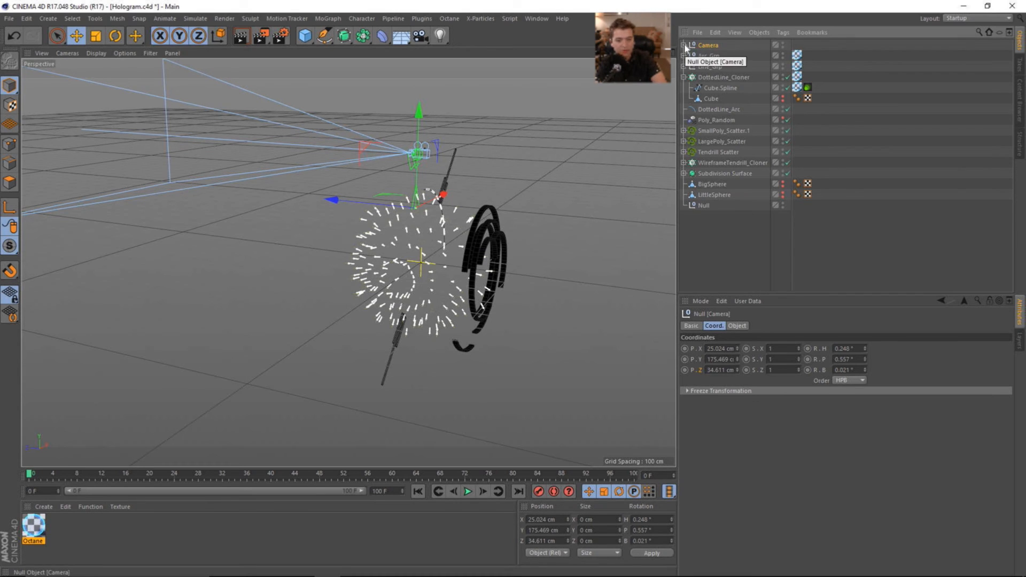
left_click(684, 45)
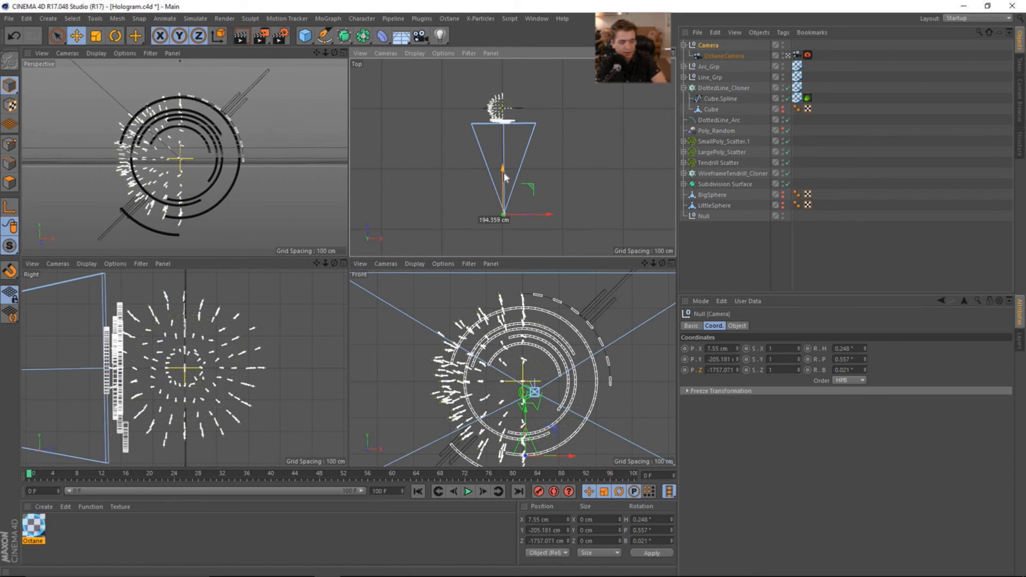
left_click(454, 491)
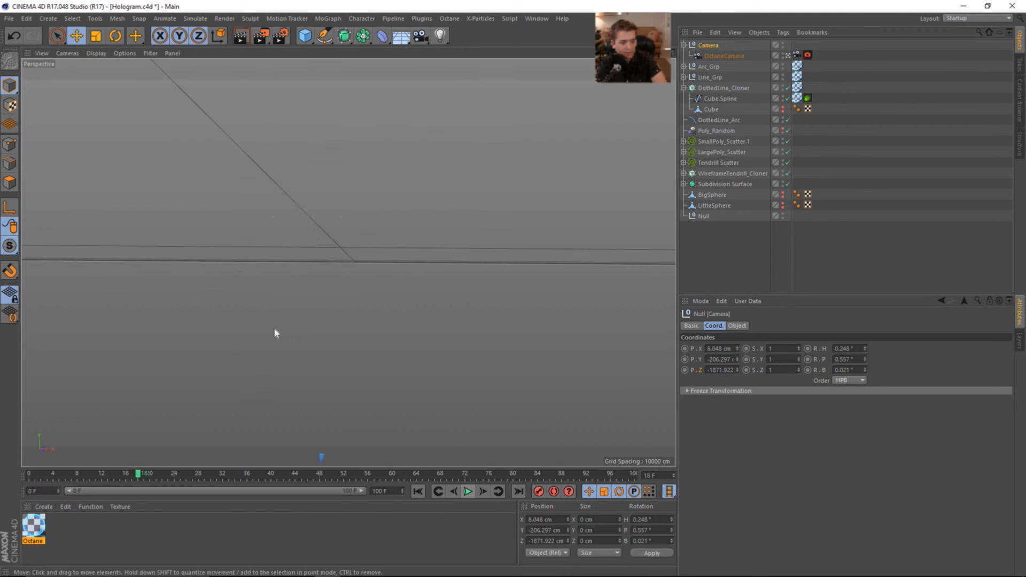
- Keyframe the Camera null's P.Z at frame 0 (-1872 cm) and frame 100 (-1781 cm)
left_click(467, 492)
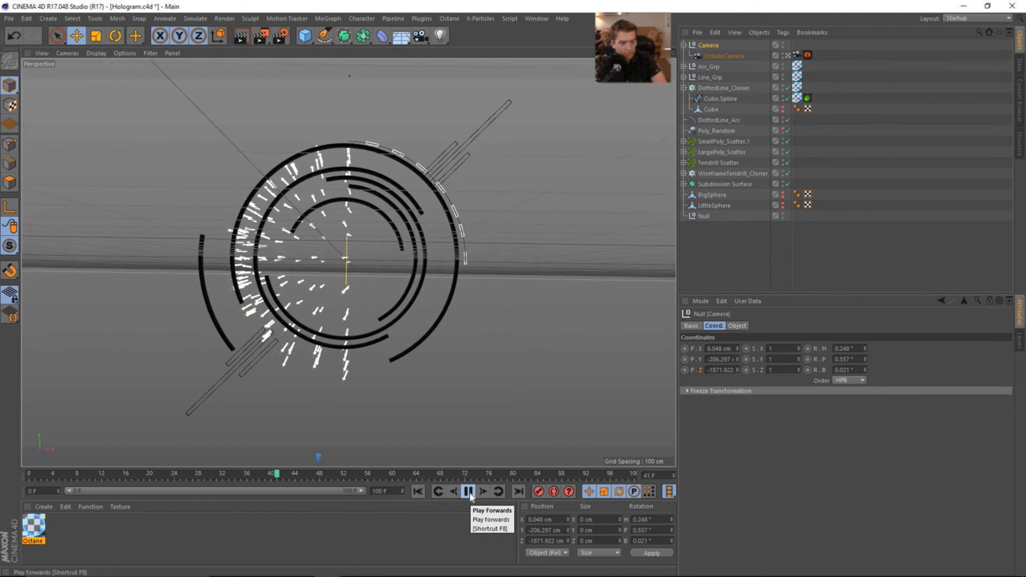
left_click(468, 491)
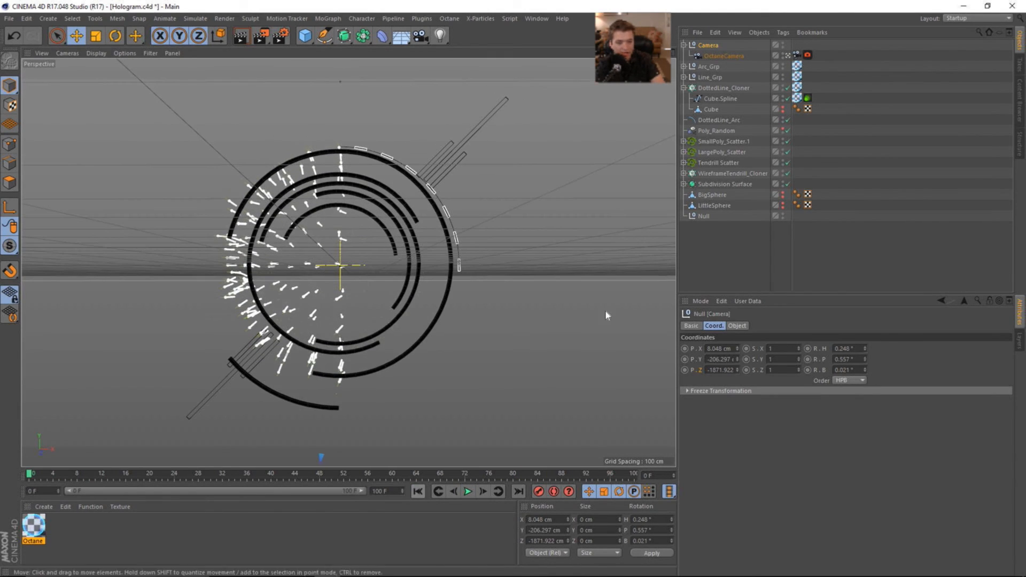
left_click(723, 55)
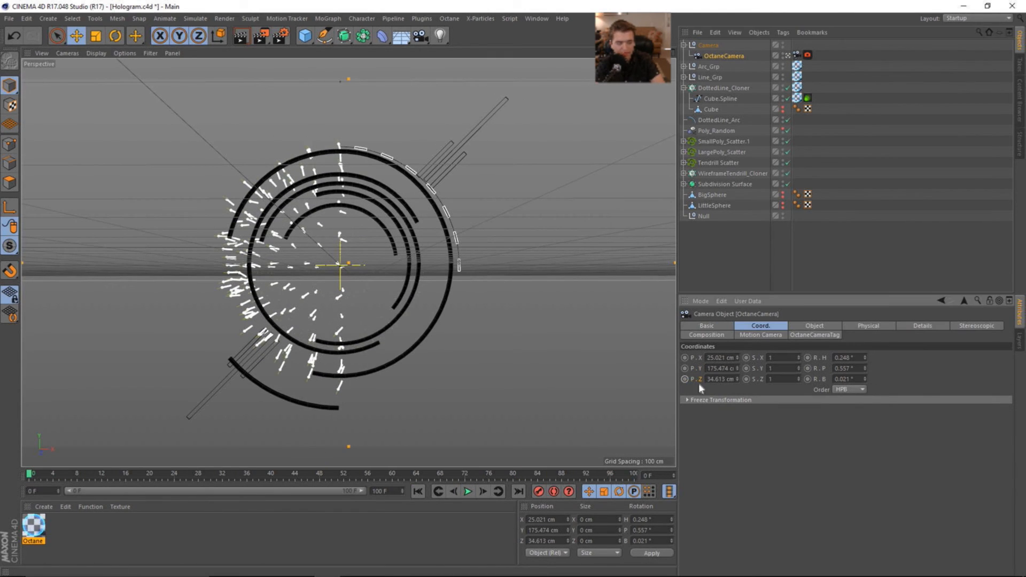
left_click(709, 44)
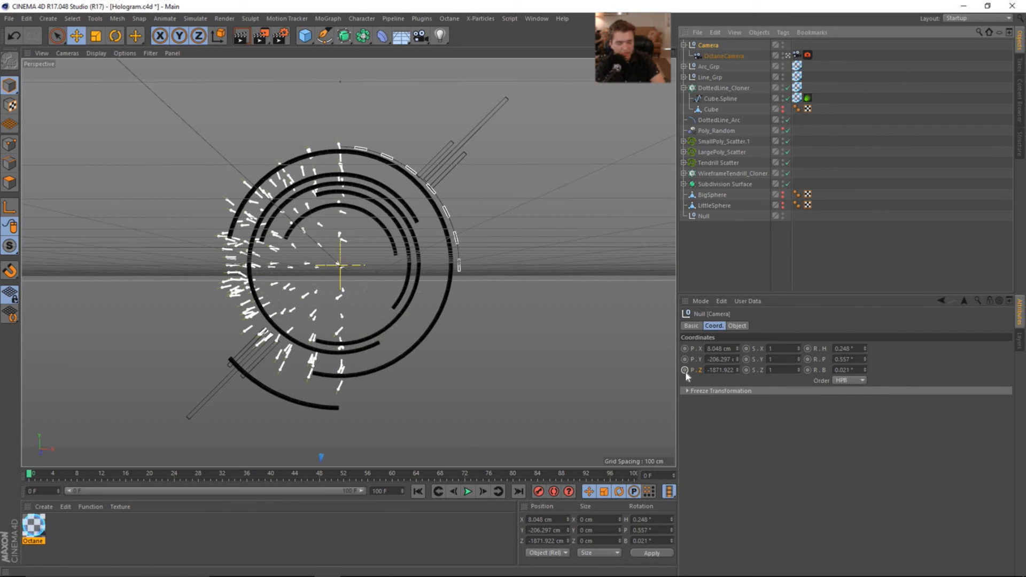
left_click(685, 370)
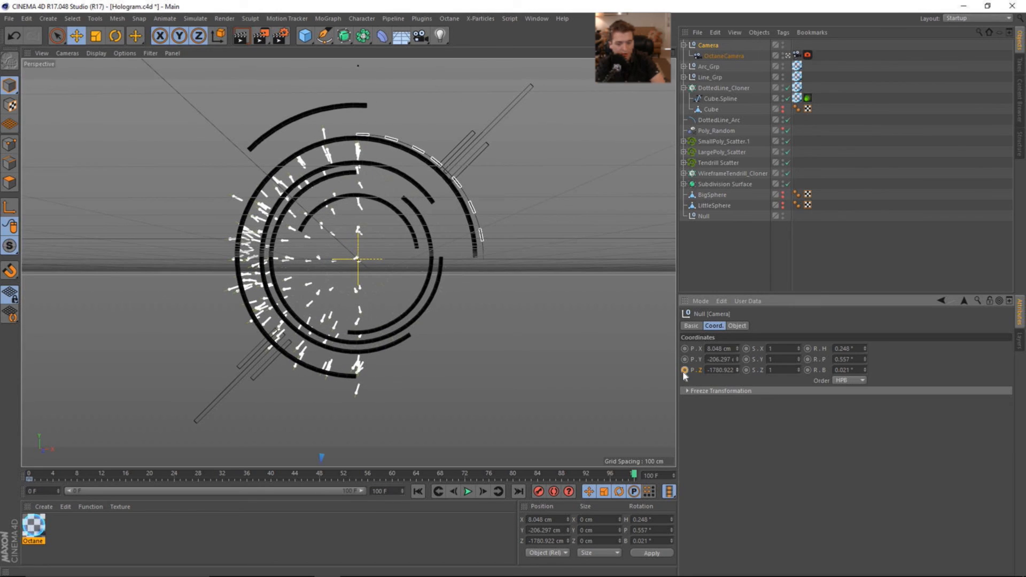
left_click(467, 492)
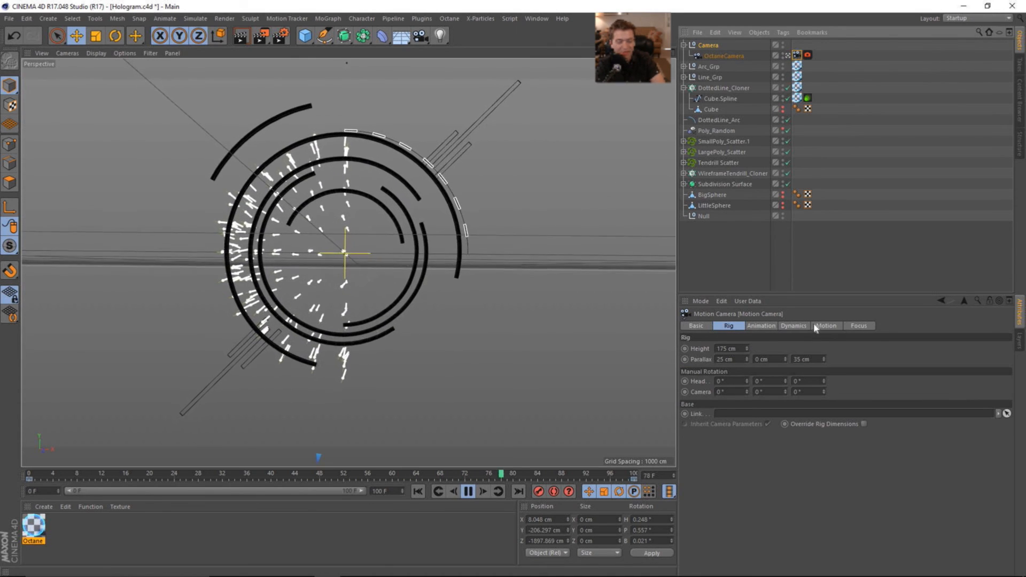
- Set head rotation intensity to 1% and camera rotation and position to 10%, previewing the shake
left_click(825, 325)
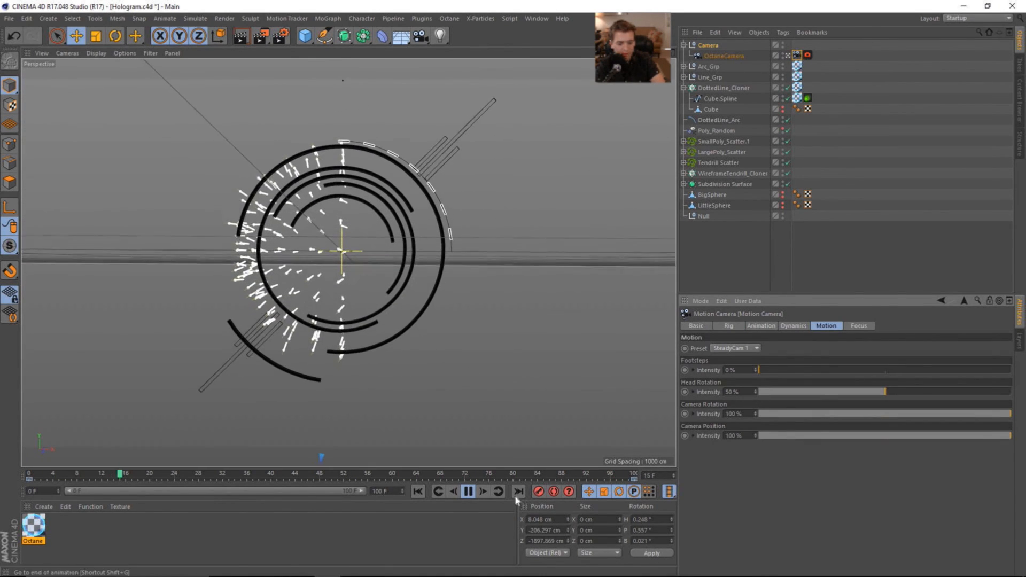
left_click(467, 492)
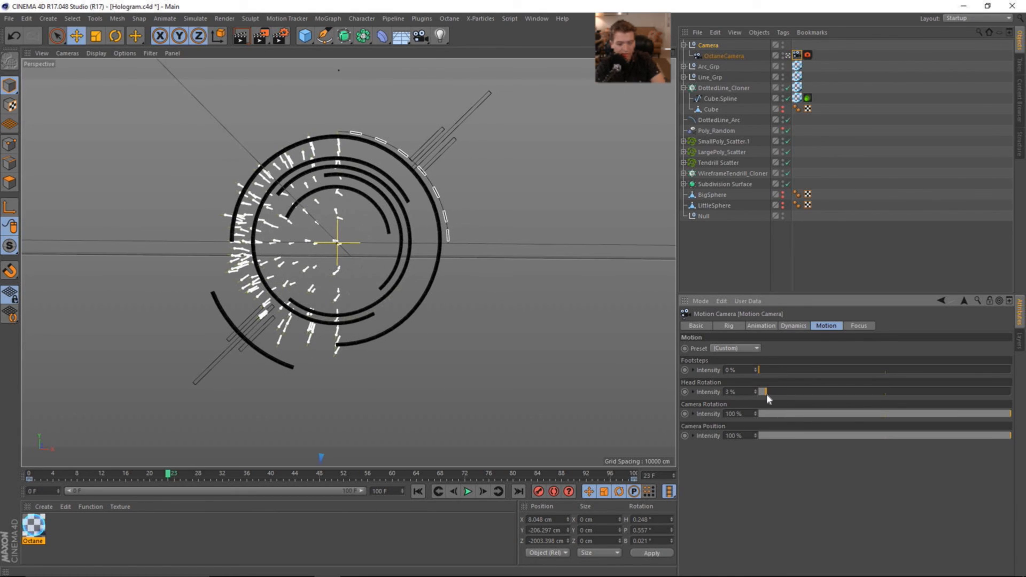
left_click(468, 491)
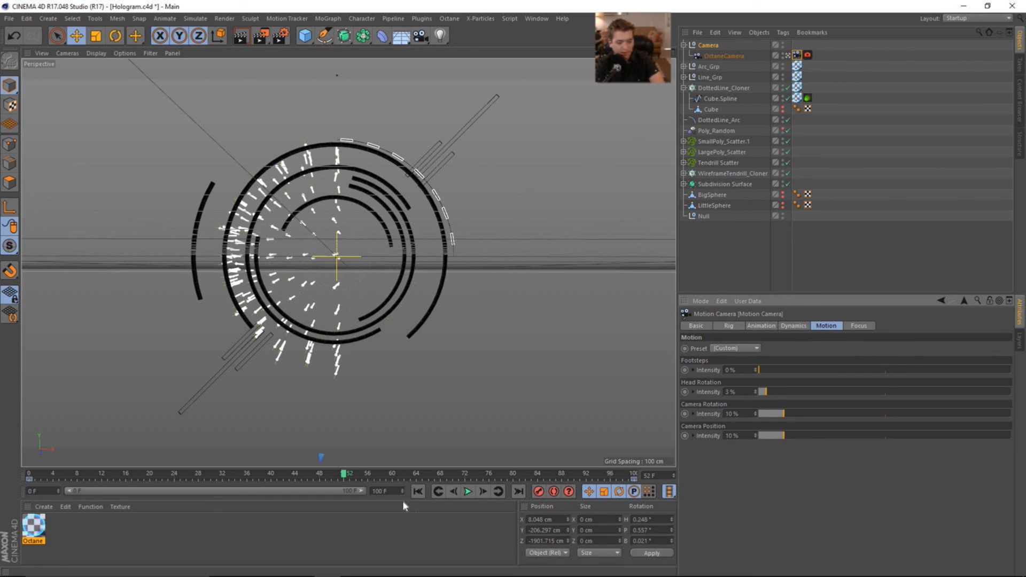
left_click(469, 492)
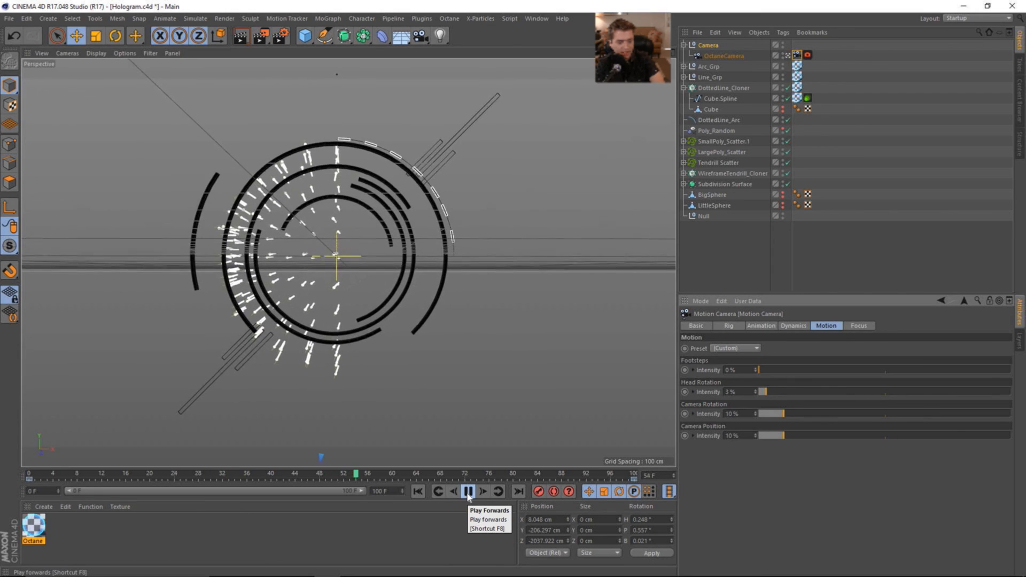
left_click(469, 491)
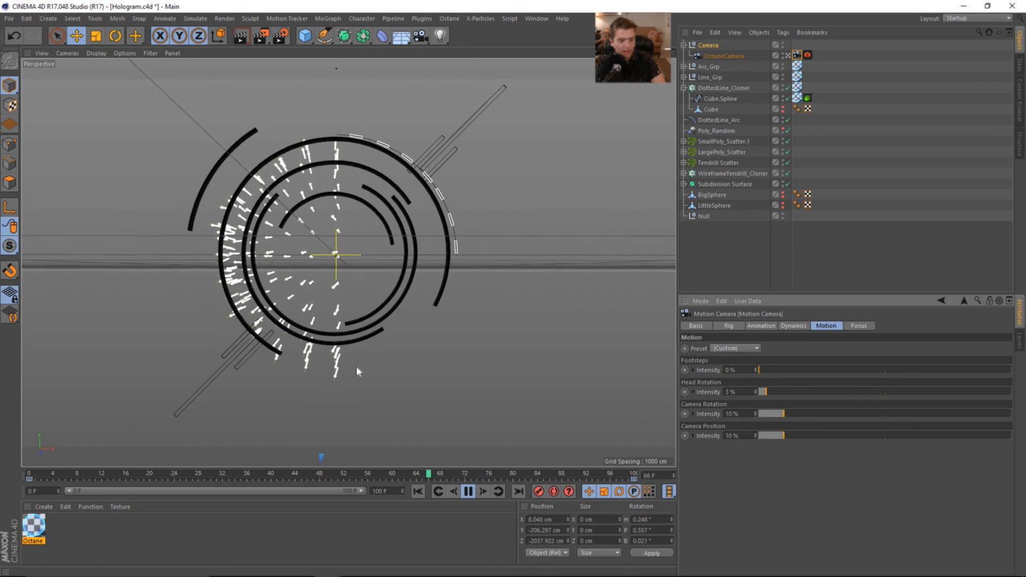
left_click(469, 492)
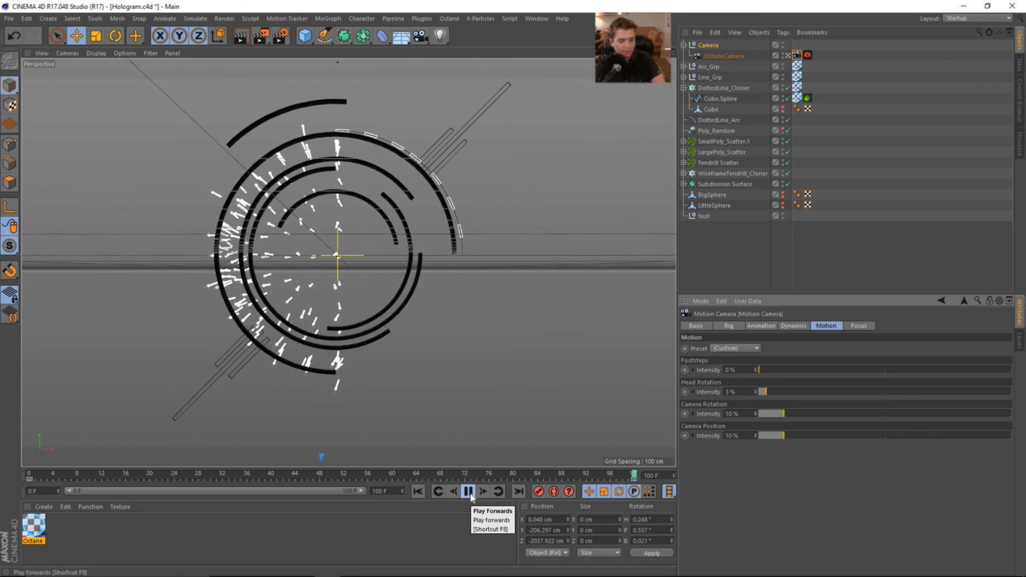
left_click(468, 492)
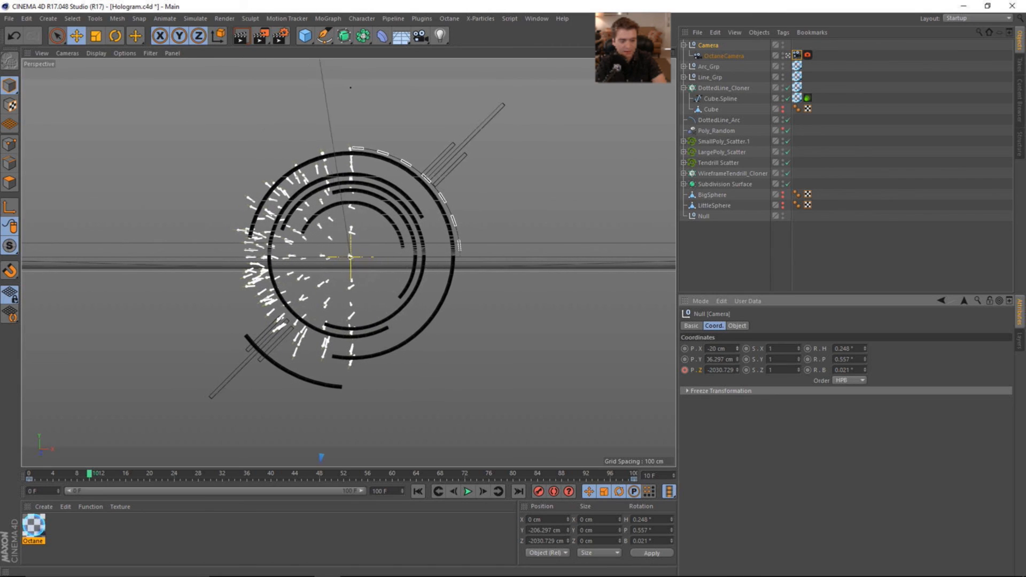
- Move the Camera null to P.X -25 cm and P.Y about -187 cm, then rewind
left_click(723, 56)
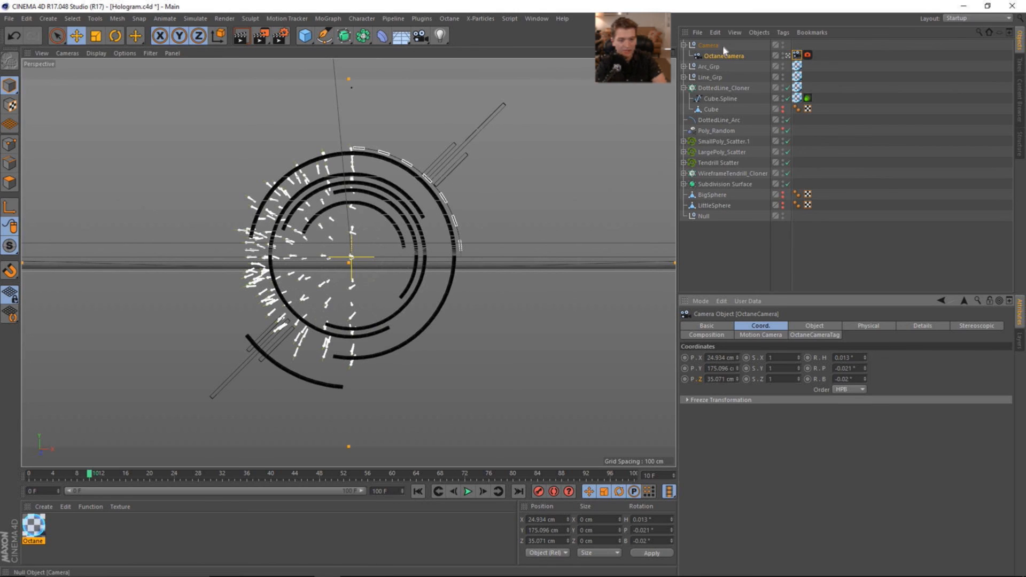
left_click(708, 45)
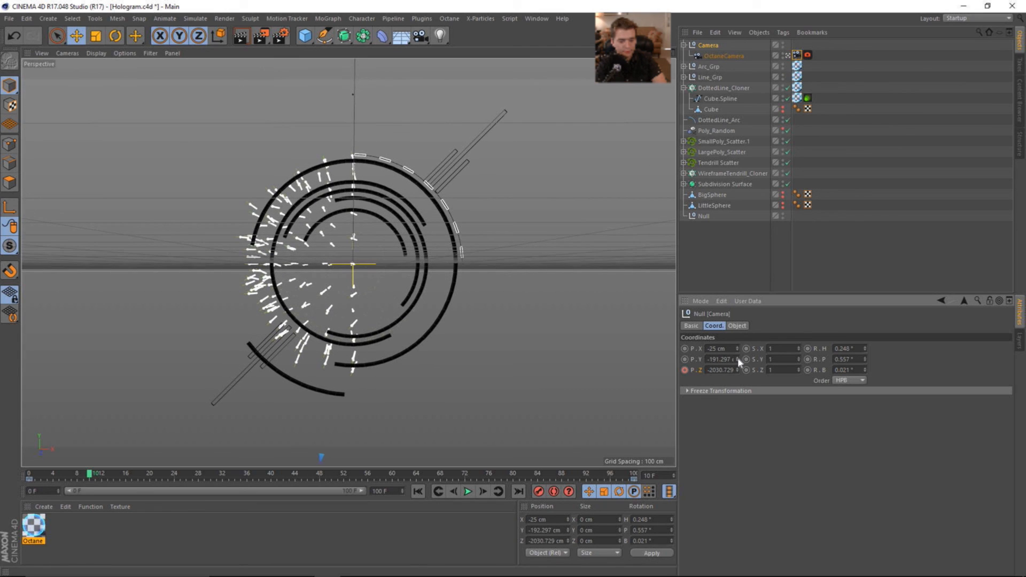
left_click(418, 492)
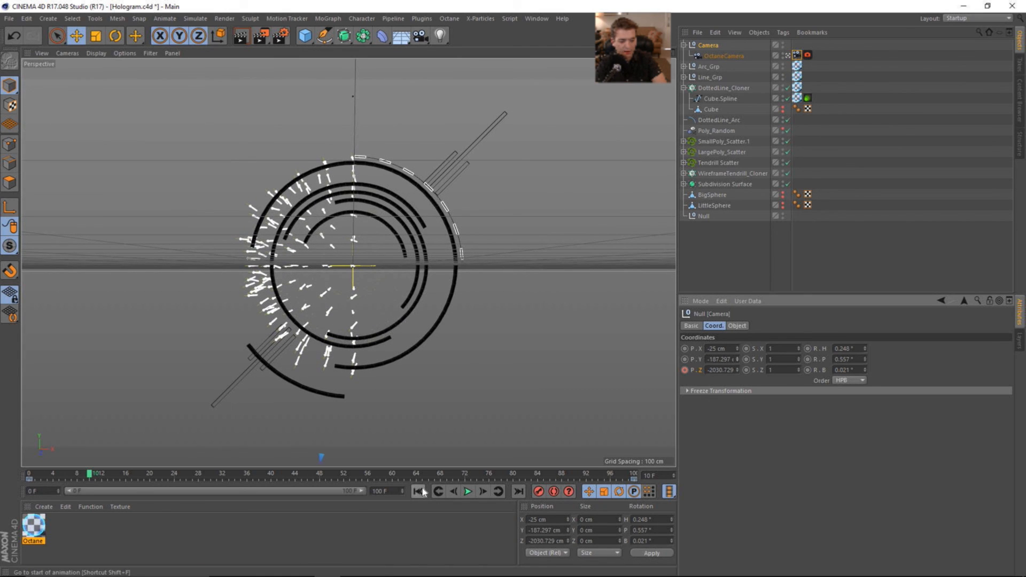
left_click(467, 492)
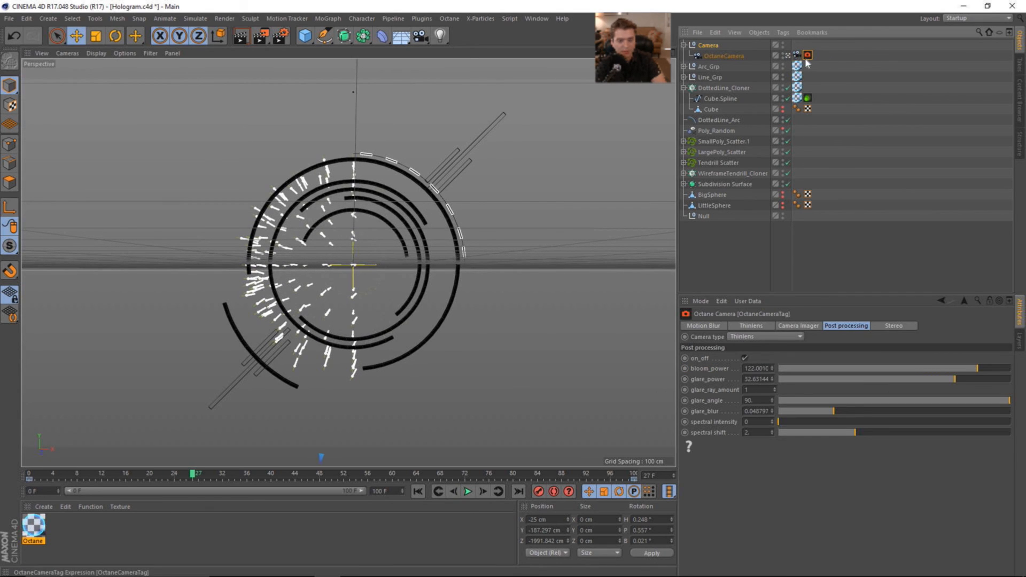
- Enable motion blur on the OctaneCameraTag with a 0.06 s shutter
left_click(702, 325)
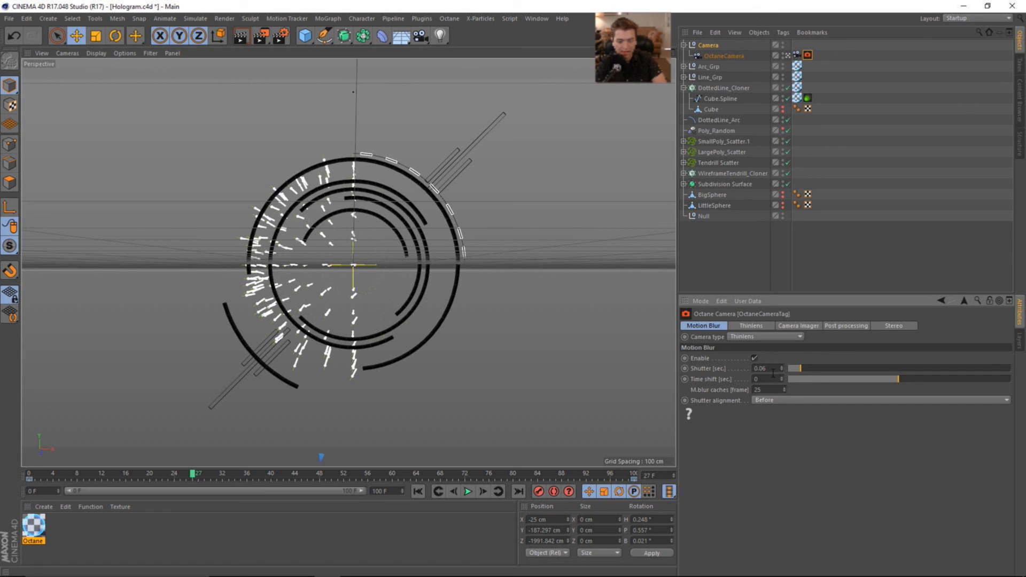
left_click(797, 326)
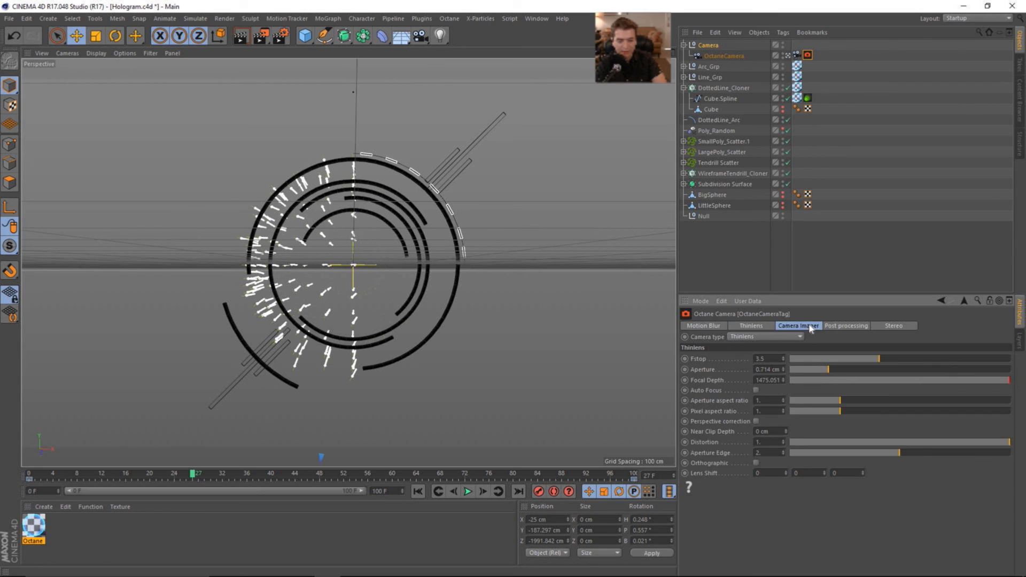
left_click(750, 325)
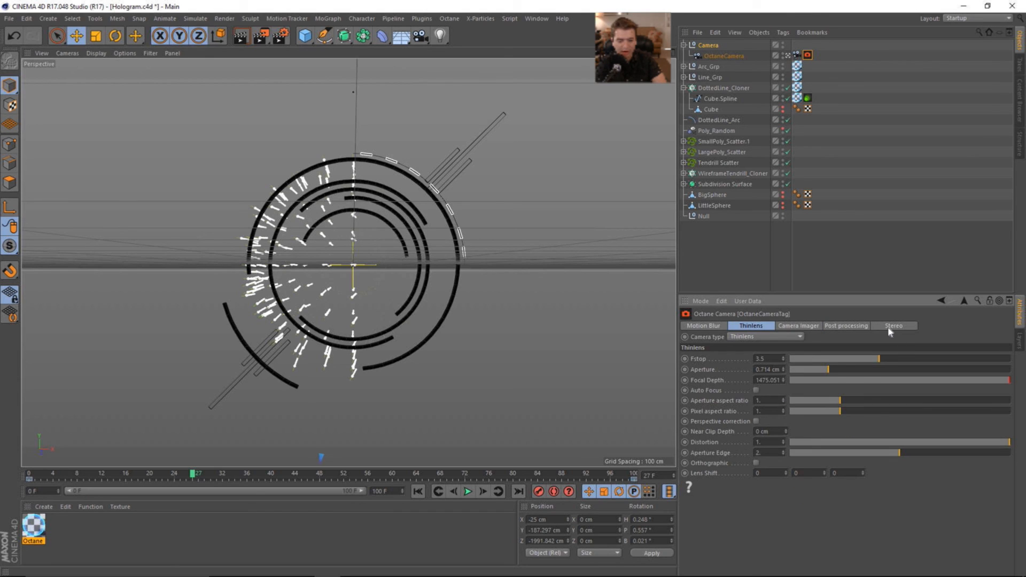
left_click(703, 326)
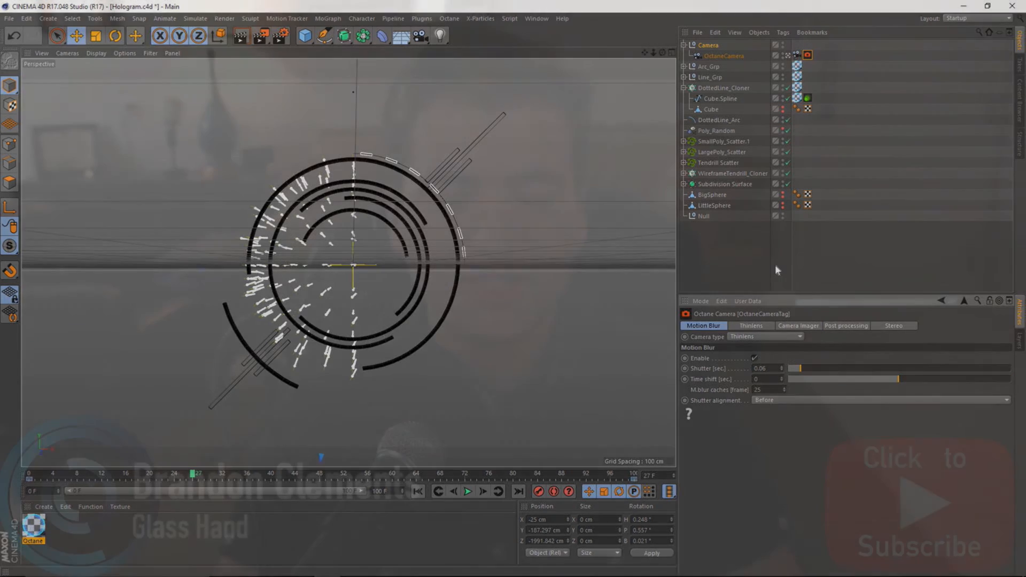